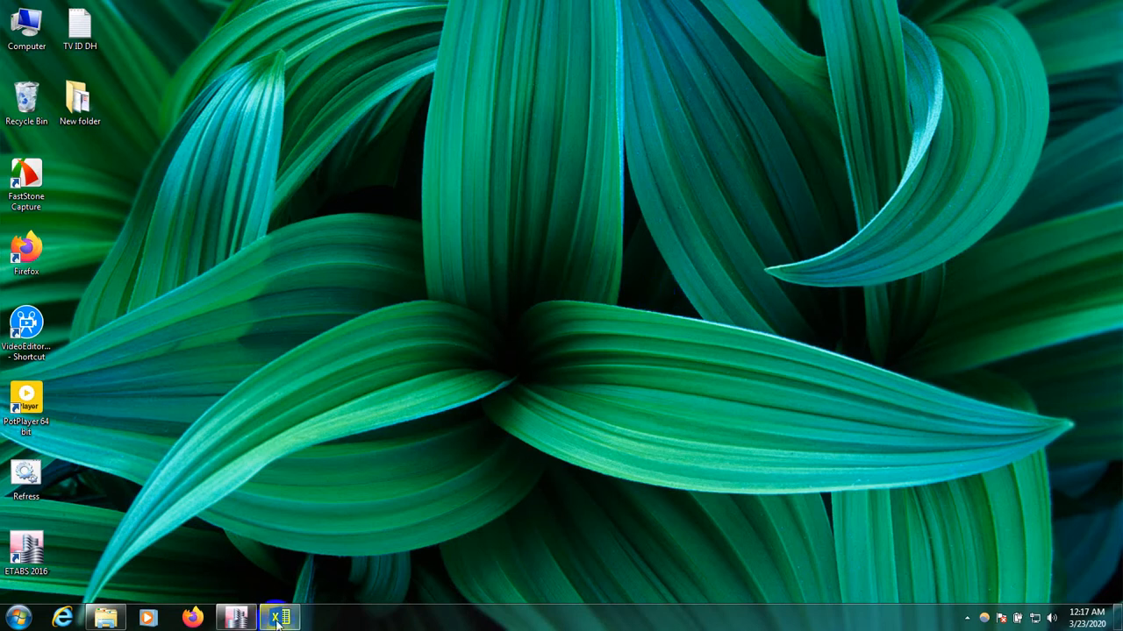
Bring up the BNBC-2017 Excel workbook with the seismic base shear calculations.
left_click(279, 617)
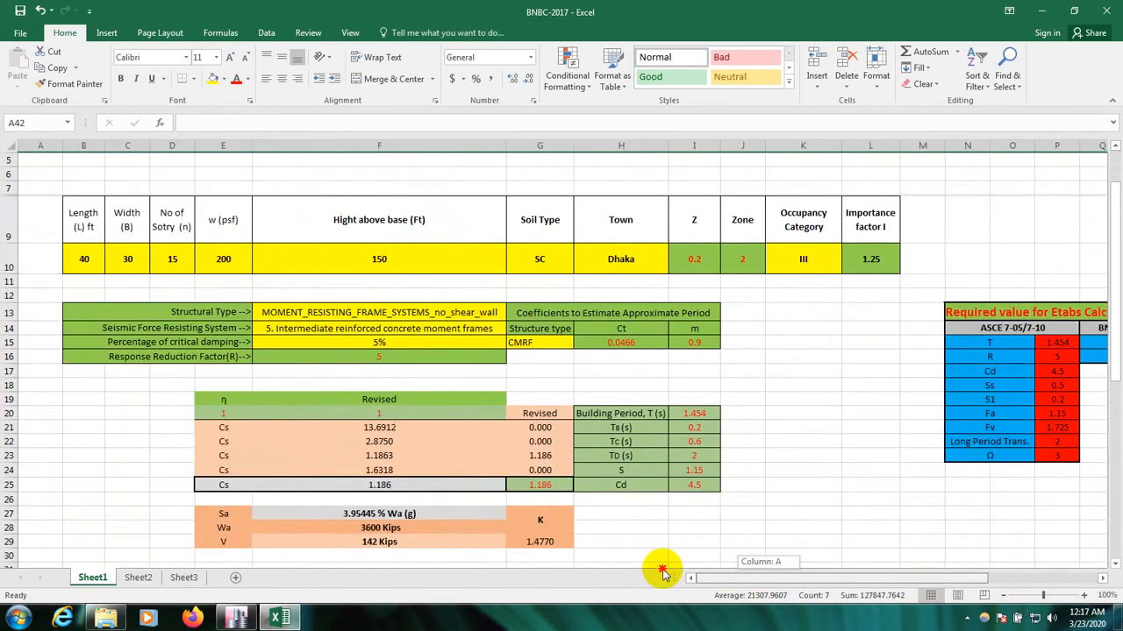
scroll("down", 3)
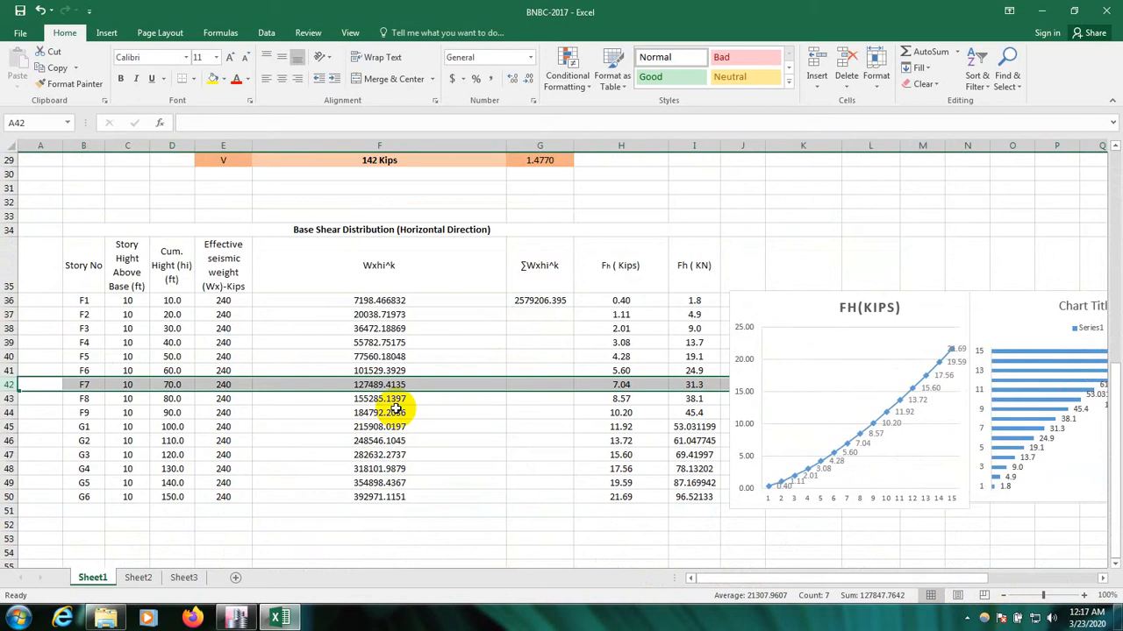
scroll("down", 3)
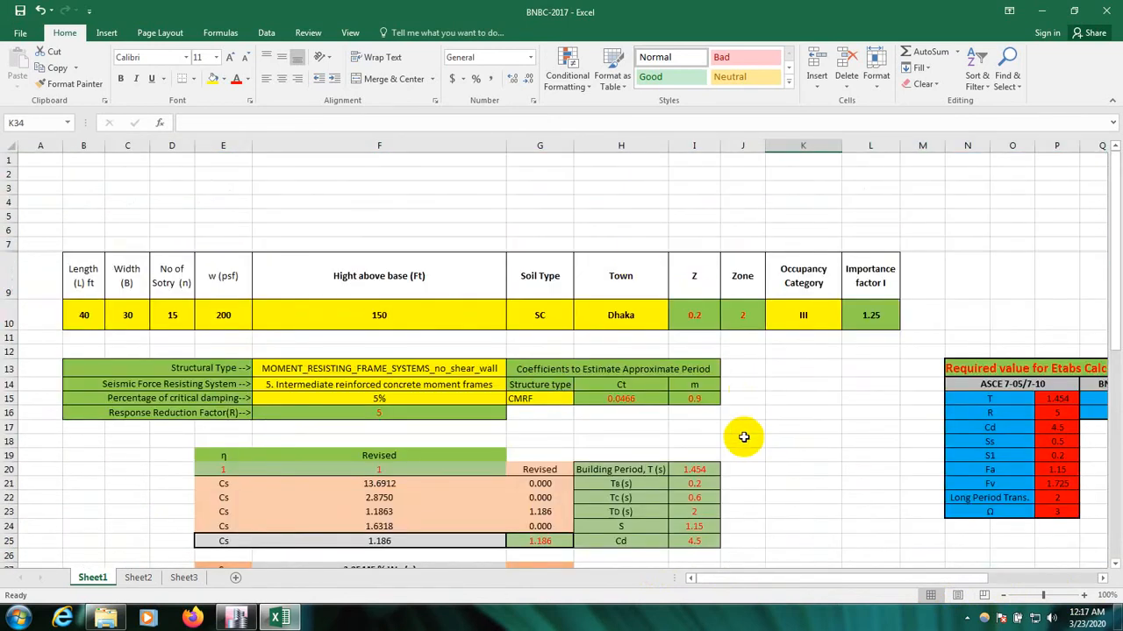
scroll("right", 3)
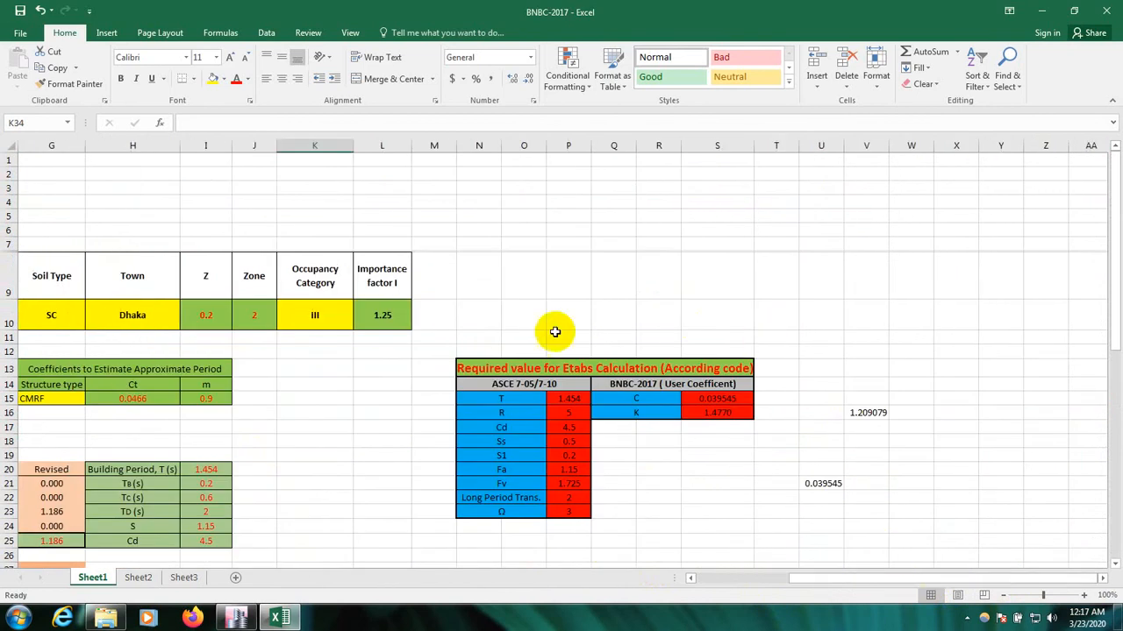
mouse_move(523, 388)
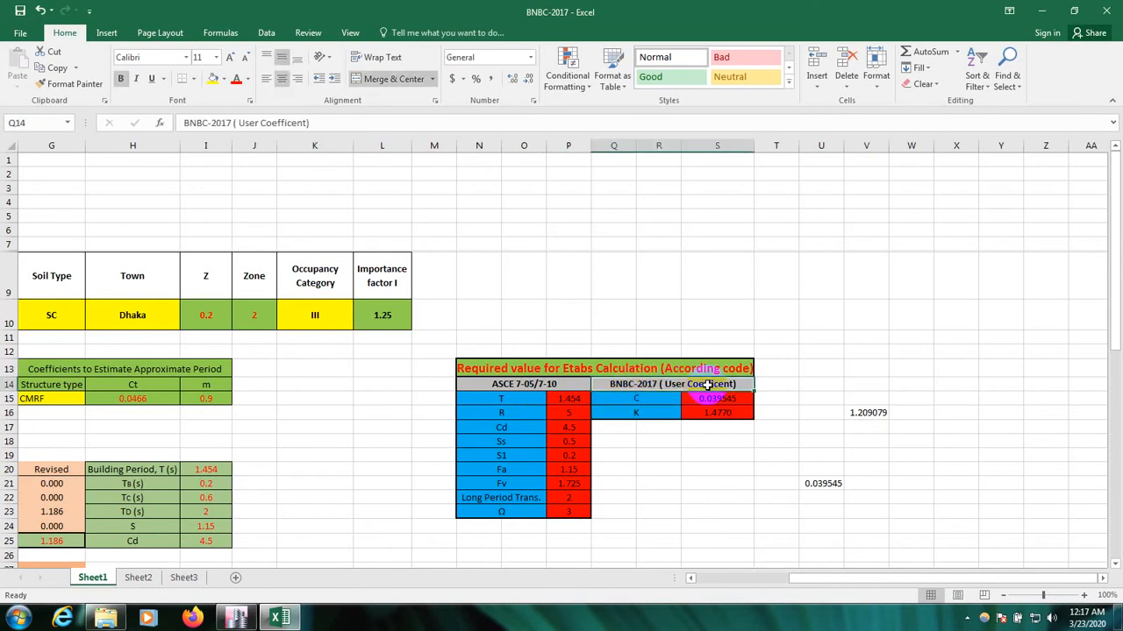
left_click(523, 385)
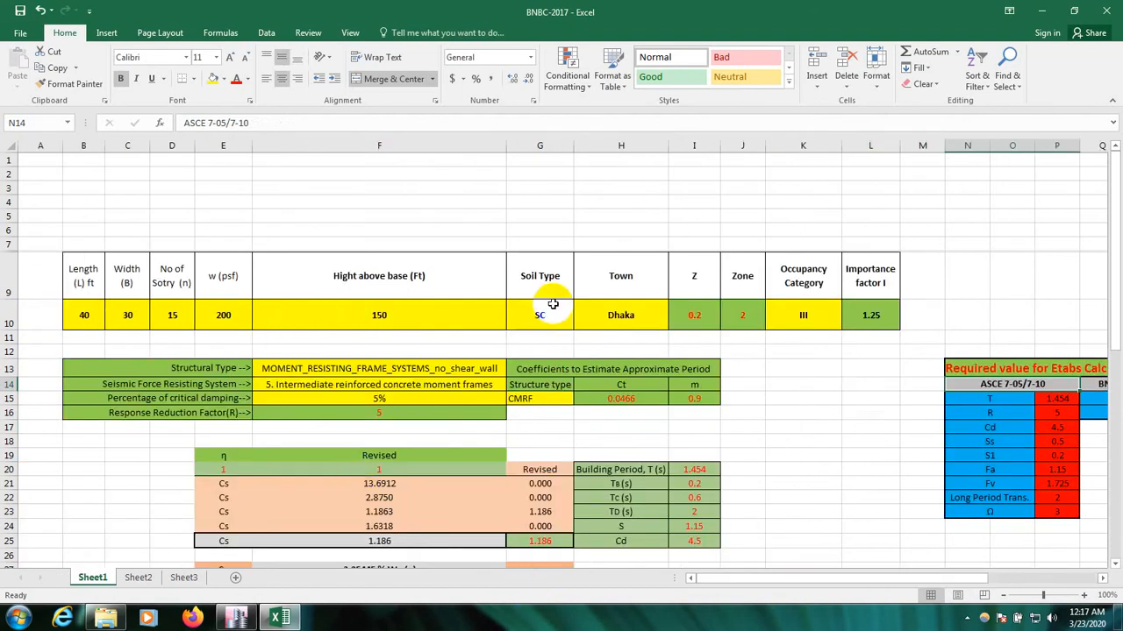
scroll("down", 3)
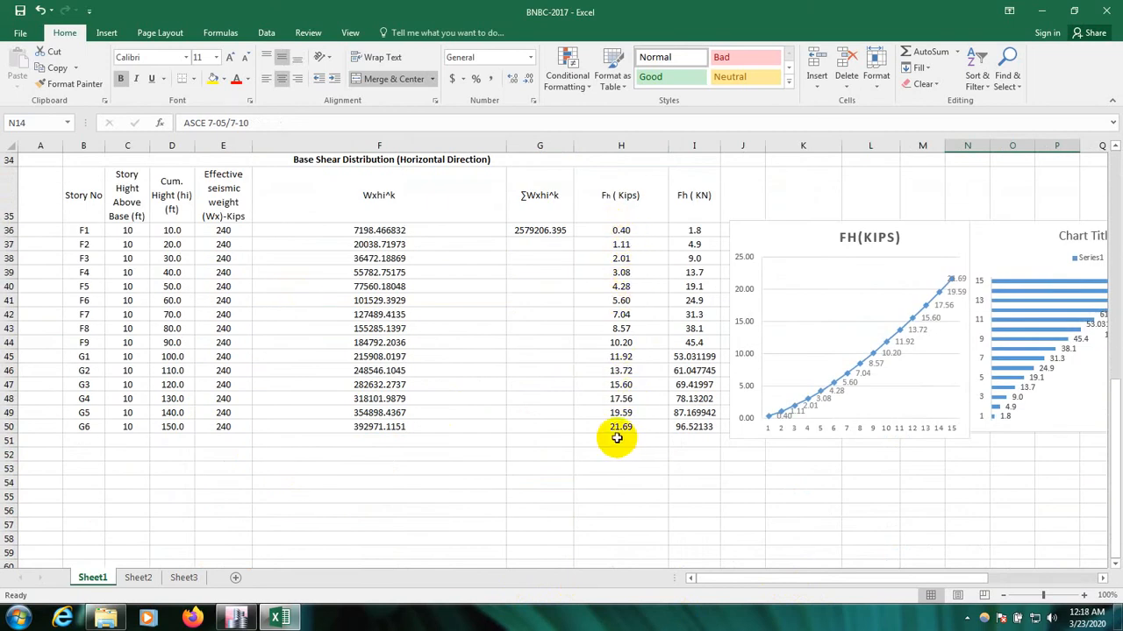
scroll("up", 3)
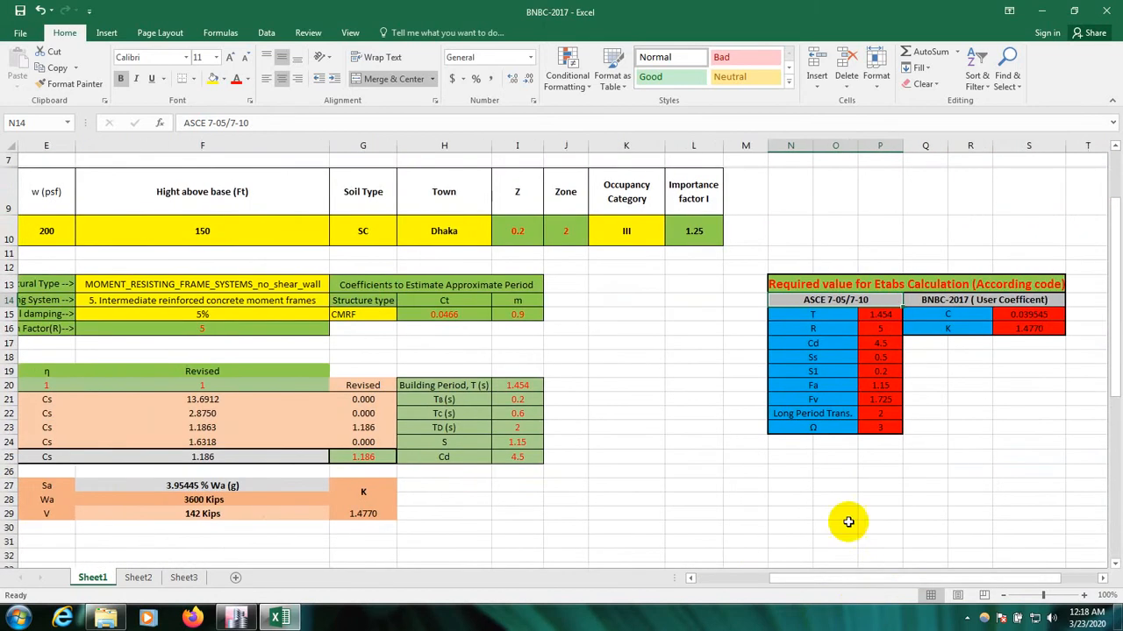
scroll("up", 3)
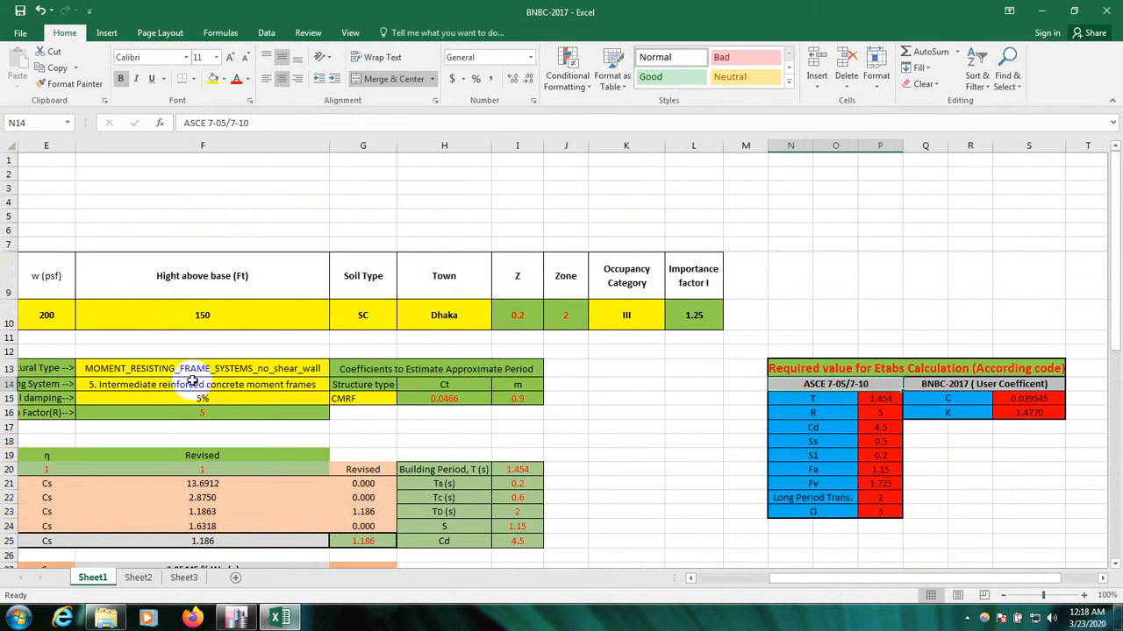
scroll("down", 3)
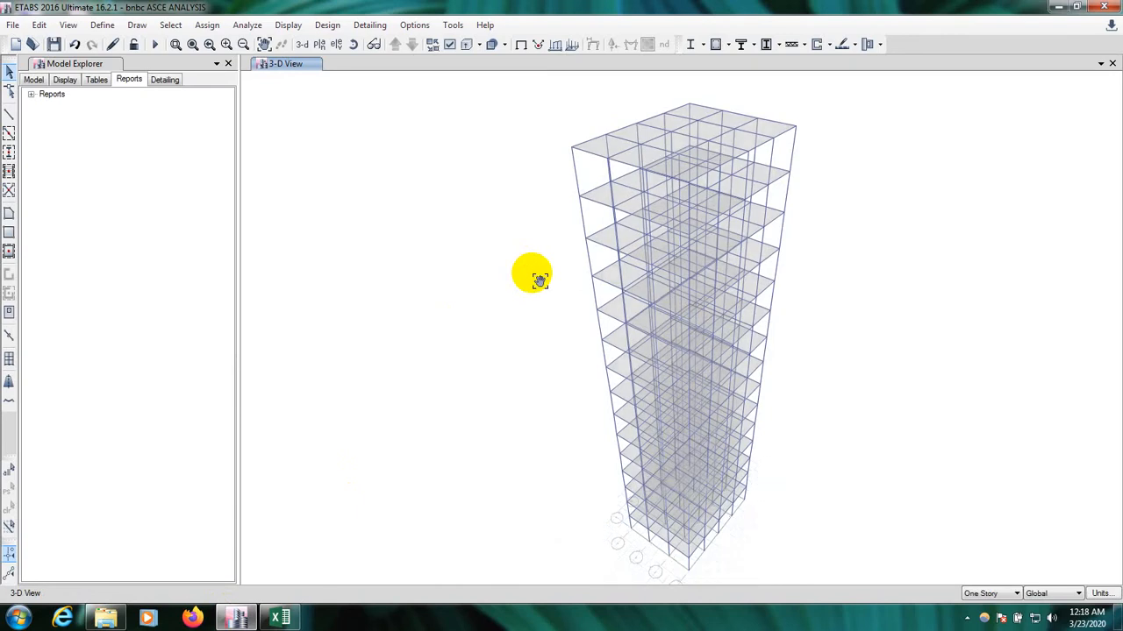
left_click_drag(533, 277, 548, 395)
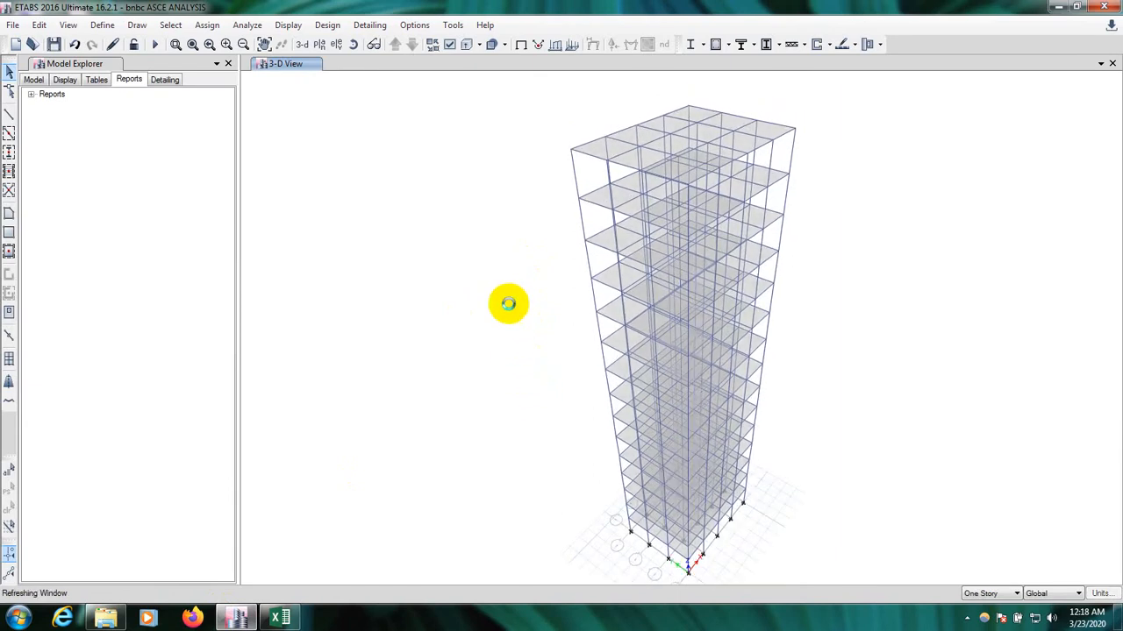
left_click(465, 45)
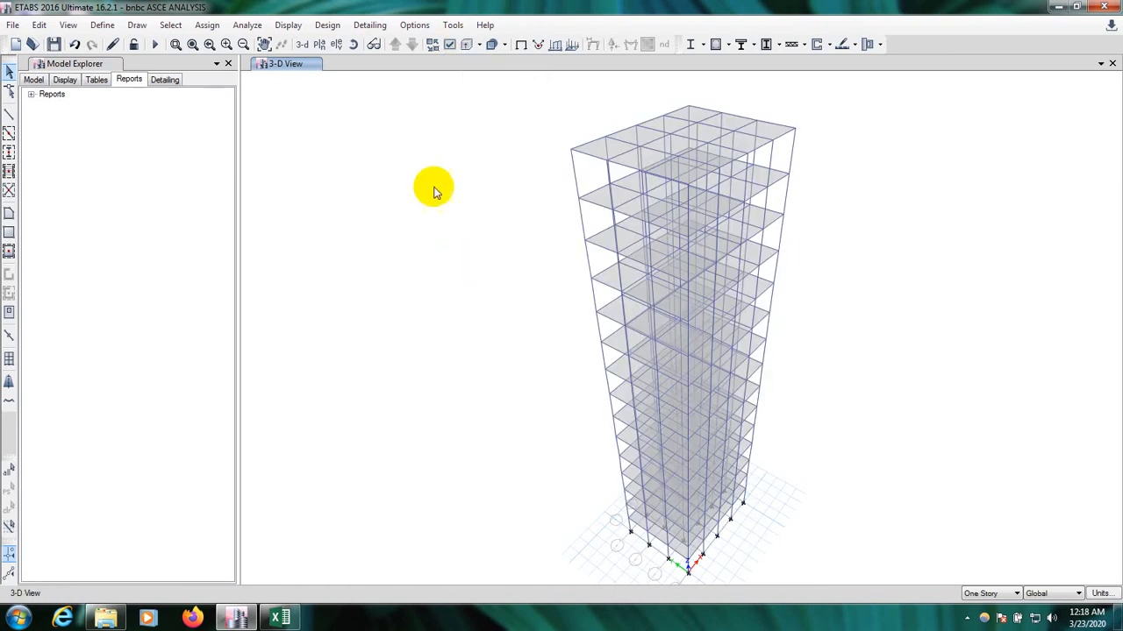
mouse_move(383, 137)
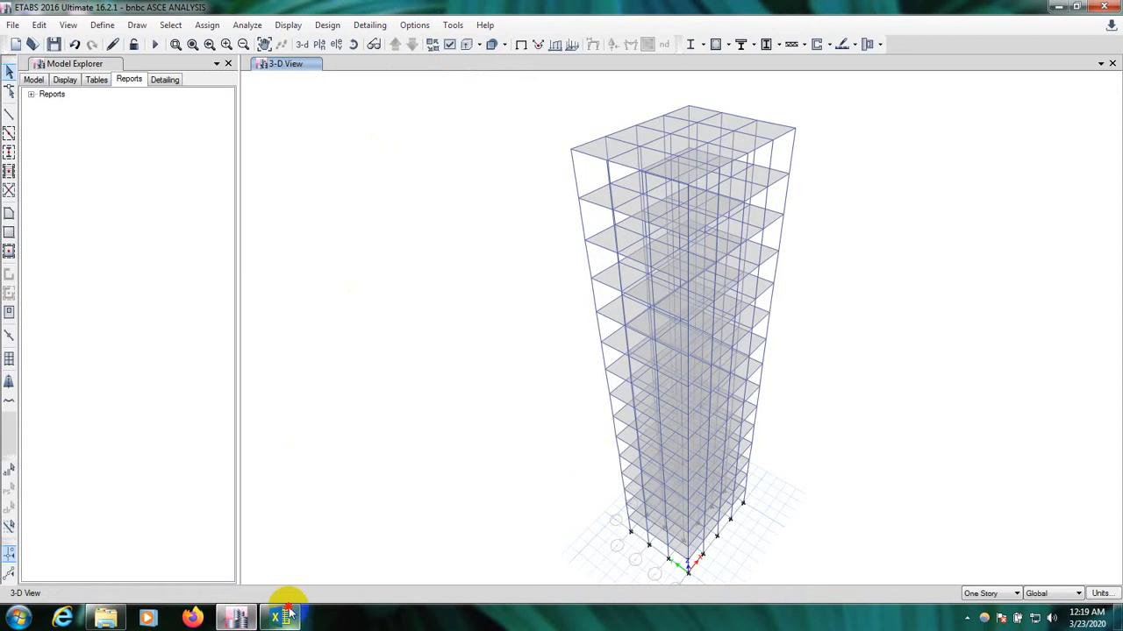
left_click(277, 617)
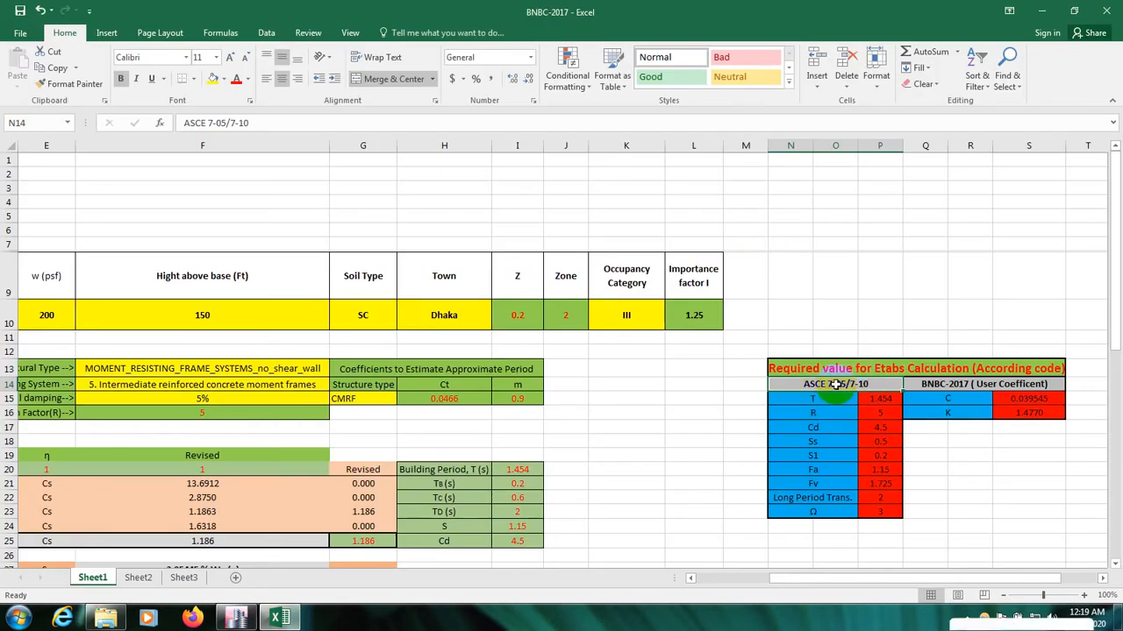
left_click(235, 618)
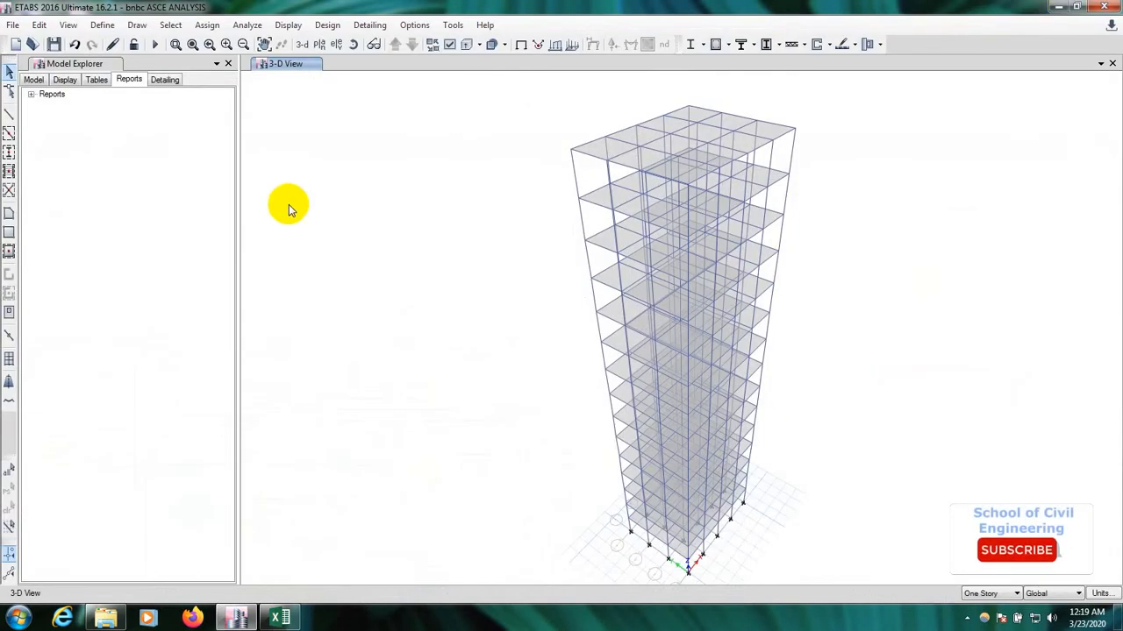
Start a new load pattern named ASCE 7-05 in Define > Load Patterns.
left_click(102, 24)
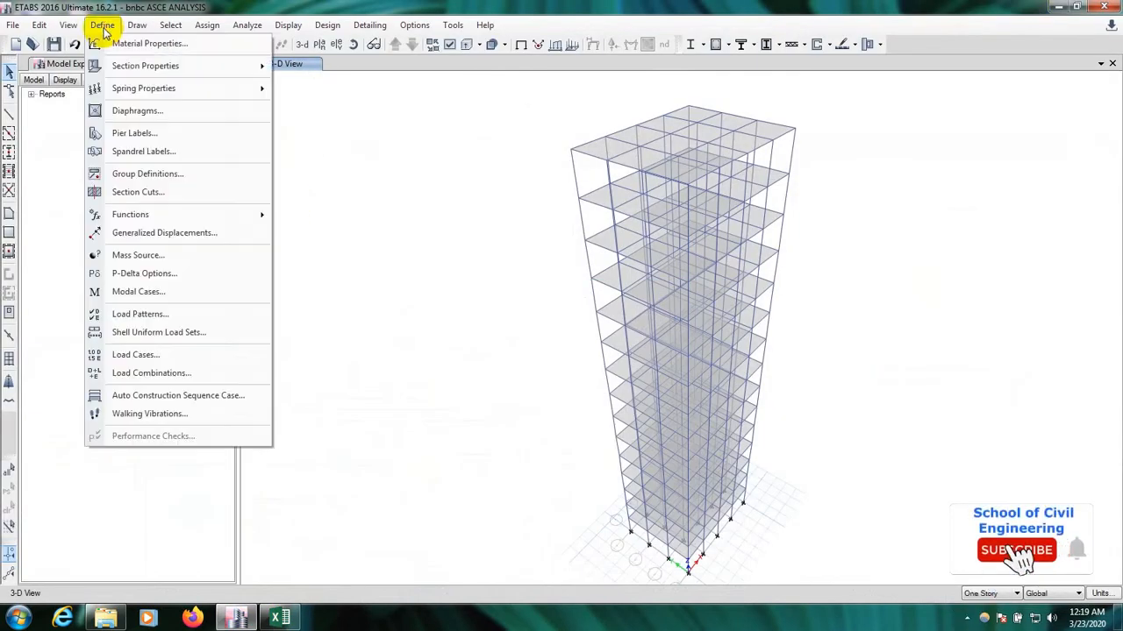
mouse_move(143, 274)
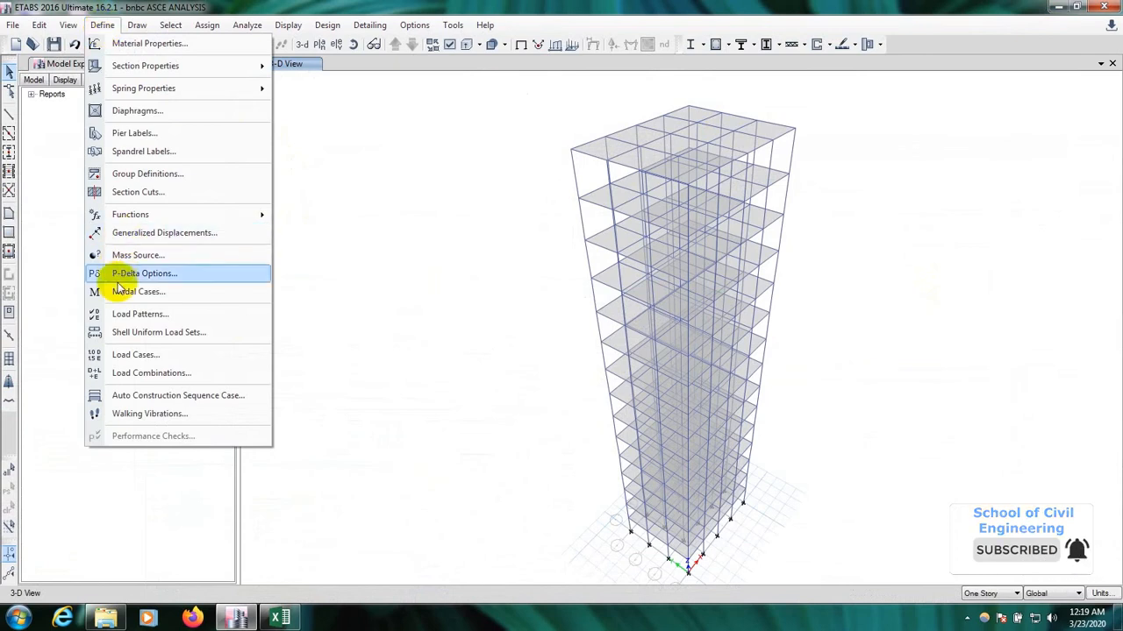
left_click(140, 312)
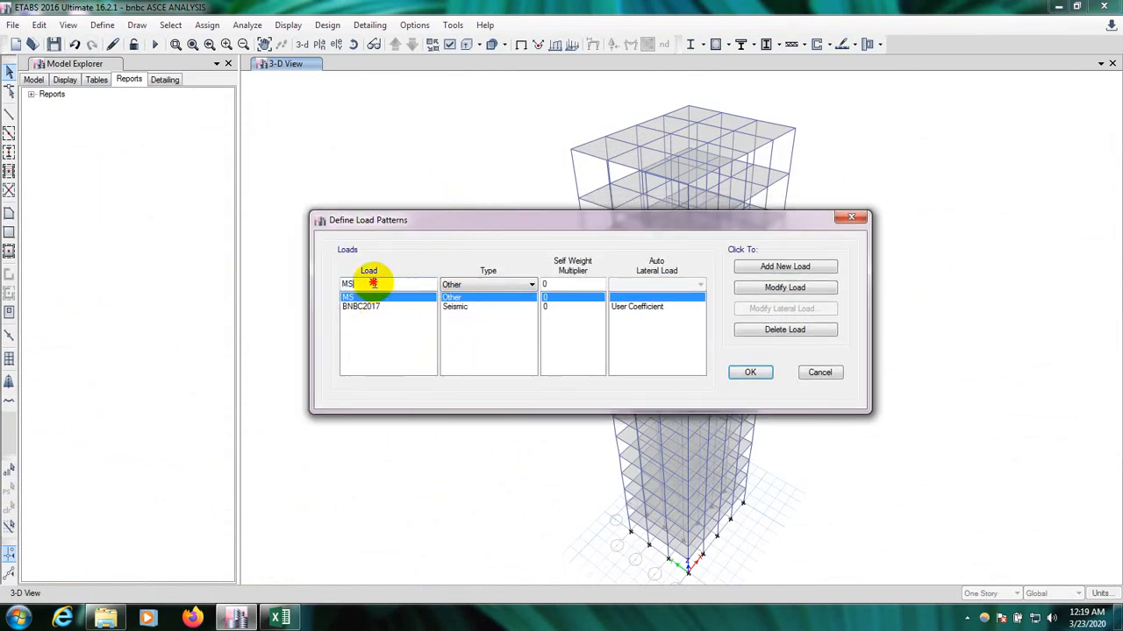
type("ASCE 7-05")
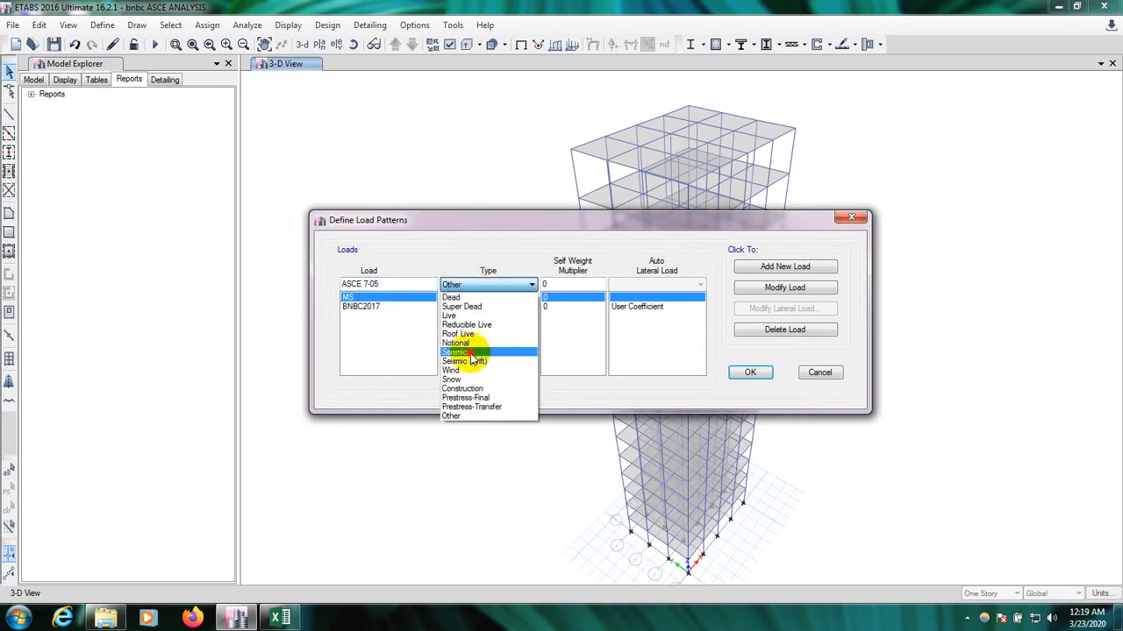
Make it a Seismic pattern with ASCE 7-05 auto lateral load and add it to the list.
left_click(456, 351)
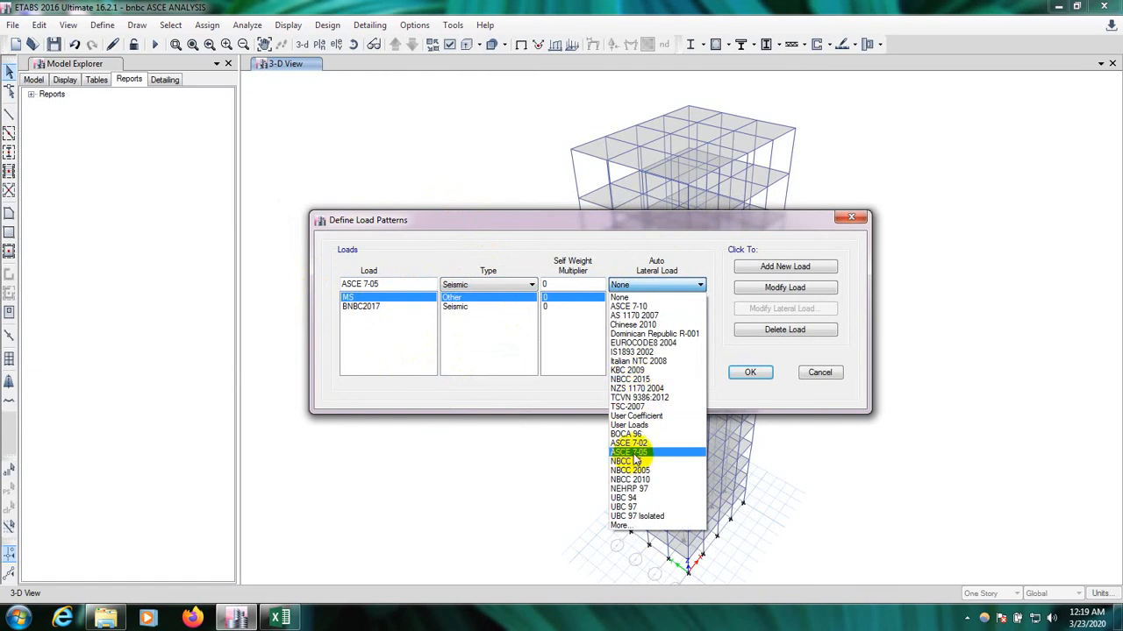
left_click(628, 453)
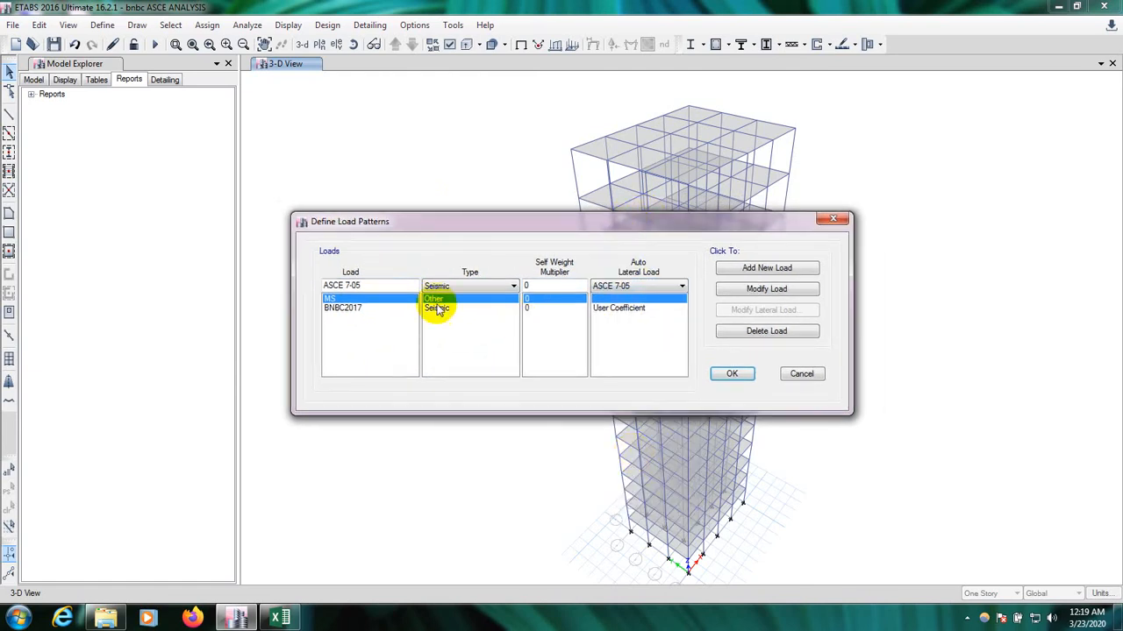
left_click(765, 267)
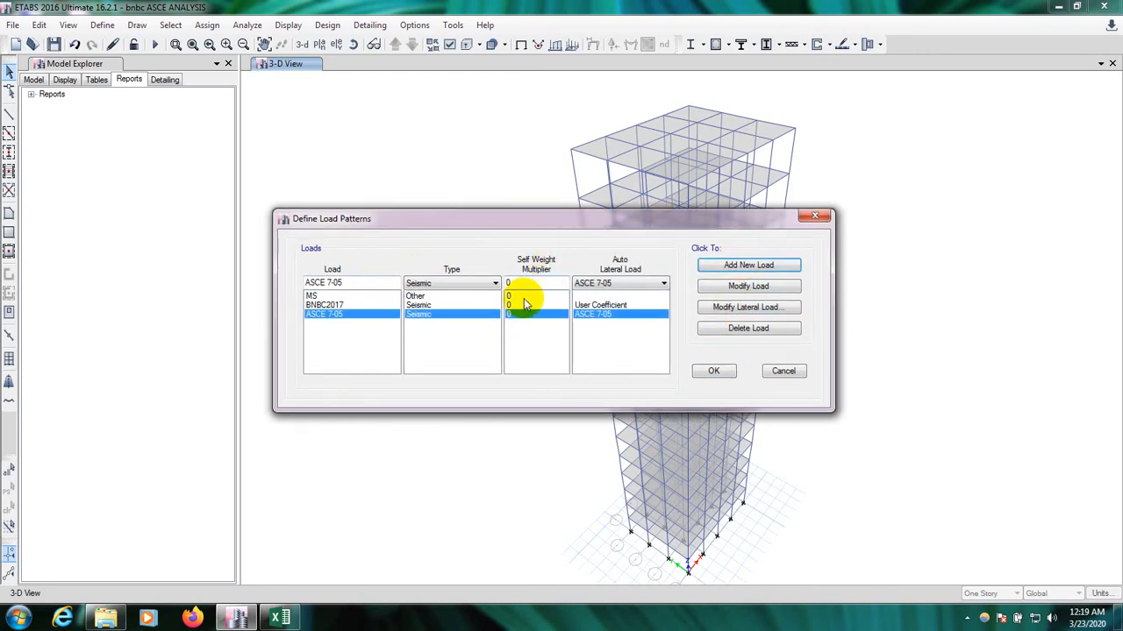
left_click_drag(535, 217, 530, 219)
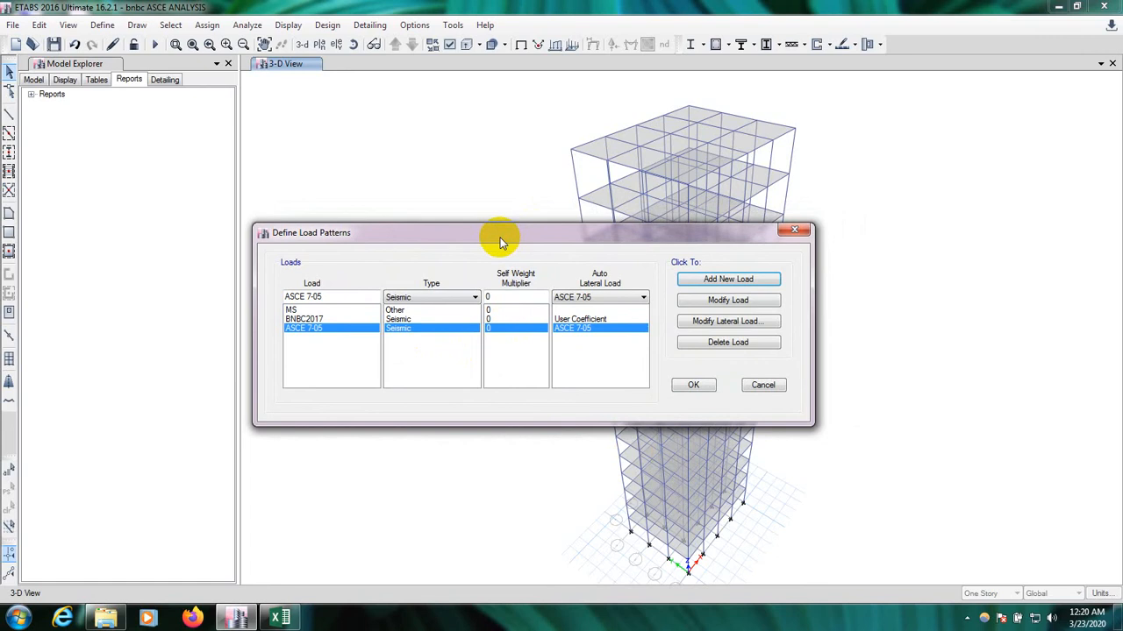
left_click_drag(500, 232, 516, 233)
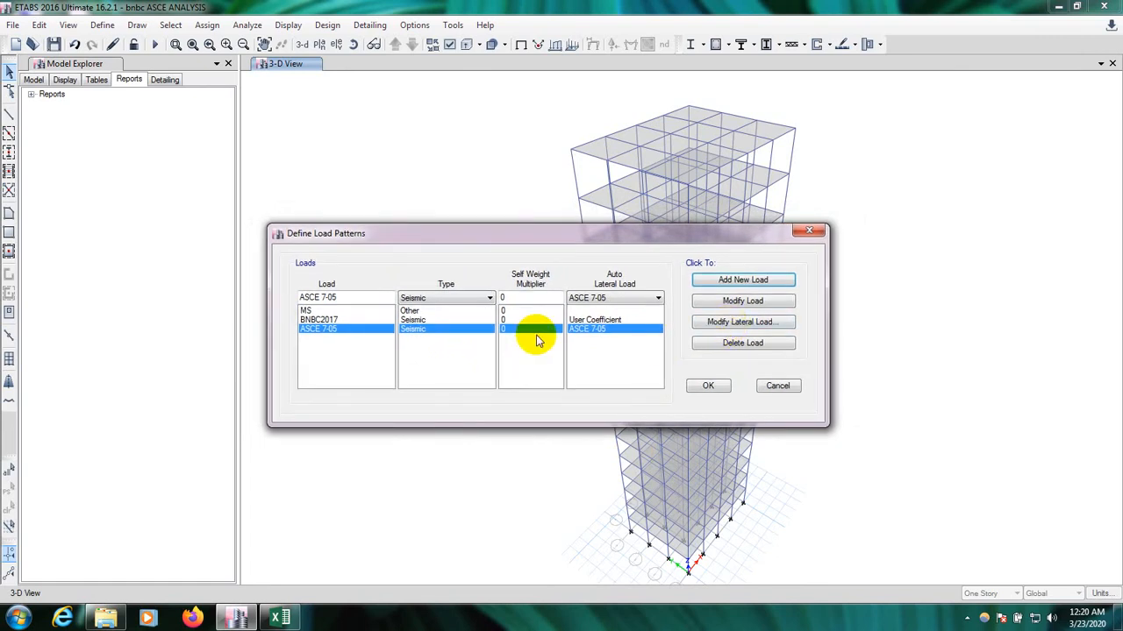
Switch the ASCE 7-05 seismic loading time period from program-calculated to User Defined.
left_click(742, 323)
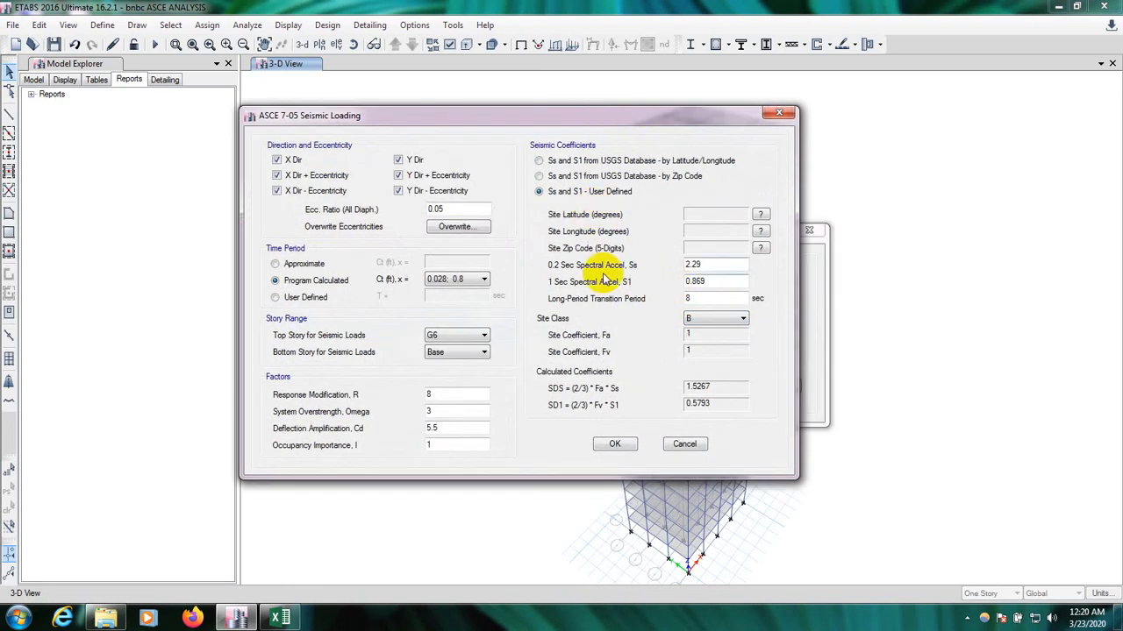
mouse_move(691, 255)
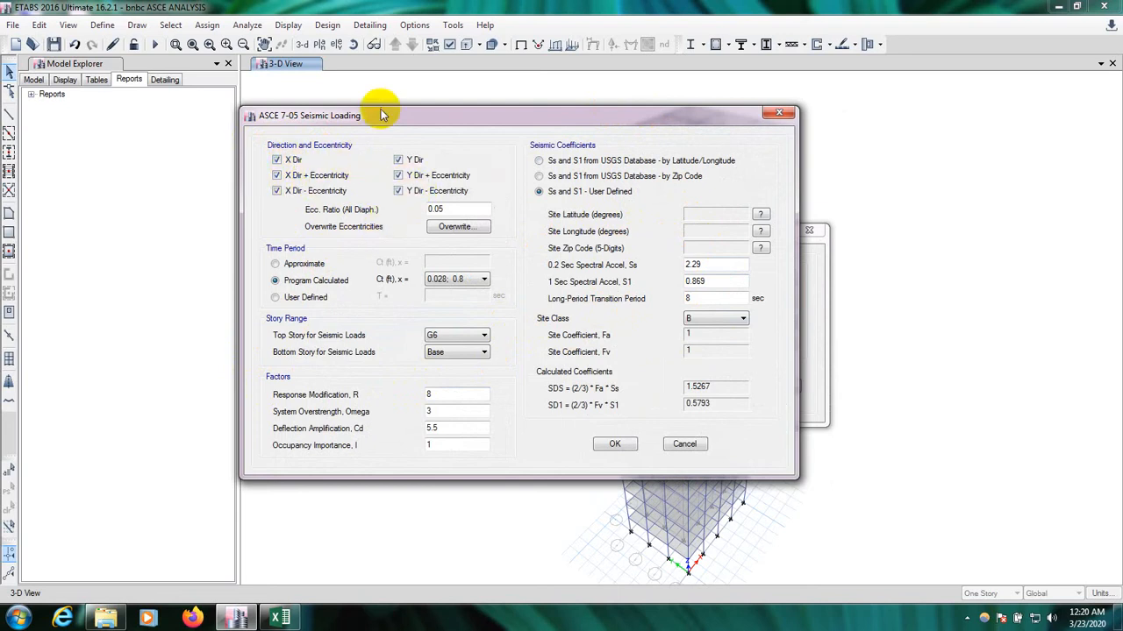
left_click_drag(383, 116, 400, 91)
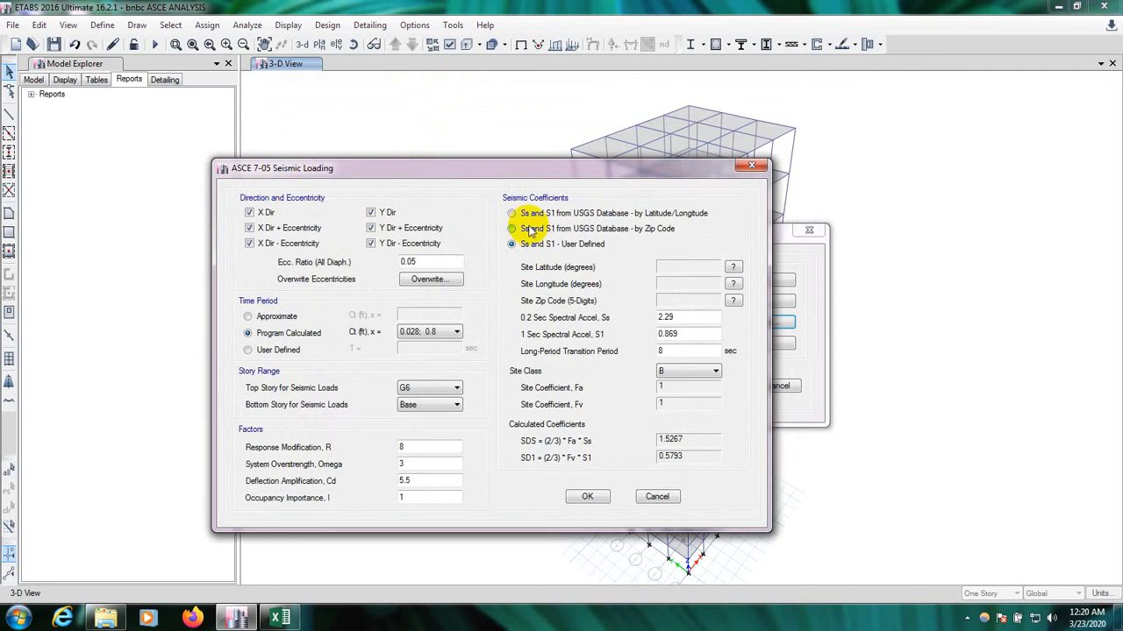
left_click(512, 244)
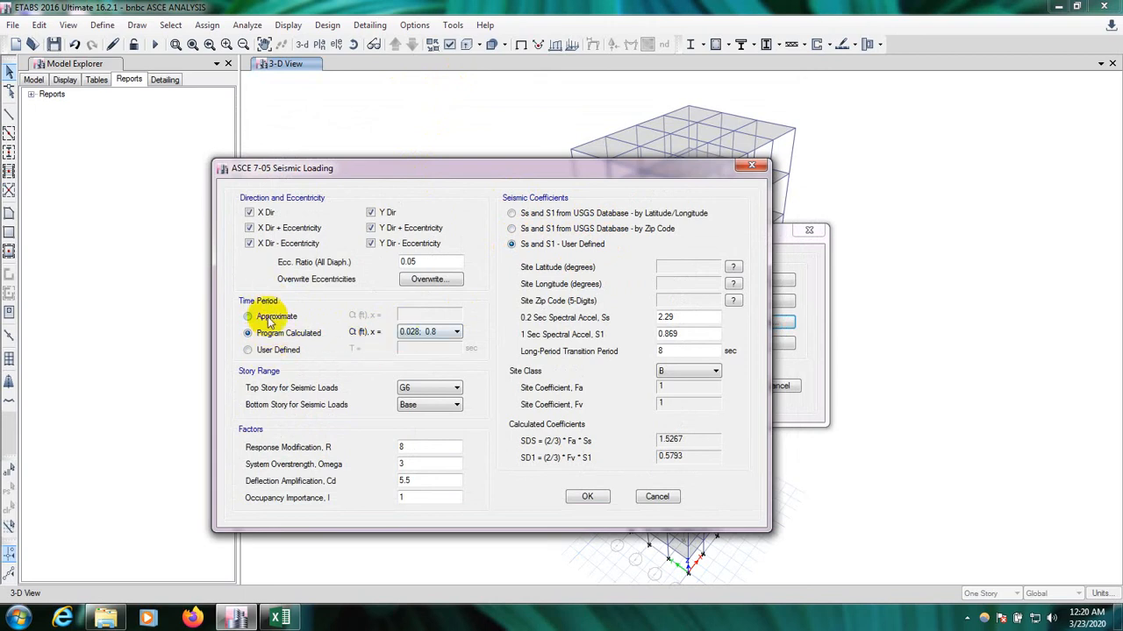
left_click(249, 349)
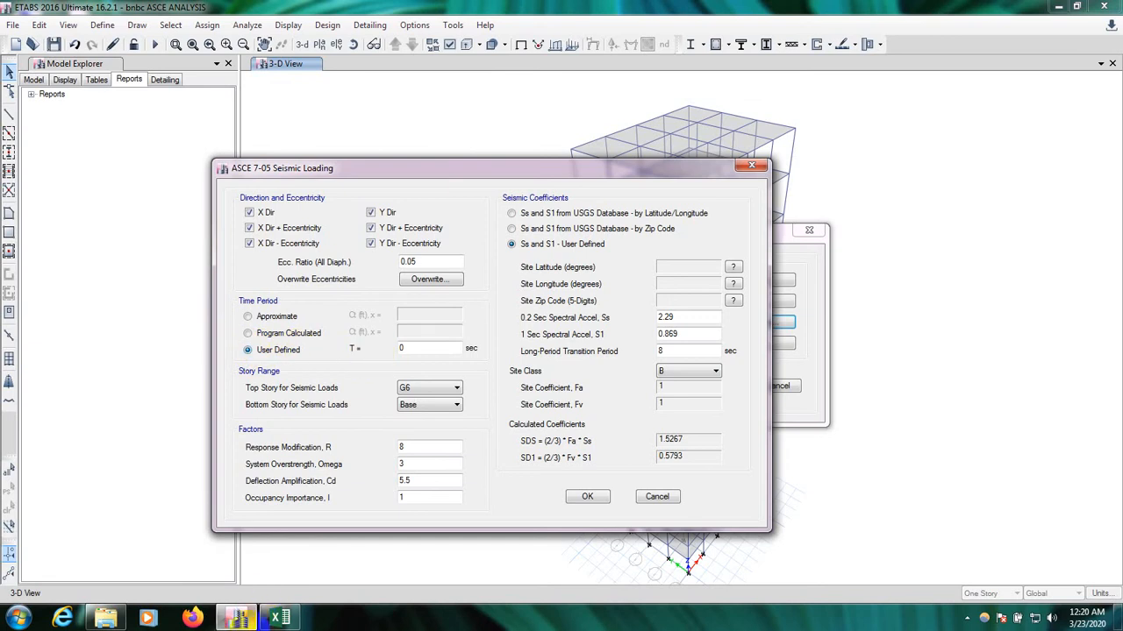
Enter building period T = 1.454 sec from Excel and keep G6 as the top story.
left_click(279, 618)
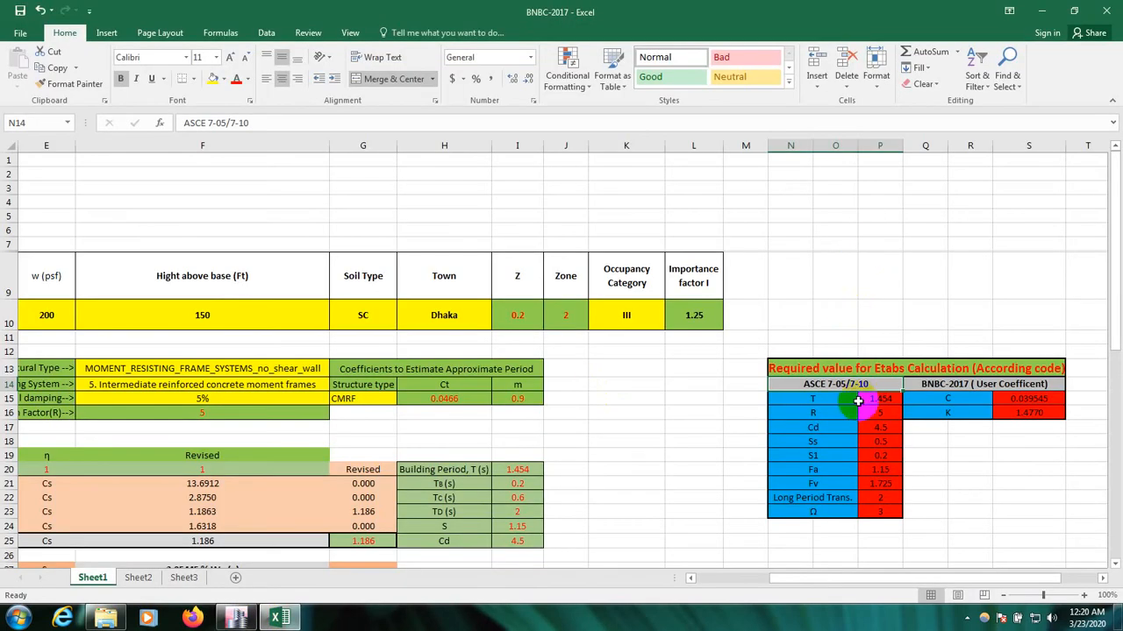
left_click(880, 440)
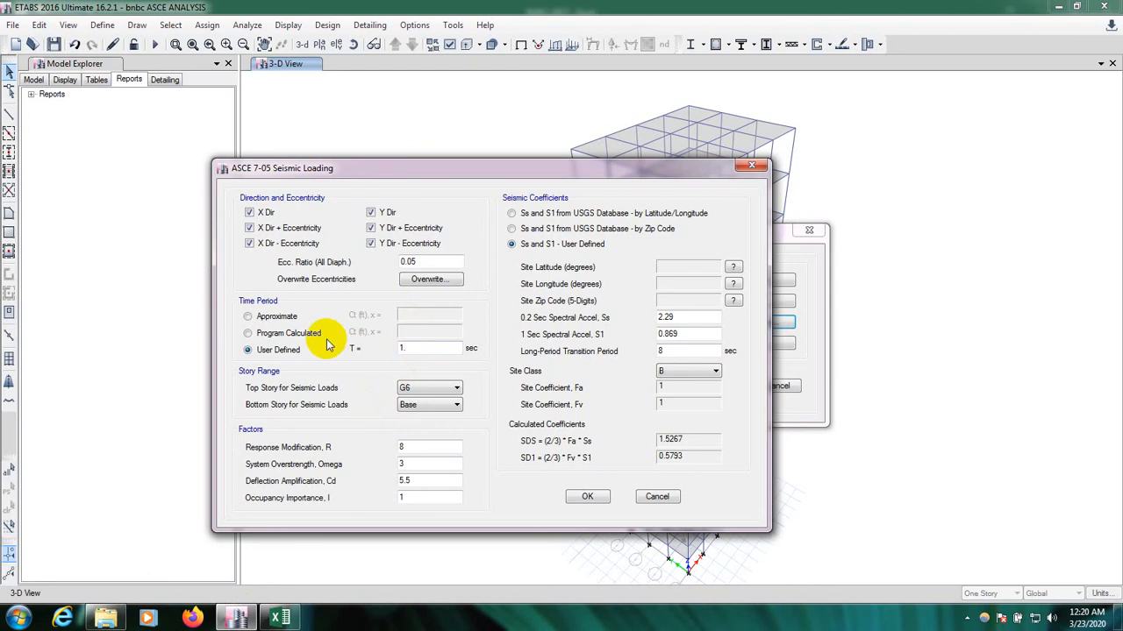
type("1.454")
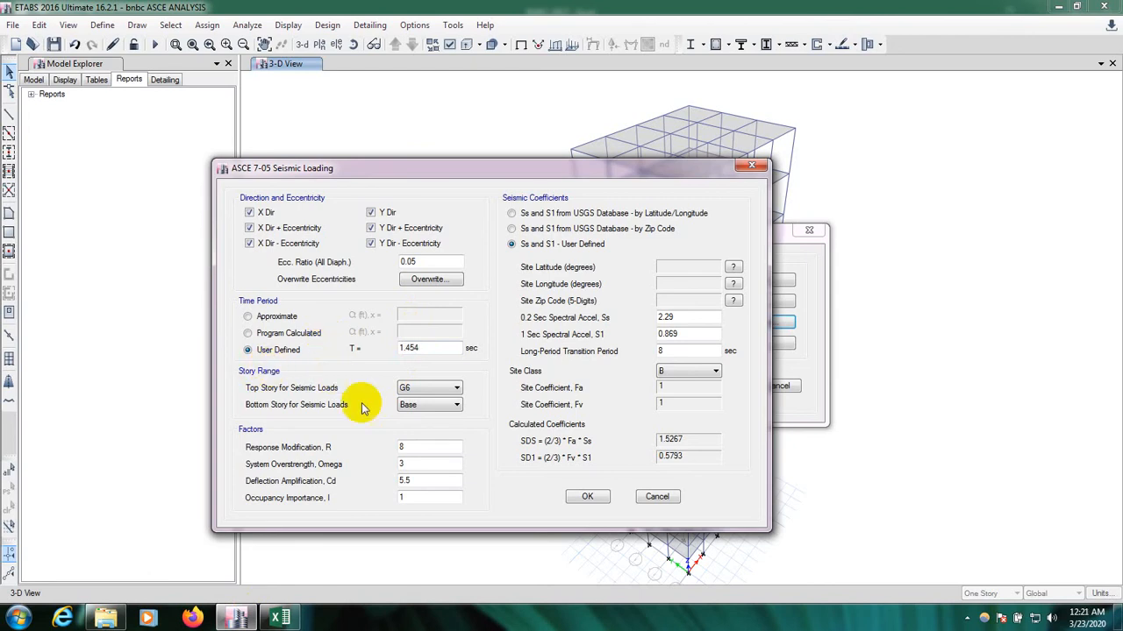
mouse_move(411, 558)
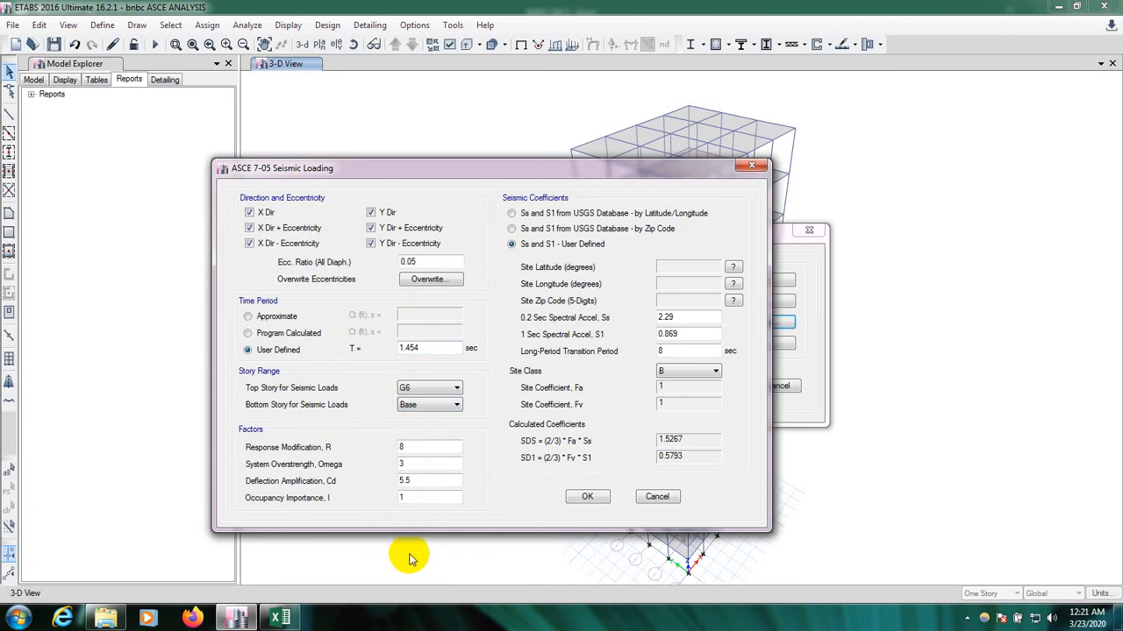
left_click(456, 387)
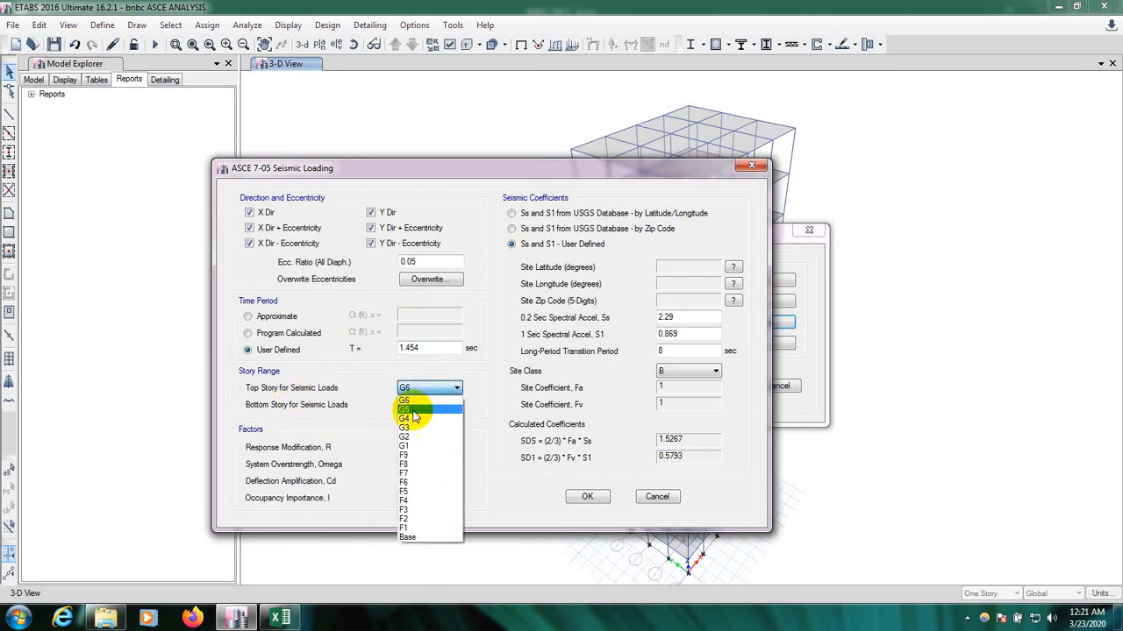
left_click(407, 537)
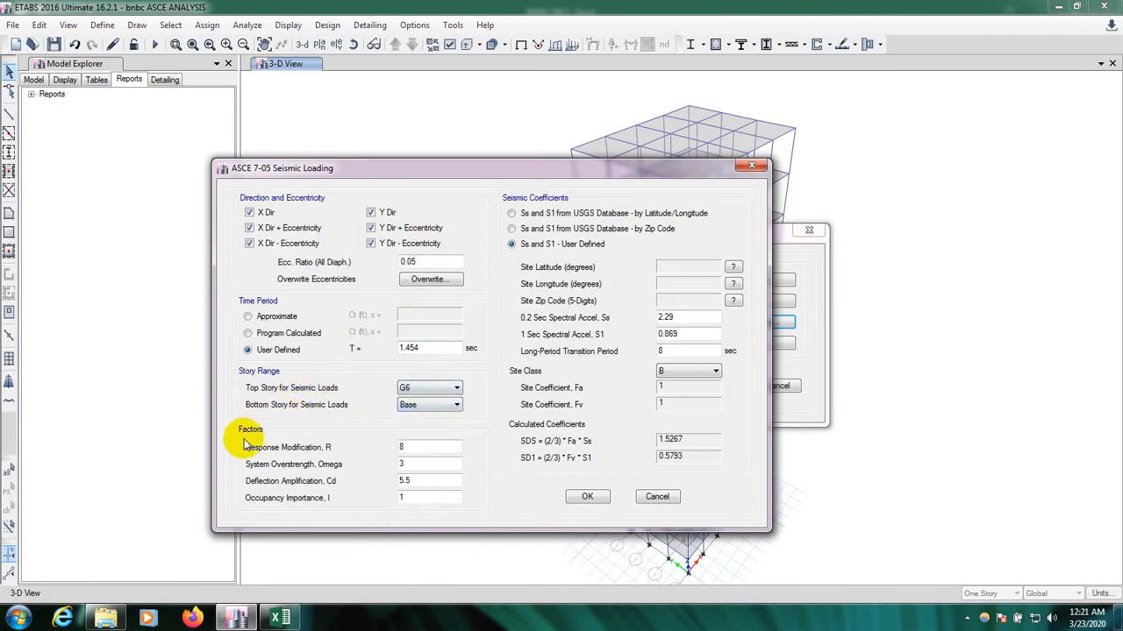
mouse_move(242, 435)
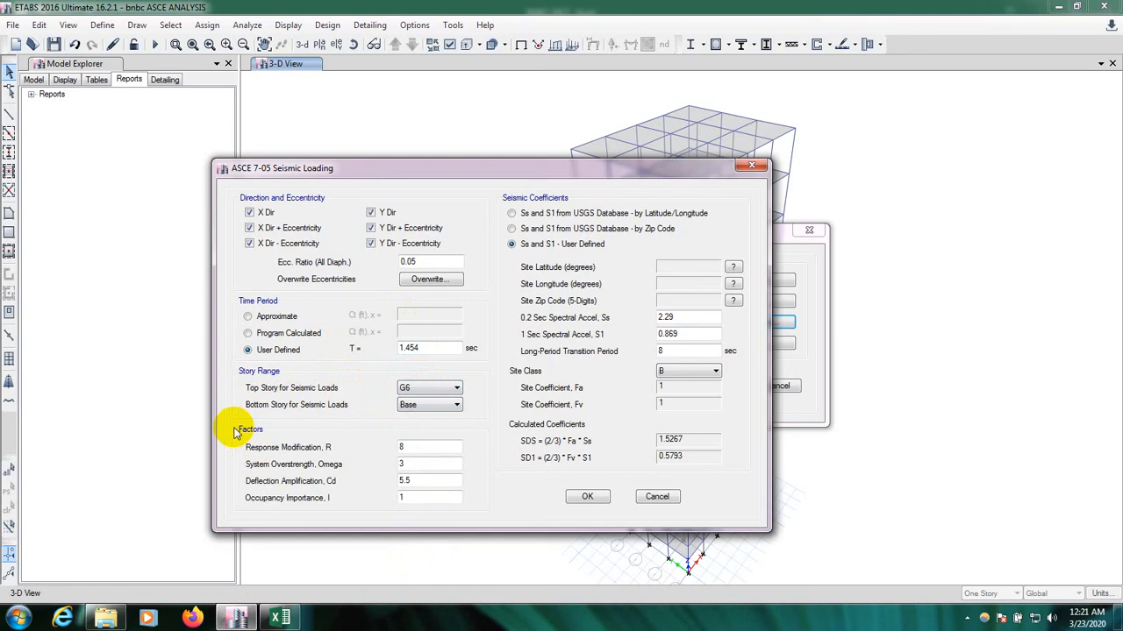
Set the response modification factor R to 5 and move on to the Cd field.
left_click(429, 447)
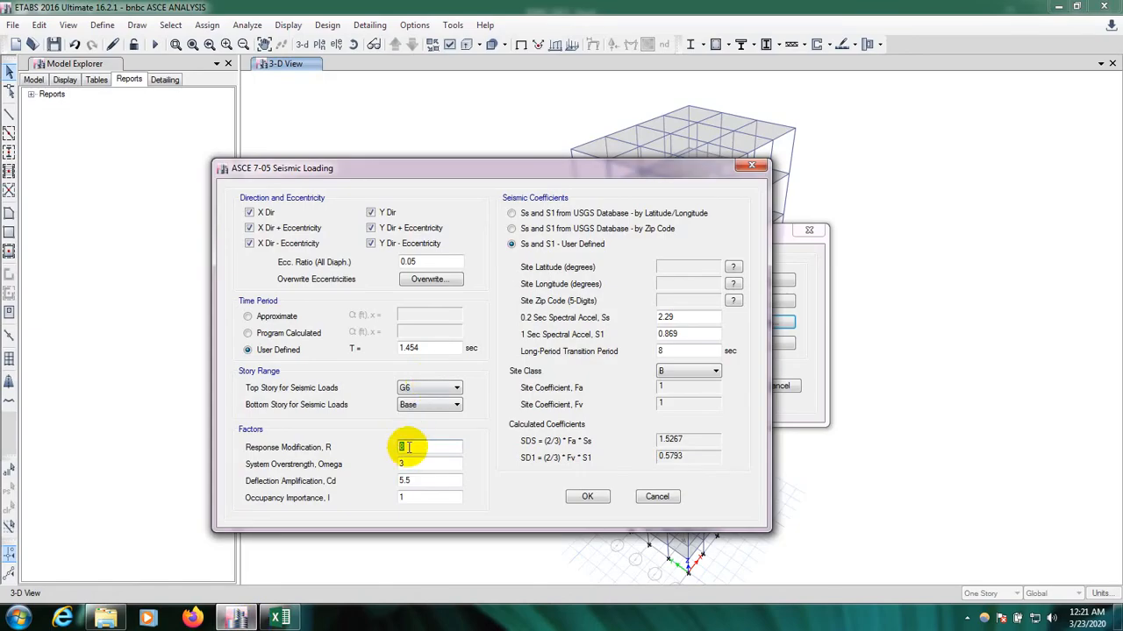
type("5")
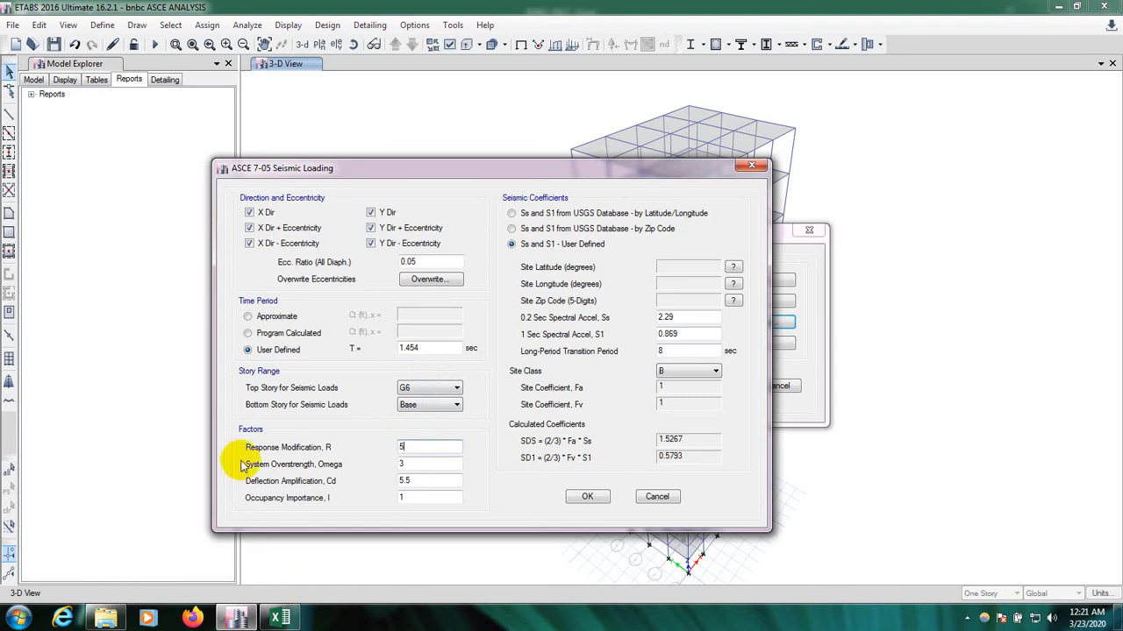
mouse_move(302, 460)
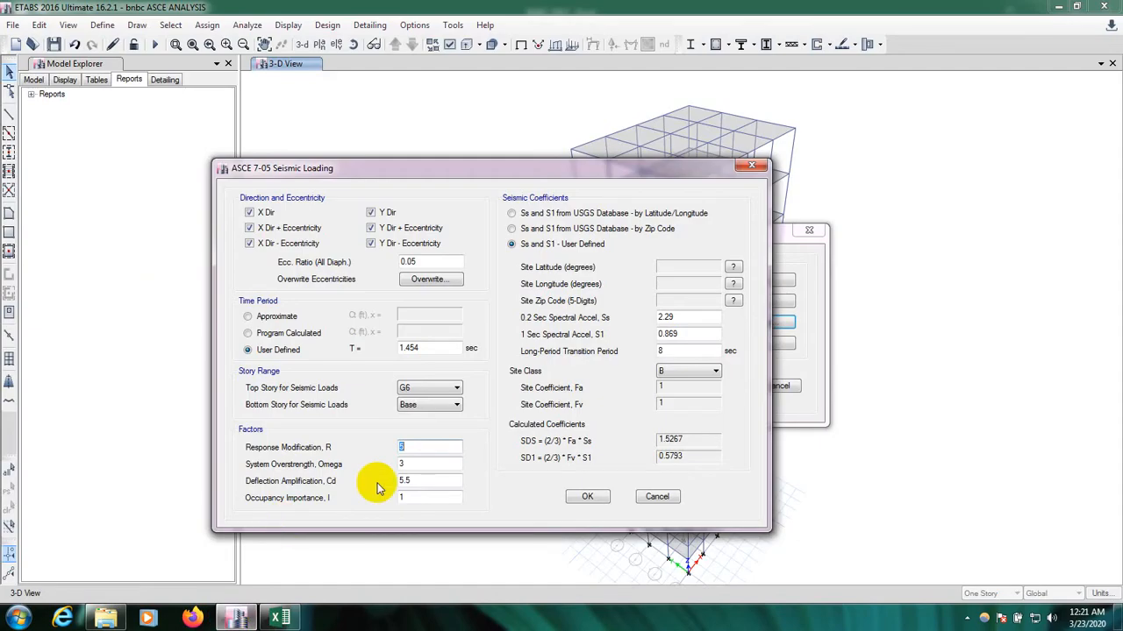
left_click(428, 464)
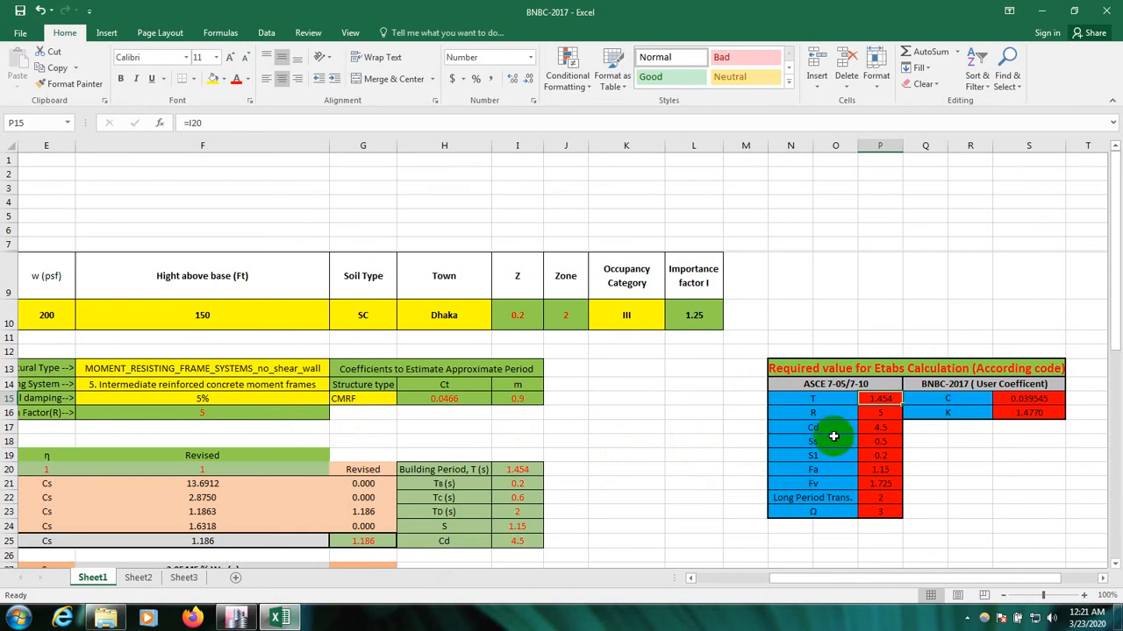
mouse_move(835, 417)
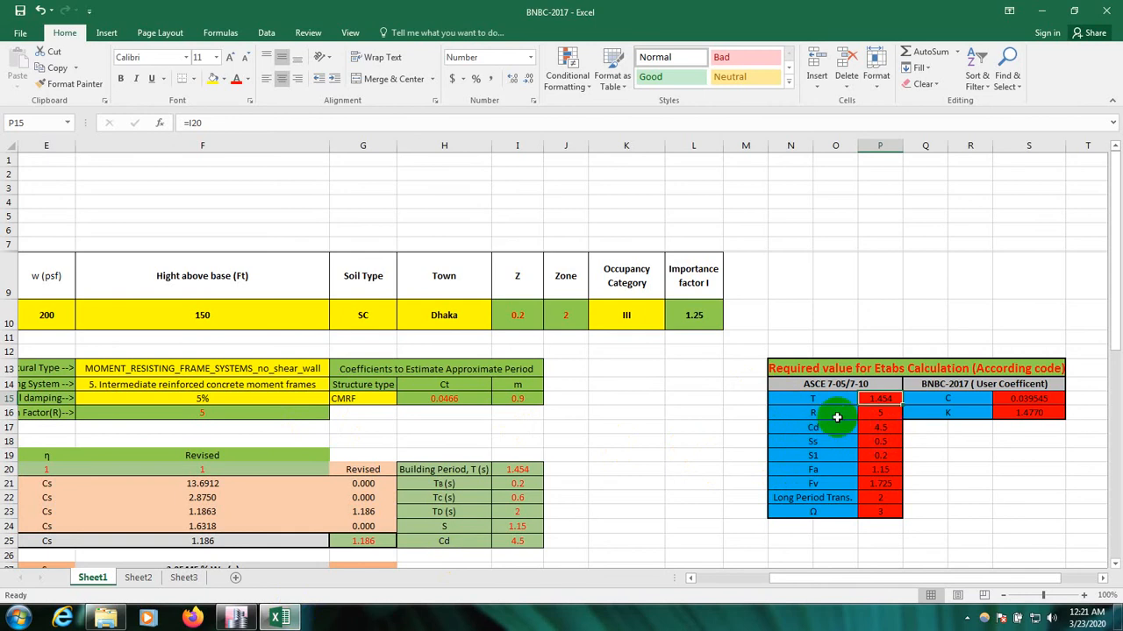
mouse_move(835, 449)
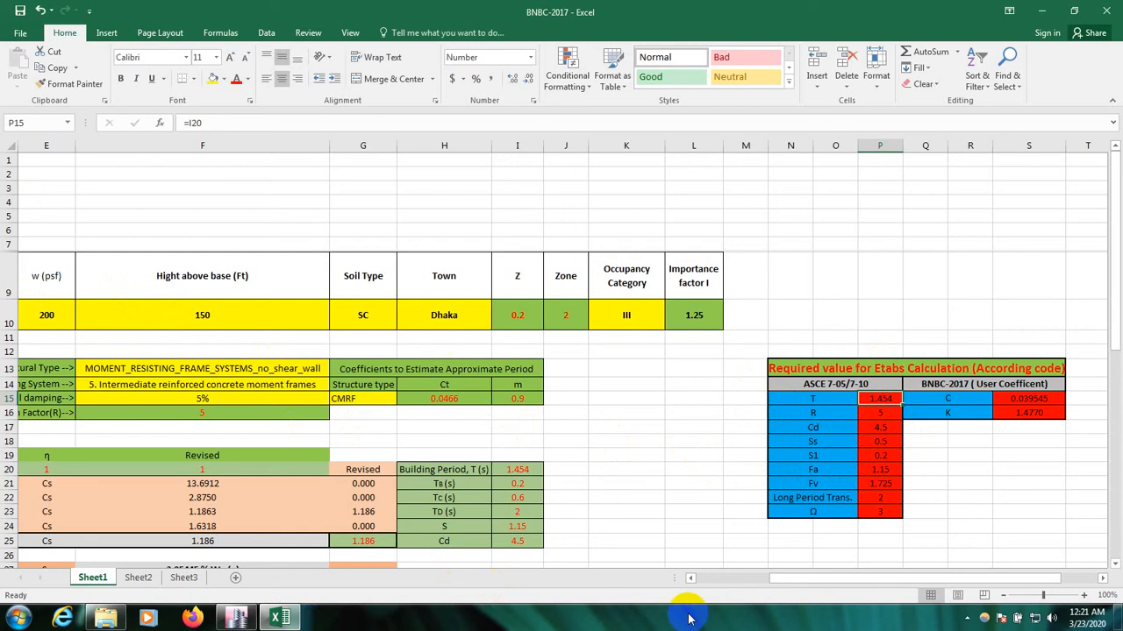
Scroll the BNBC-2017 sheet left to the building dimensions: 40 ft by 30 ft, 15 storeys.
scroll("left", 3)
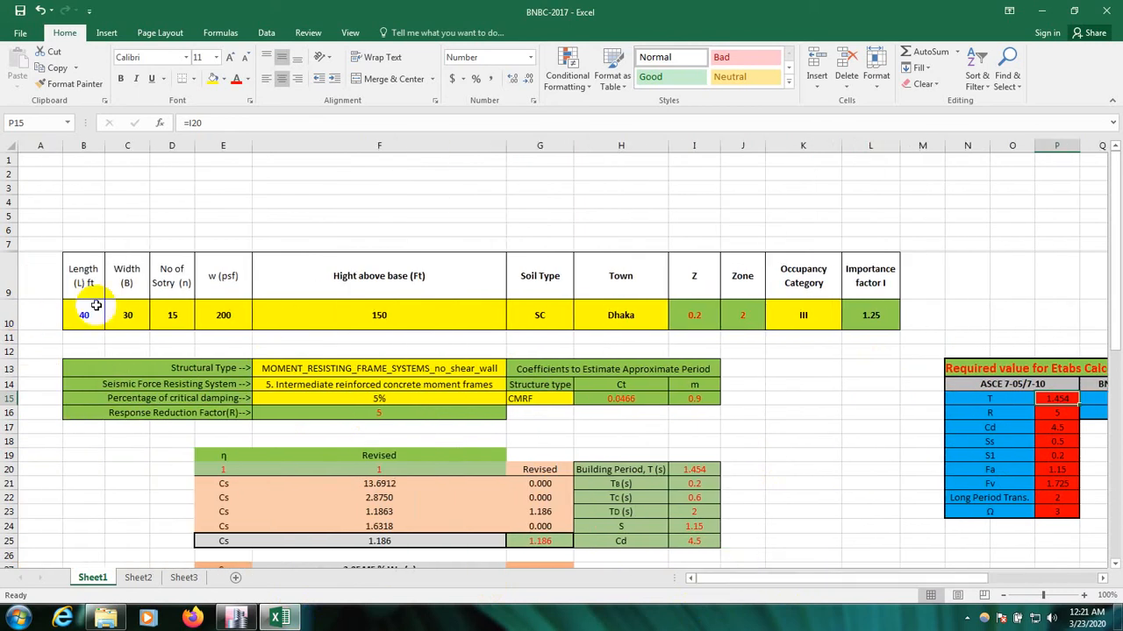
mouse_move(355, 324)
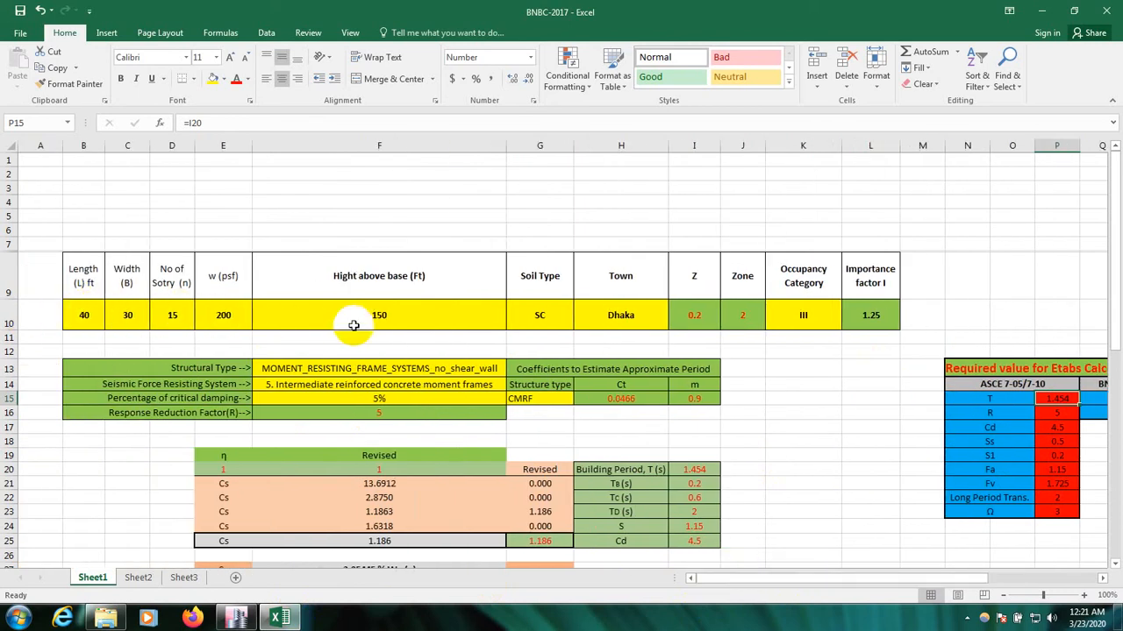
mouse_move(368, 391)
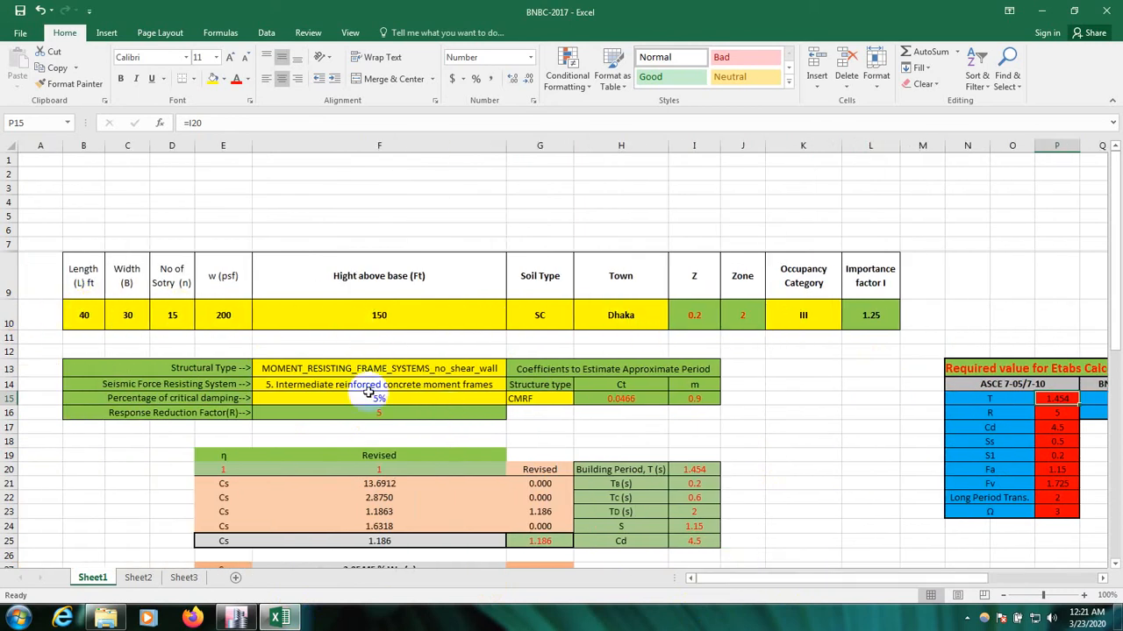
mouse_move(479, 293)
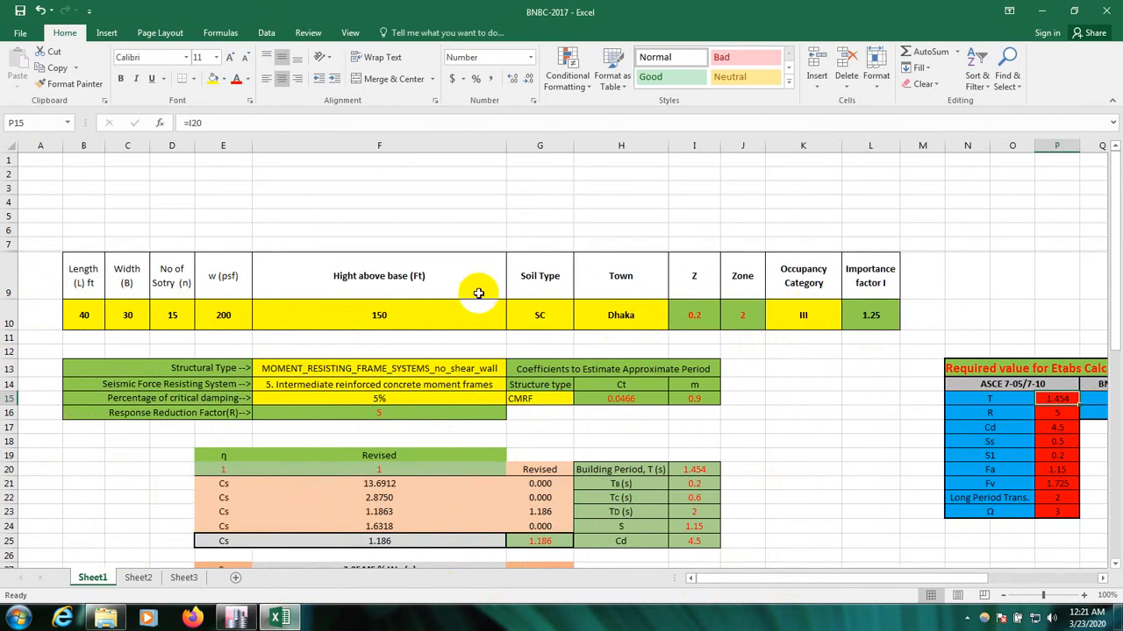
mouse_move(614, 326)
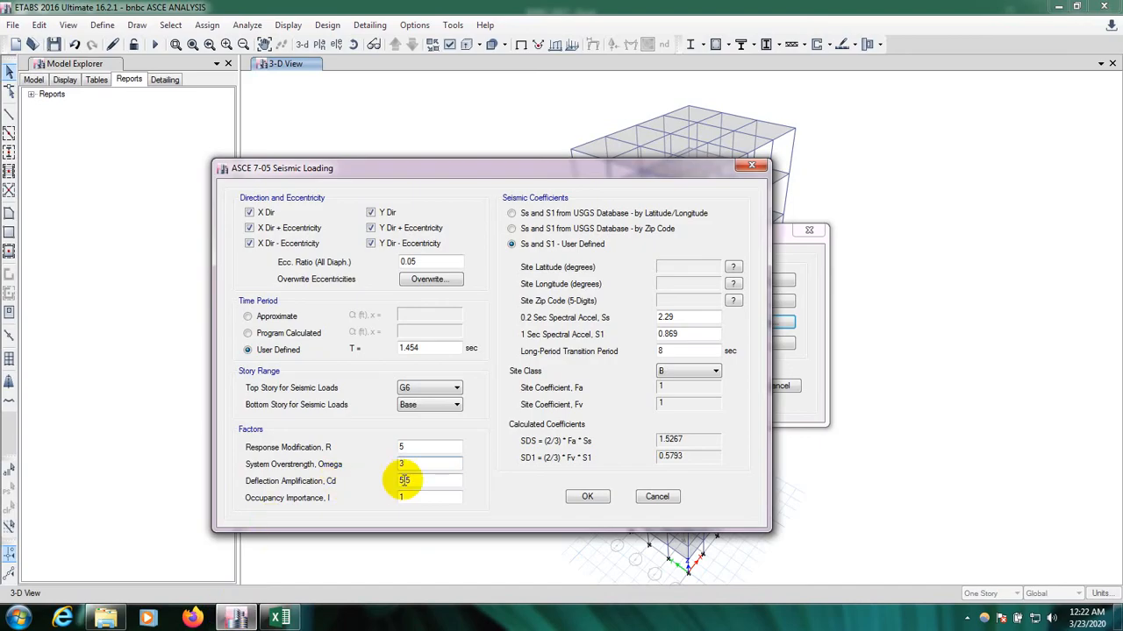
Set deflection amplification Cd to 4.5 and occupancy importance factor I to 1.25.
type("4.5")
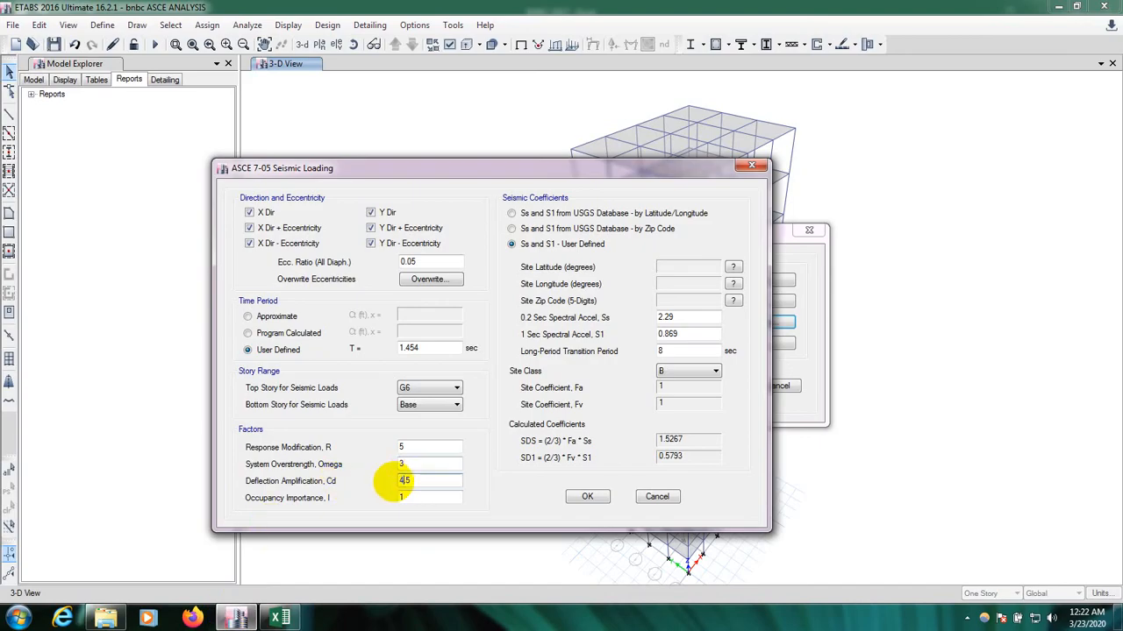
left_click(430, 498)
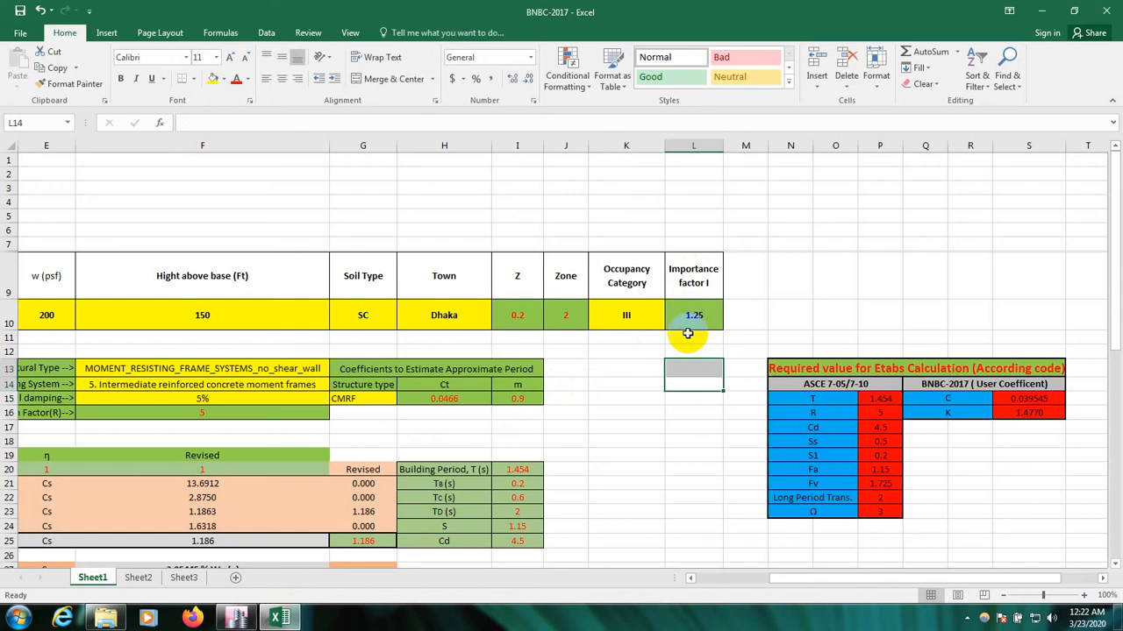
left_click(695, 351)
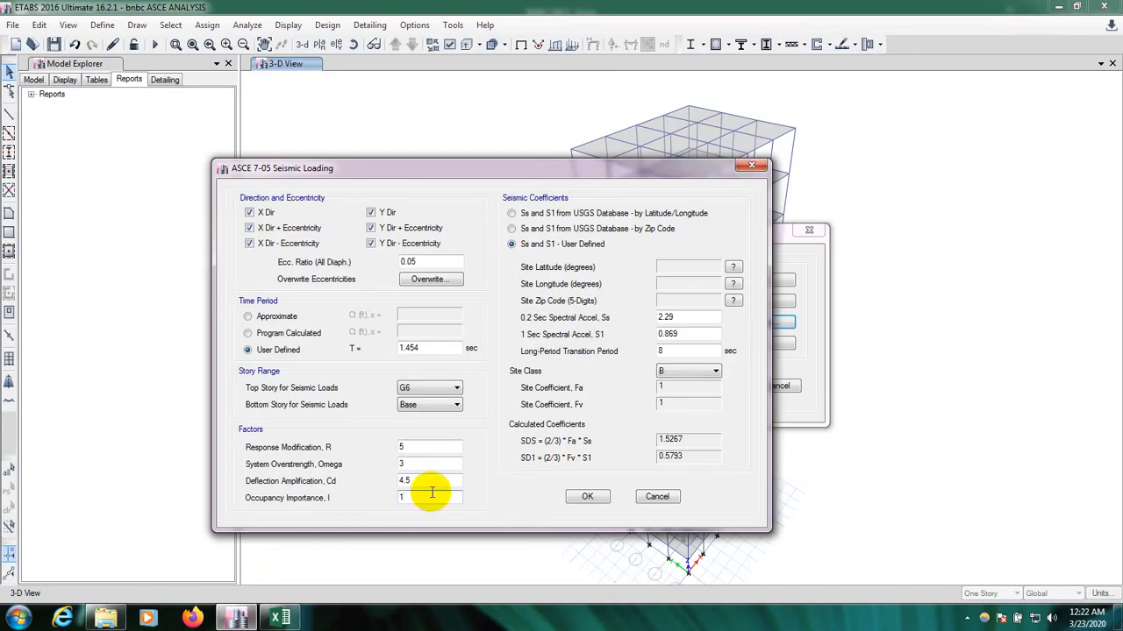
type(".25")
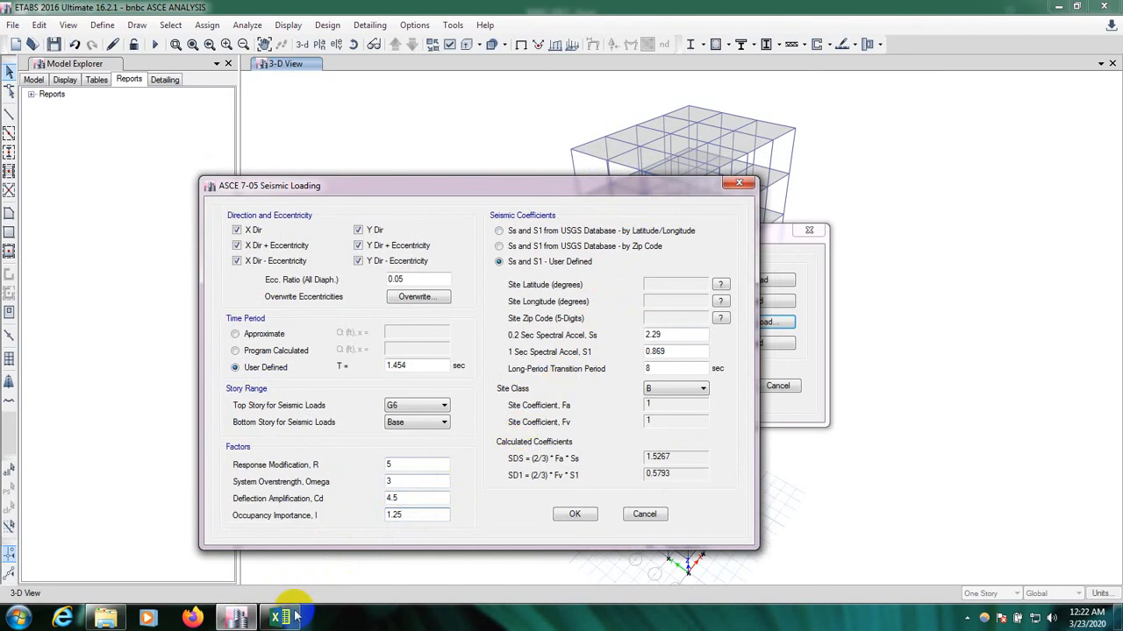
Enter Ss 0.5, S1 0.2 and a long-period transition period of 2 sec from Excel.
left_click(279, 617)
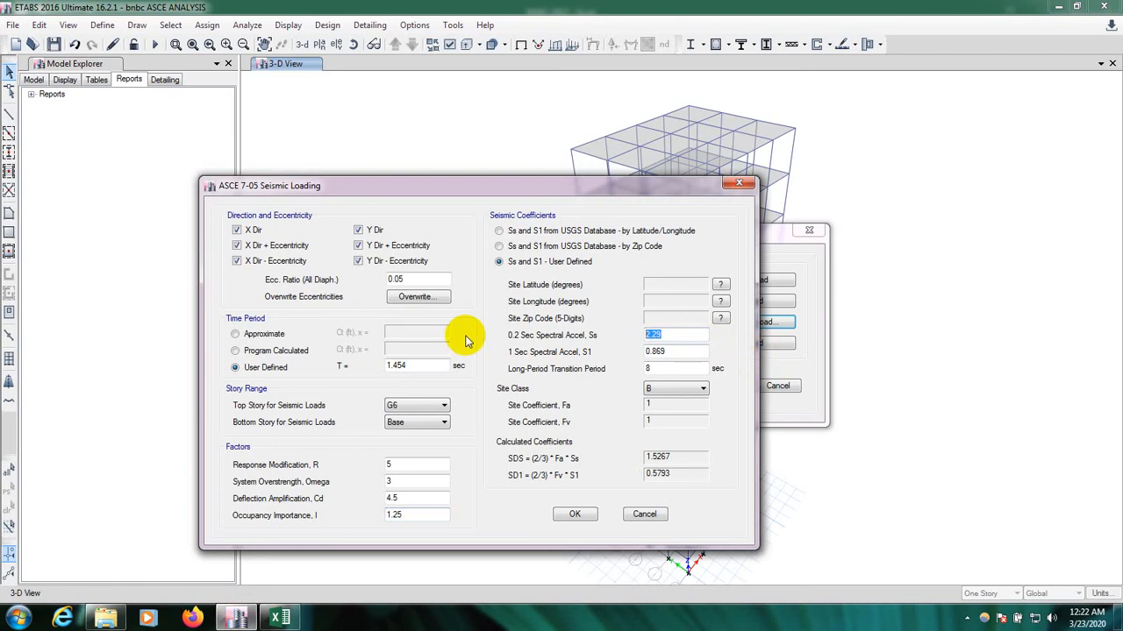
type("0.2")
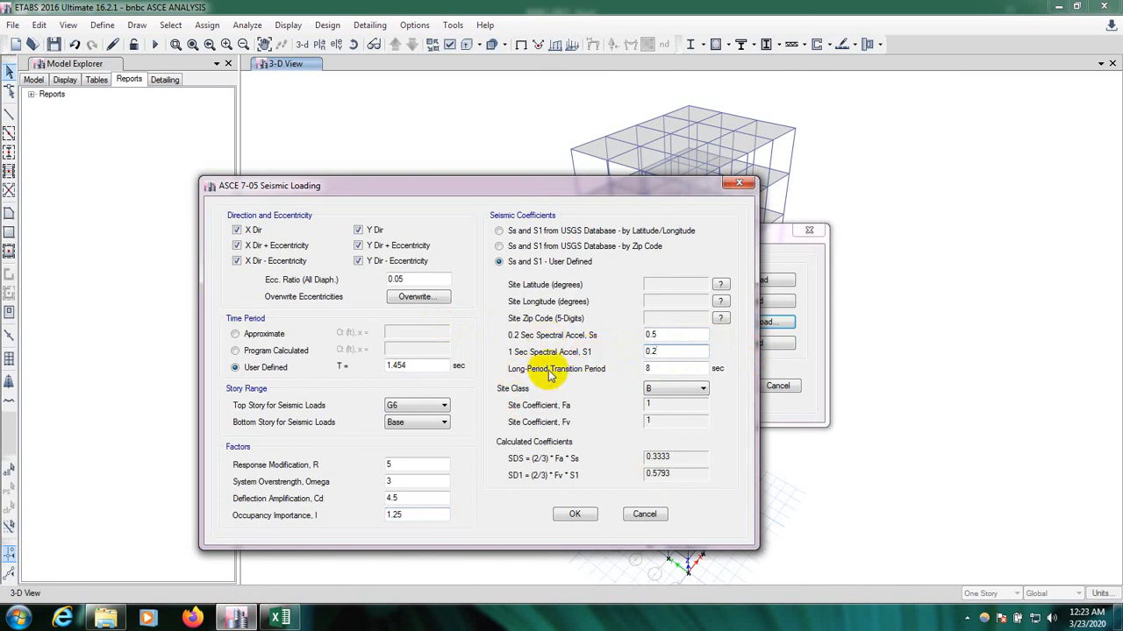
left_click(279, 618)
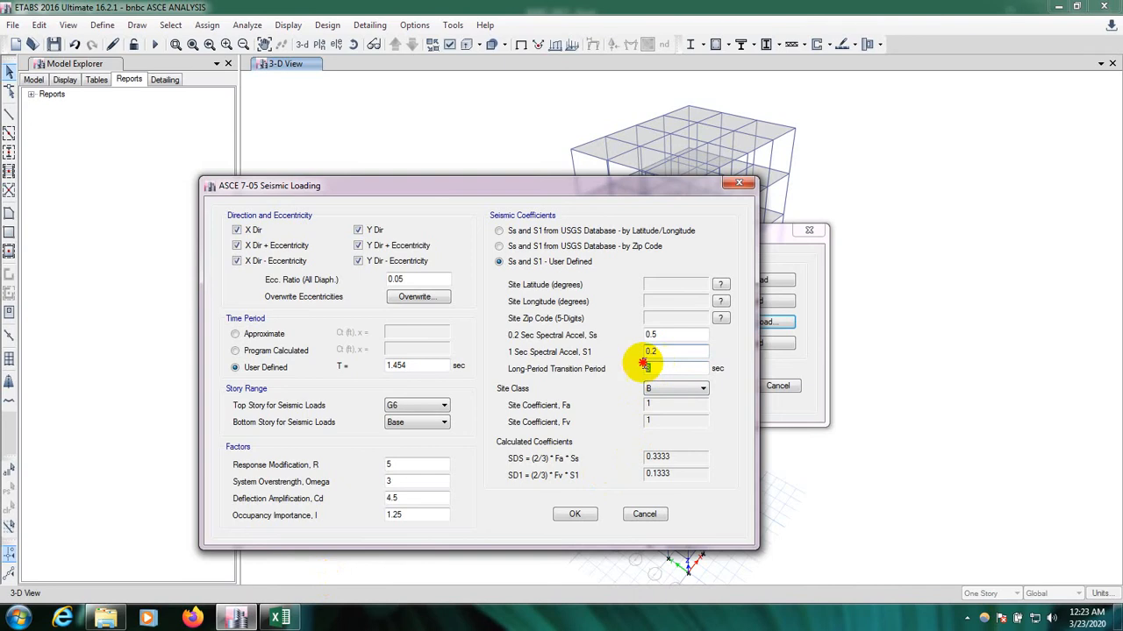
type("2")
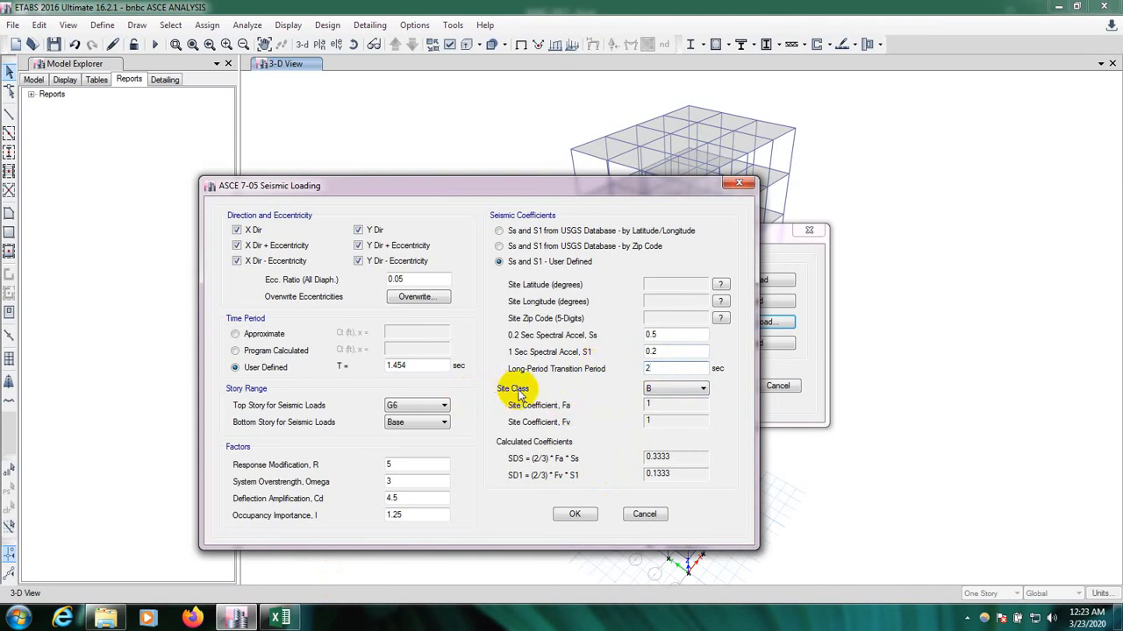
Choose site class F, checking it against the Excel values.
left_click(702, 388)
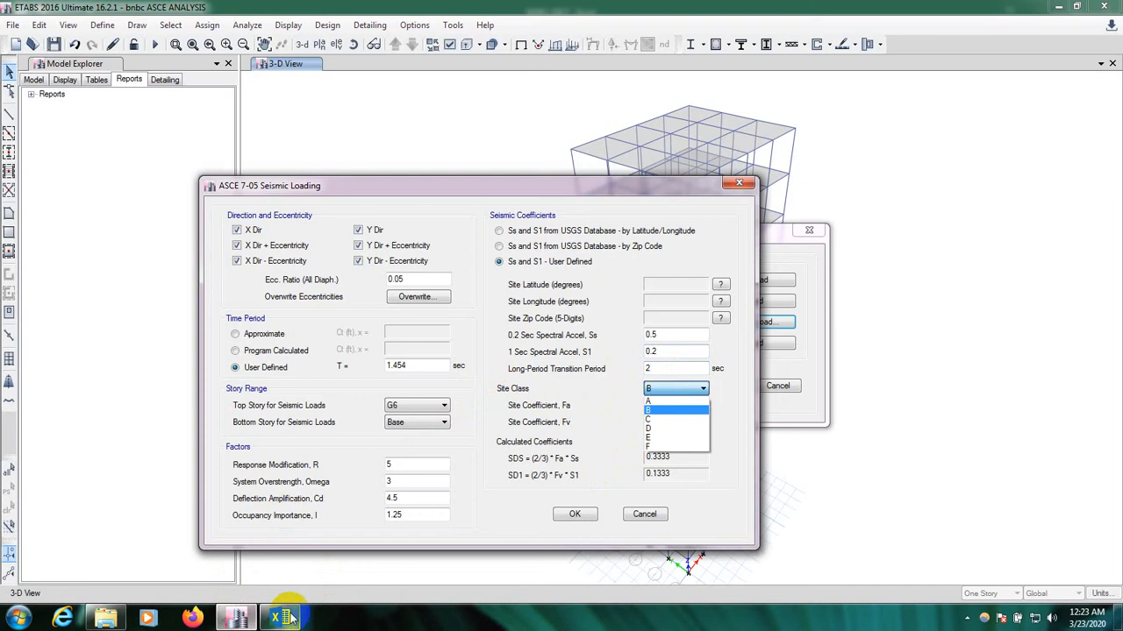
left_click(237, 617)
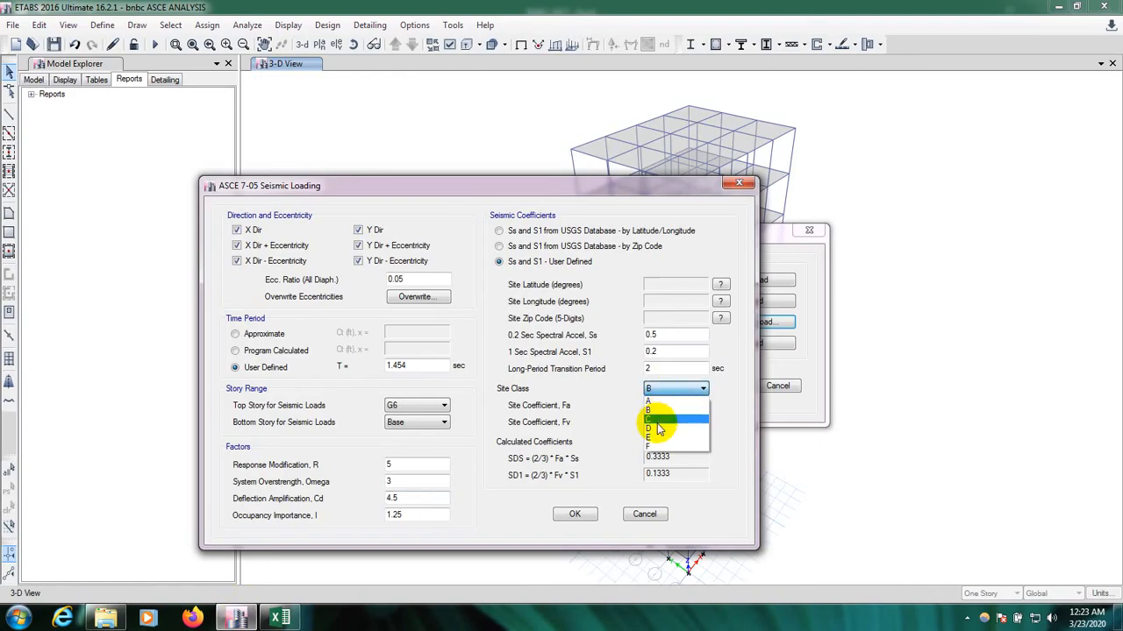
left_click(675, 447)
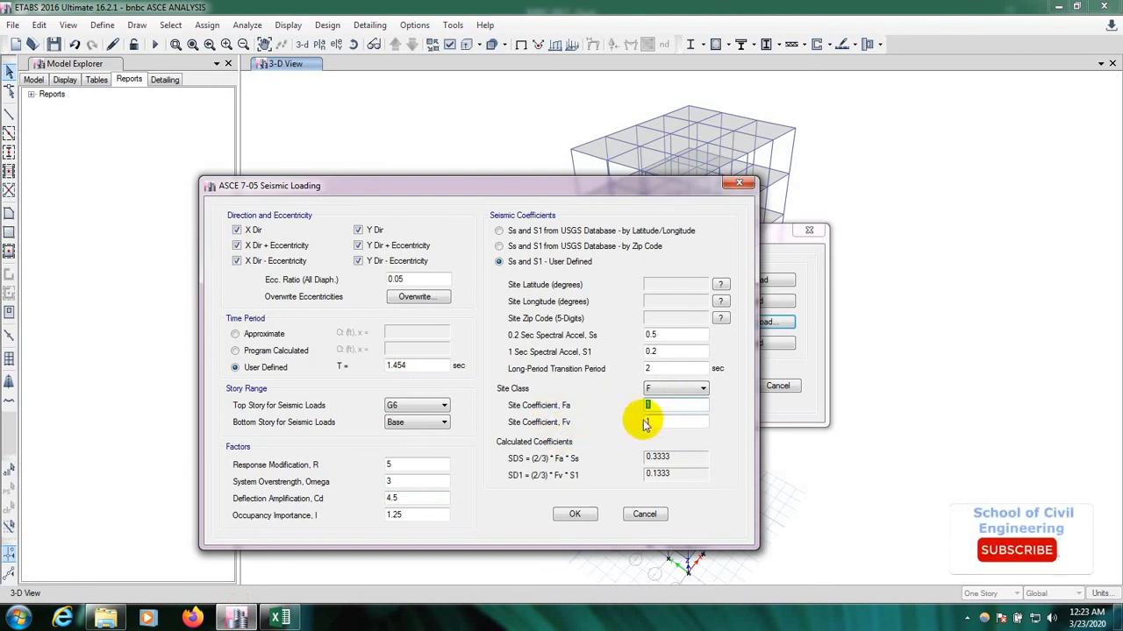
left_click(279, 617)
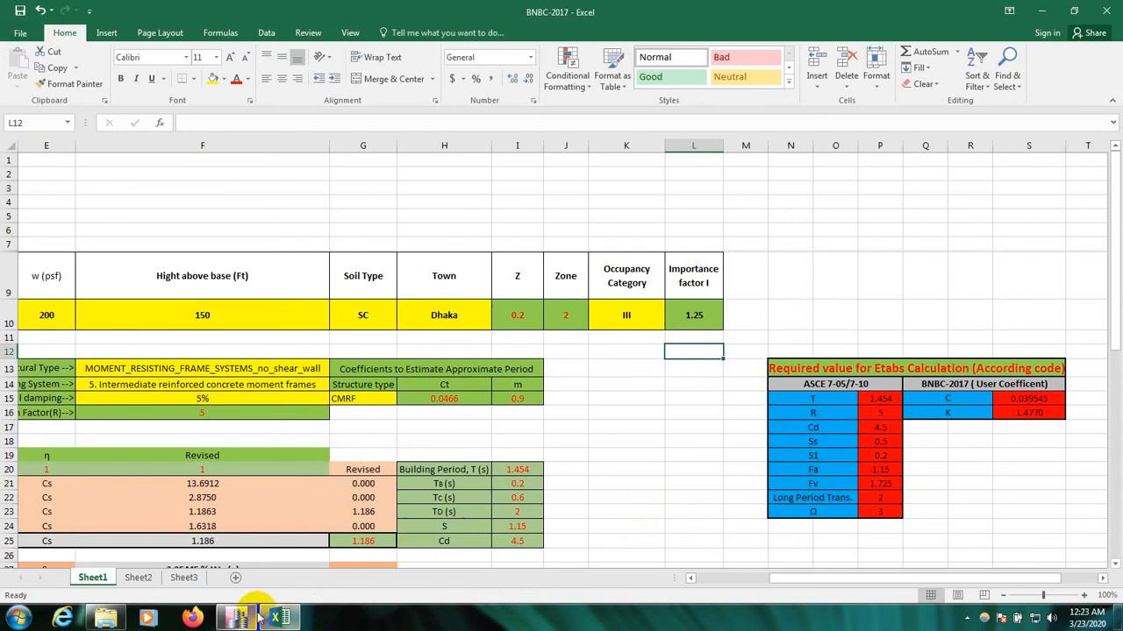
Set site coefficient Fa to 1.15 and move on to Fv.
left_click(235, 618)
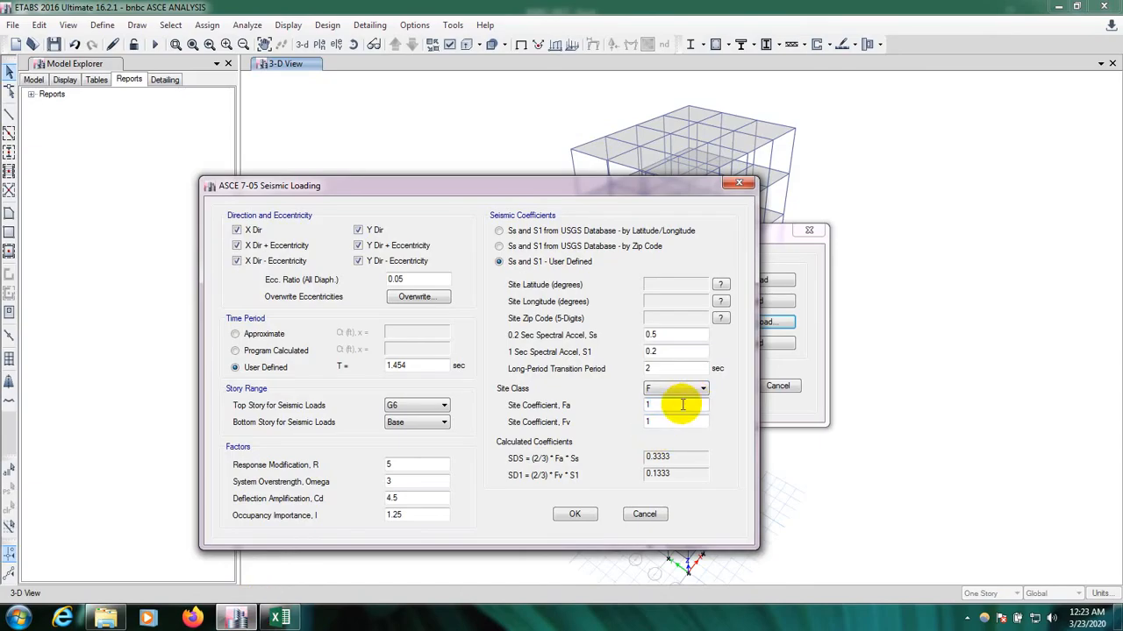
type("1.15")
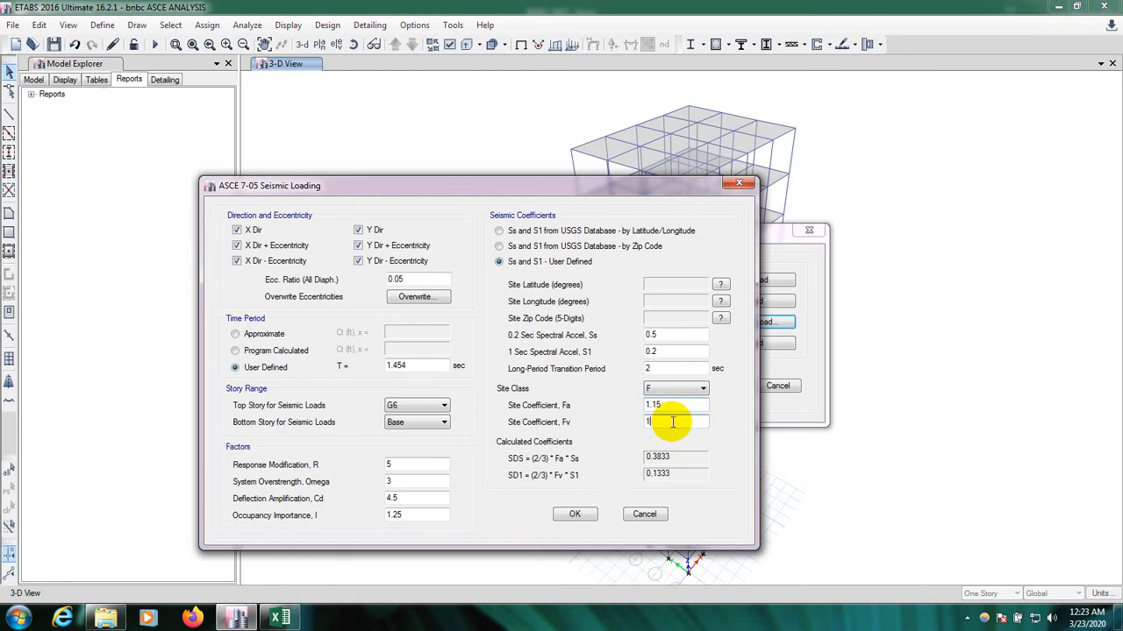
left_click(279, 617)
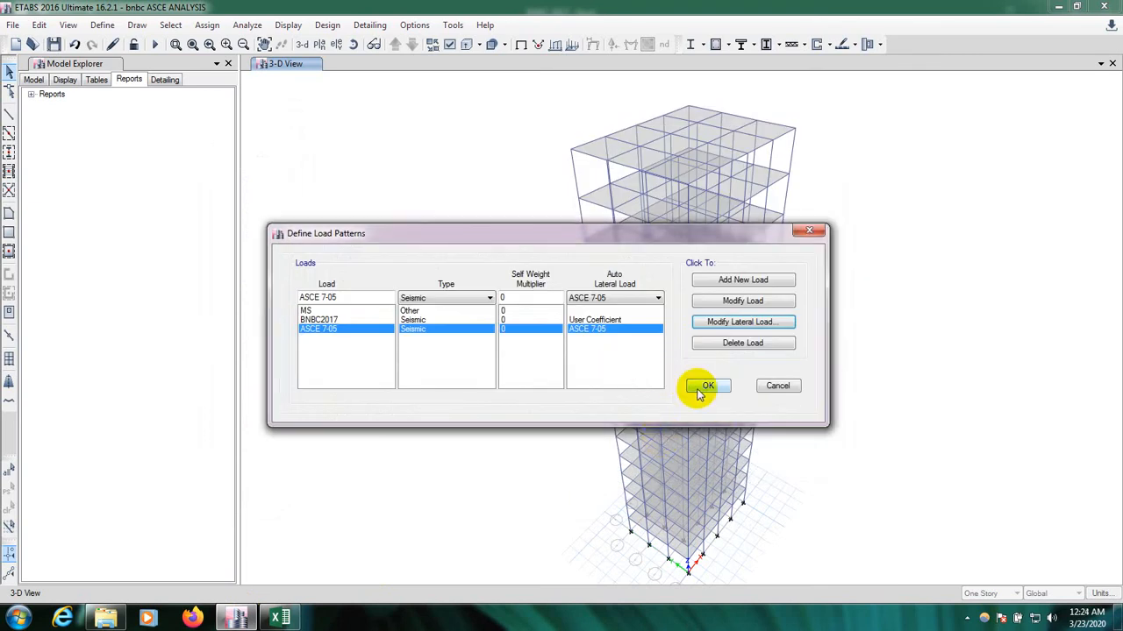
Accept the load pattern definitions and bring up Analyze > Set Load Cases to Run.
left_click(707, 386)
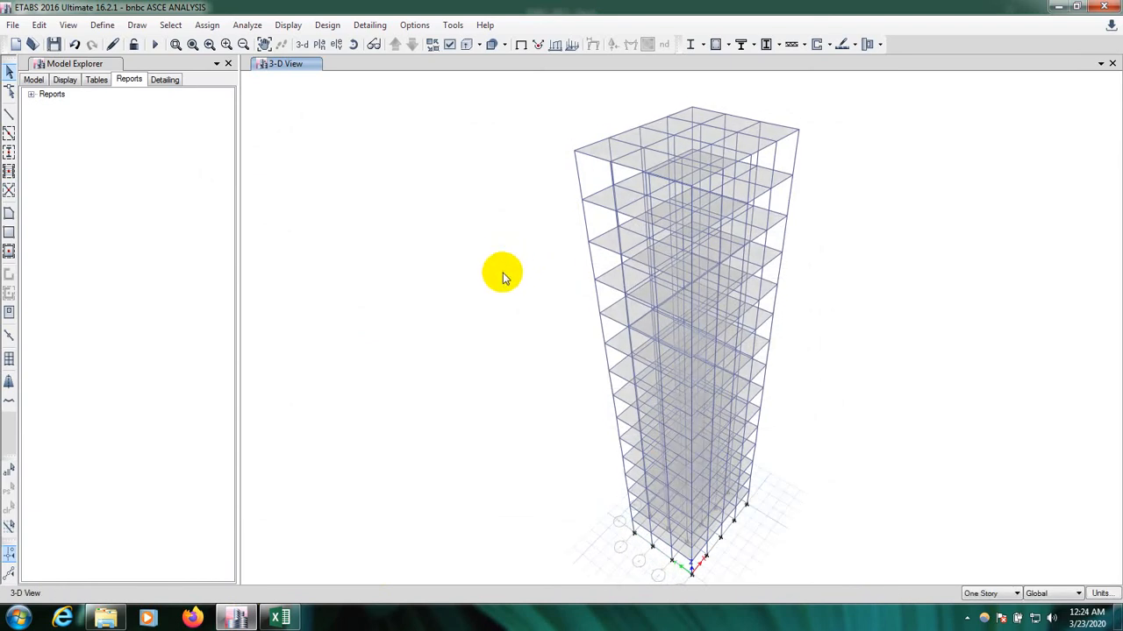
mouse_move(186, 60)
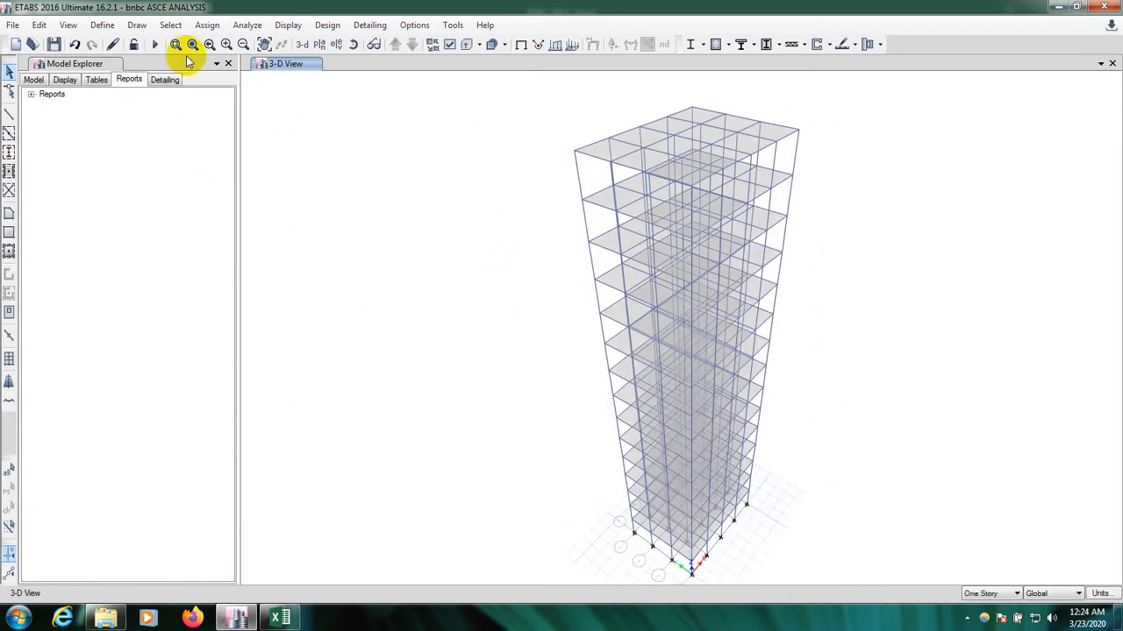
left_click(246, 24)
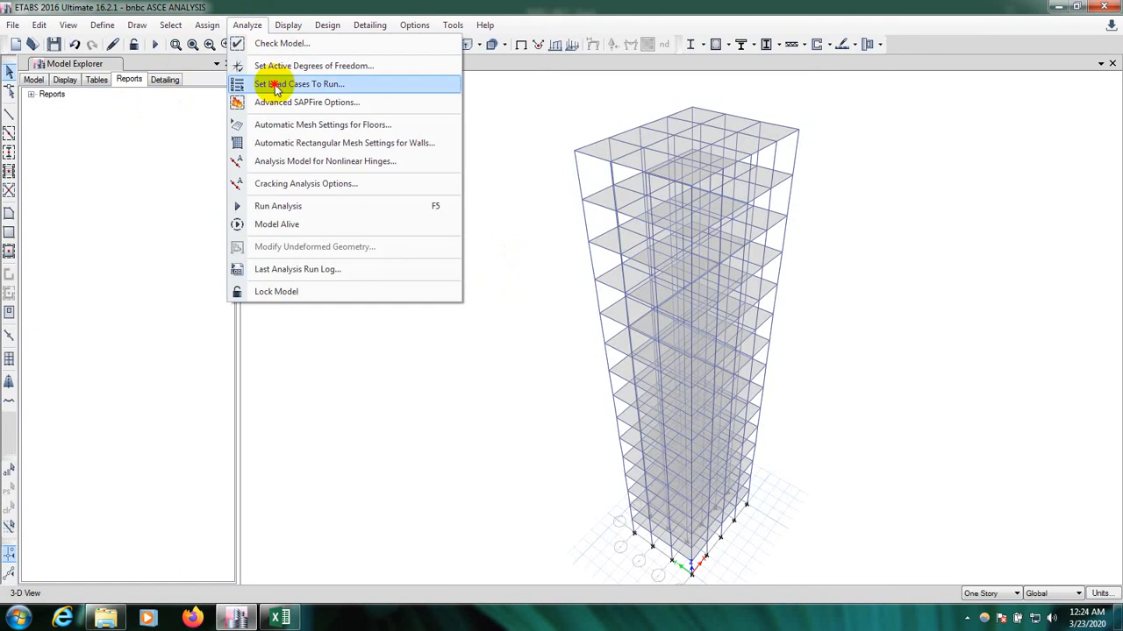
left_click(298, 84)
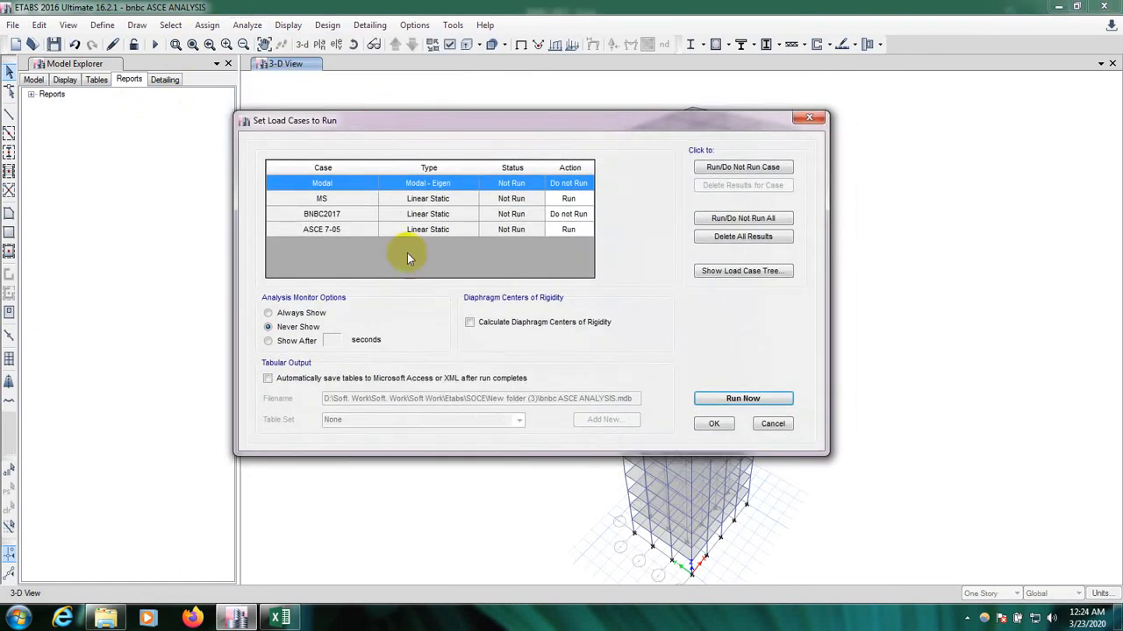
Review the case actions so MS and ASCE 7-05 run while BNBC2017 does not.
left_click(323, 214)
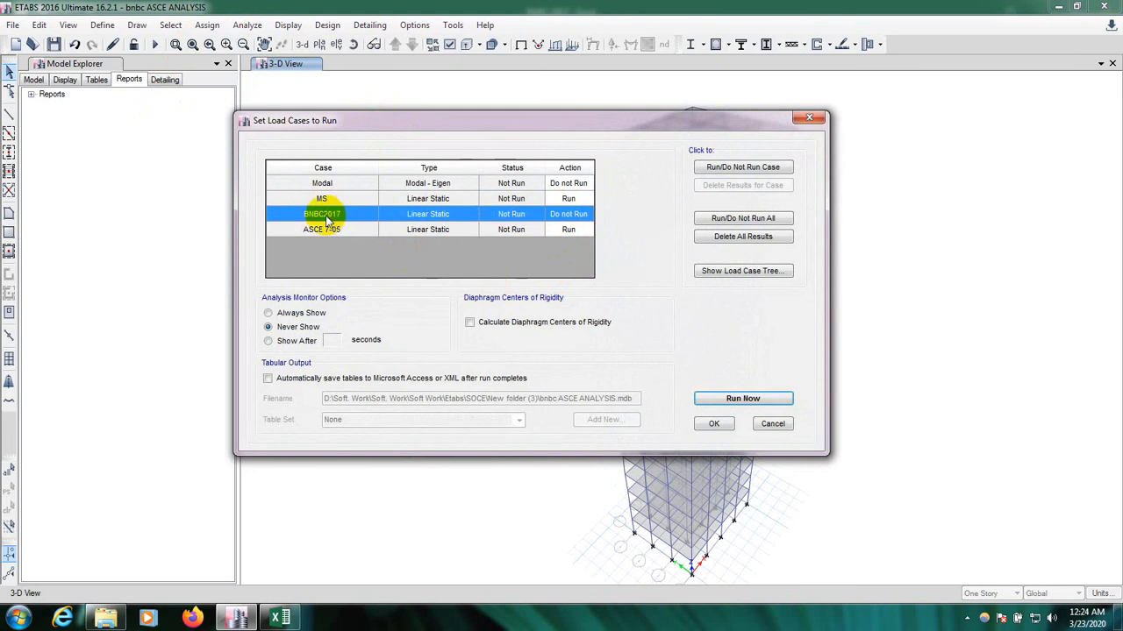
left_click(323, 183)
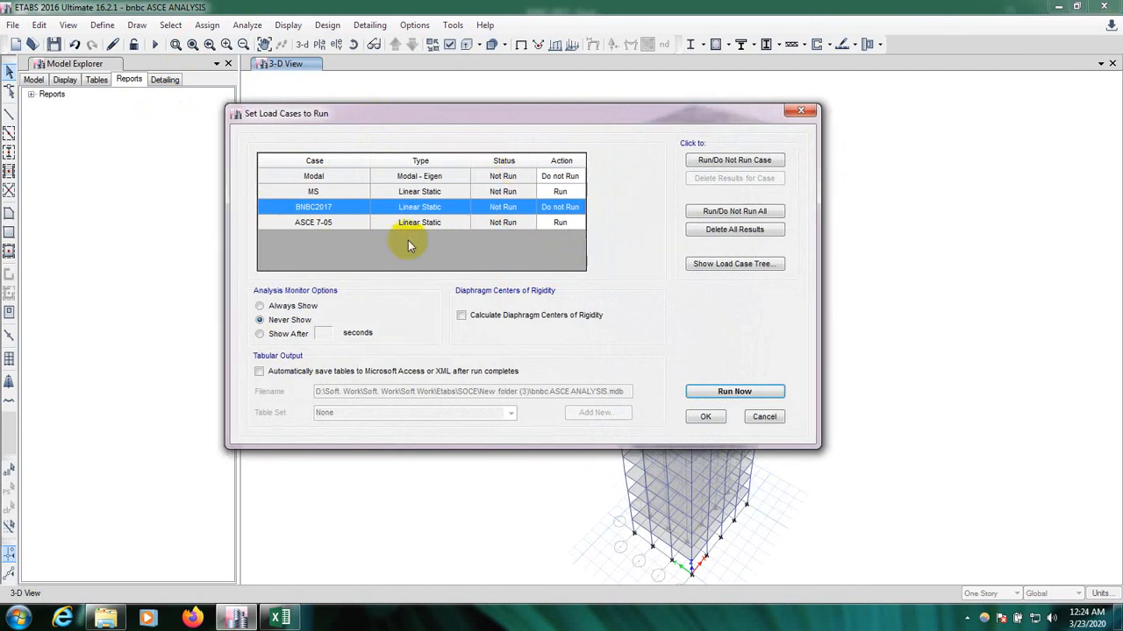
left_click(312, 221)
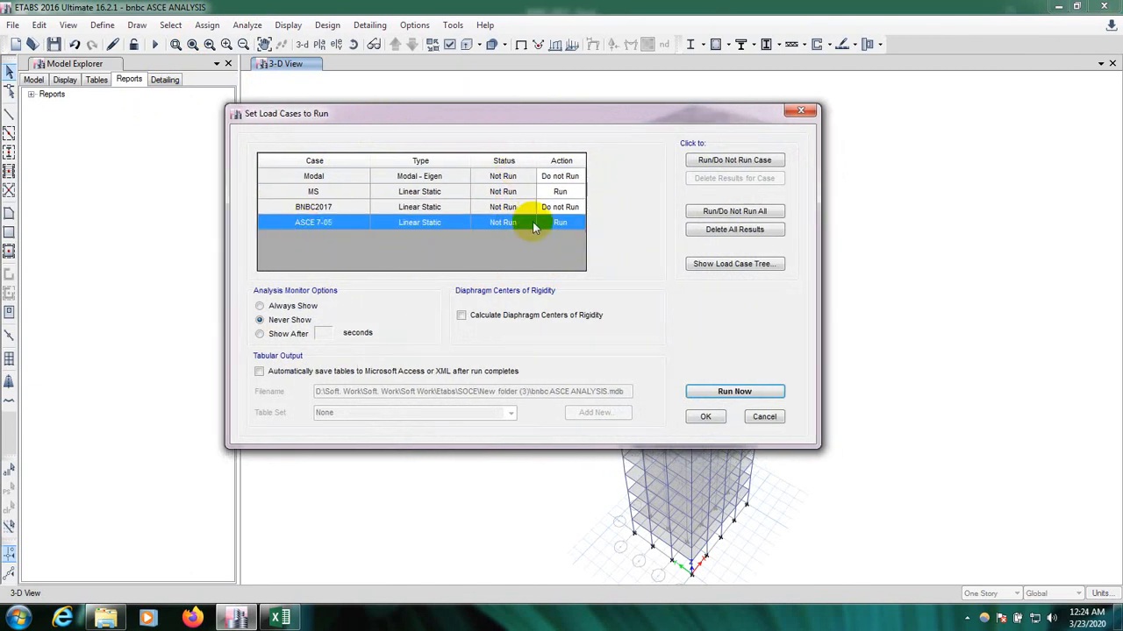
mouse_move(442, 228)
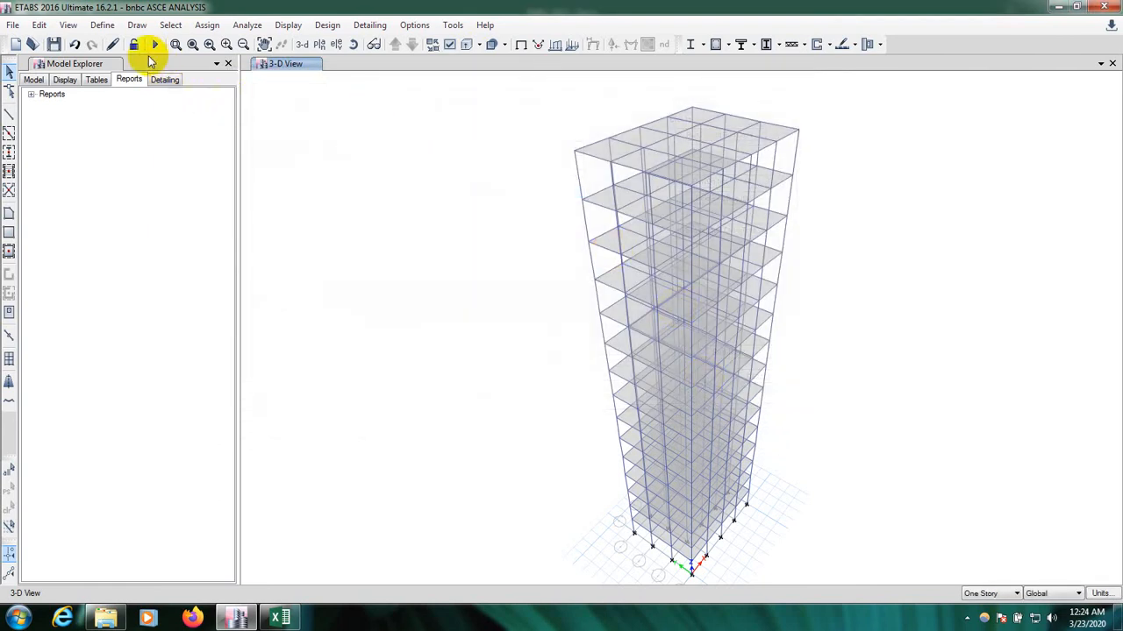
Run the model check with every check enabled, confirming no warning messages.
left_click(246, 24)
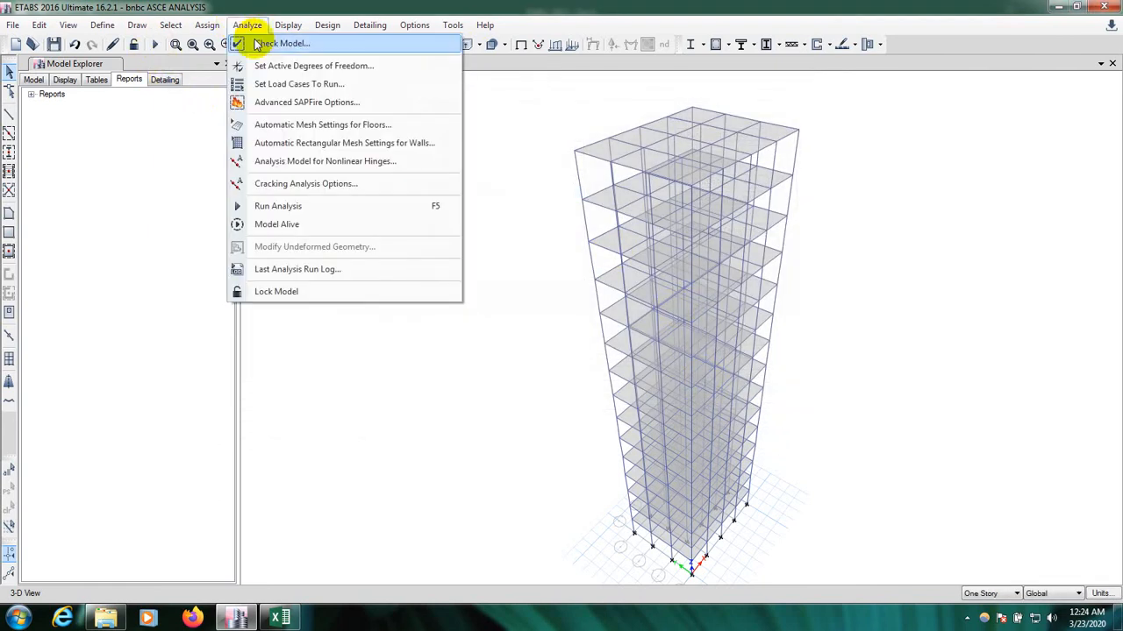
left_click(282, 42)
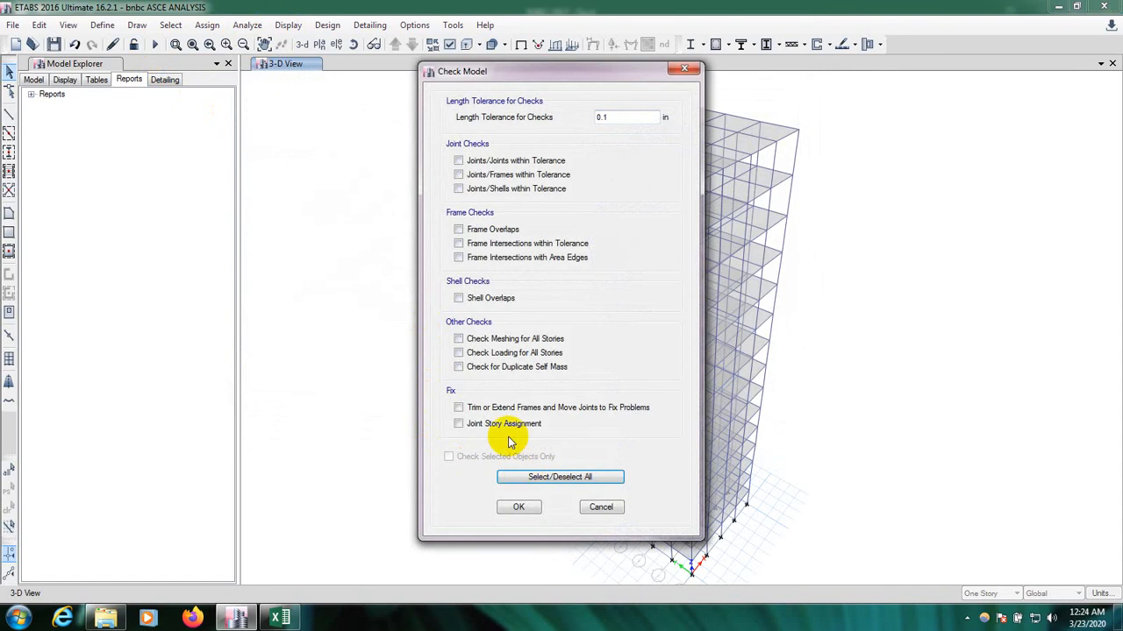
left_click(559, 477)
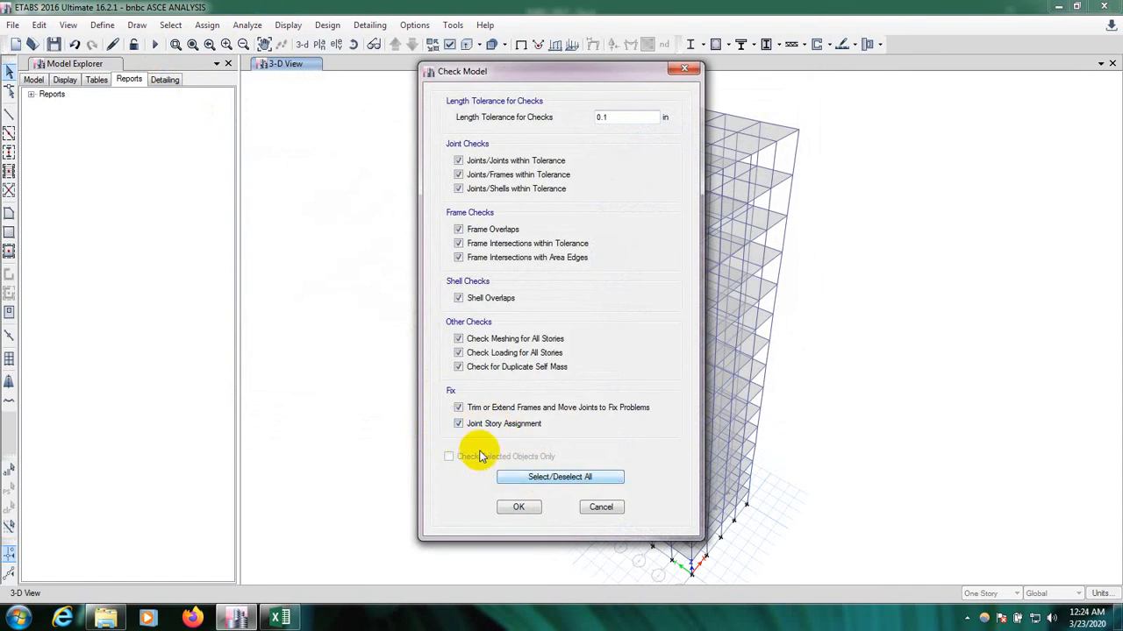
left_click(520, 507)
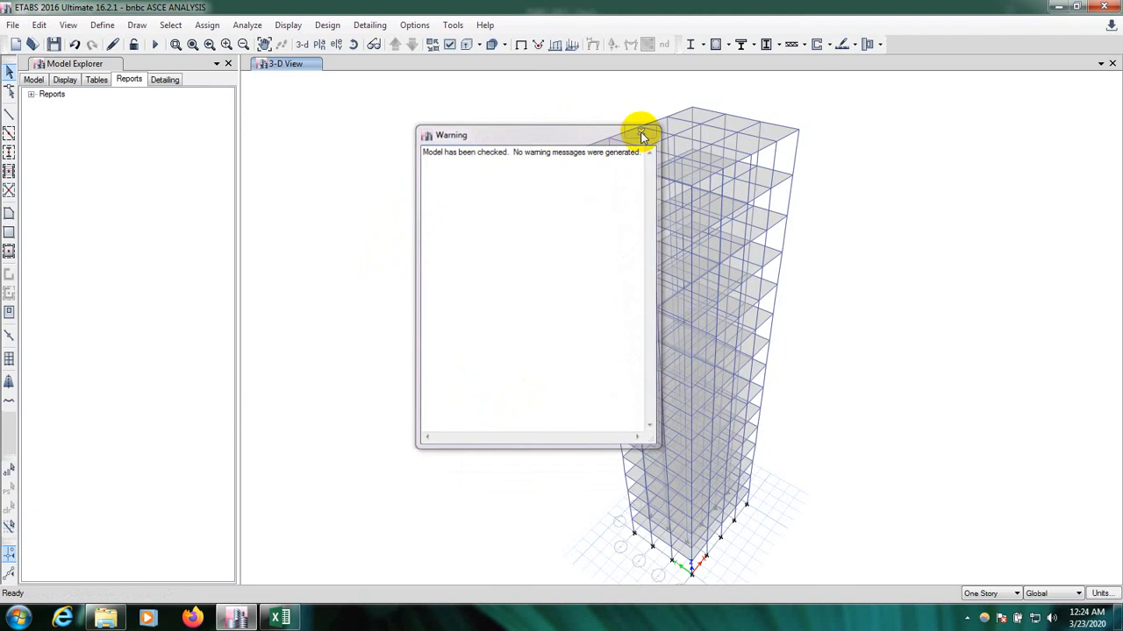
left_click(642, 135)
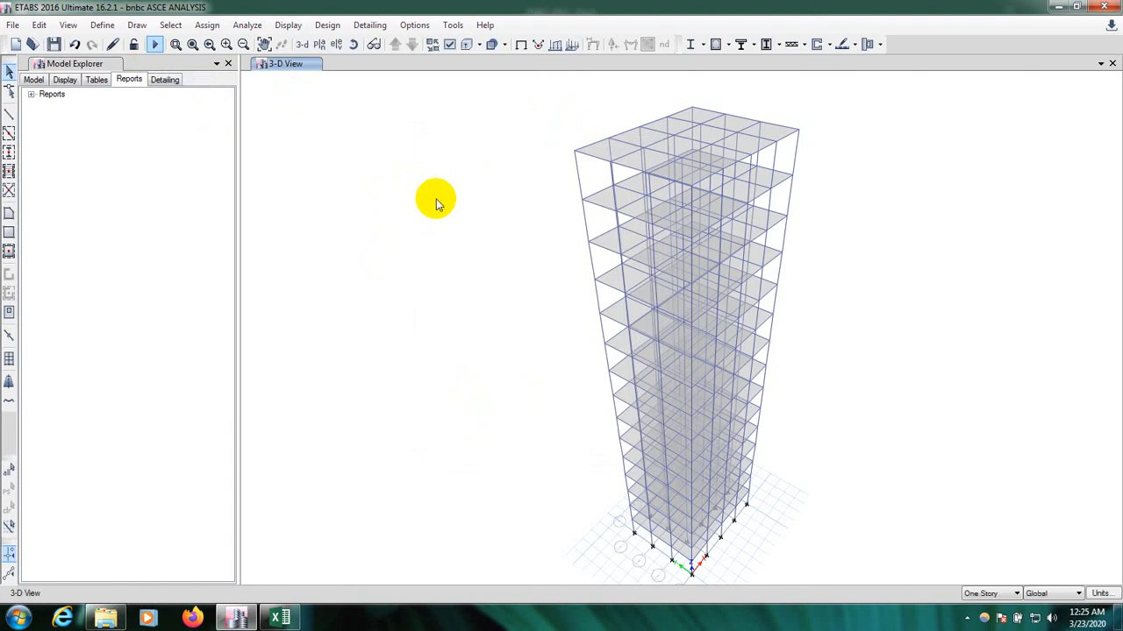
Display the tower's deformed shape under the MS seismic load case.
left_click(154, 44)
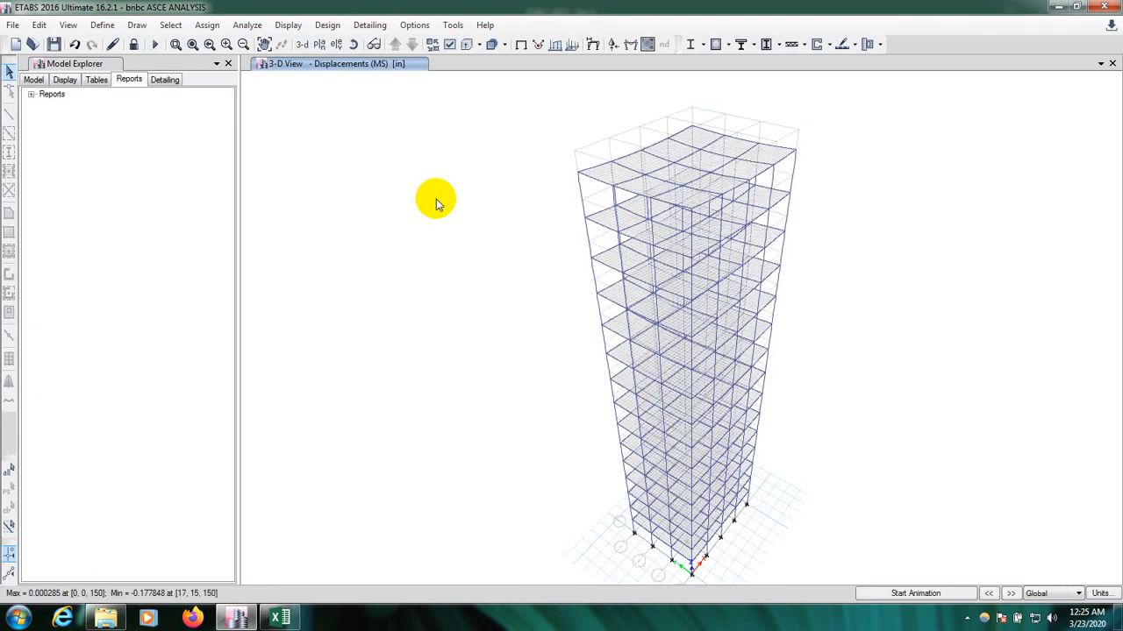
mouse_move(301, 134)
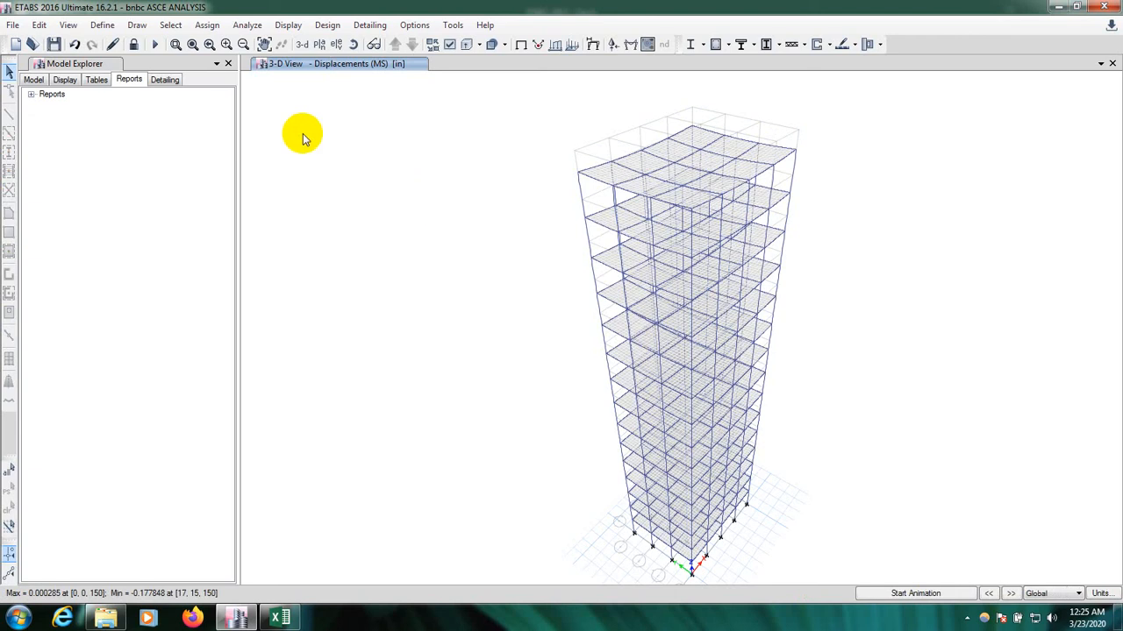
mouse_move(305, 120)
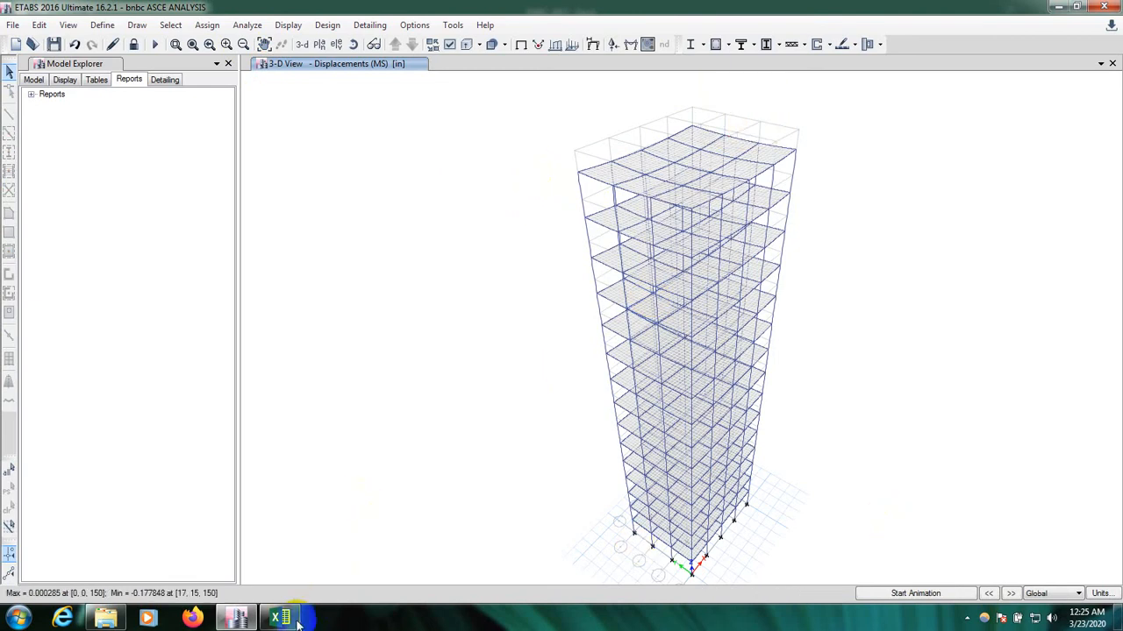
Bring the Excel base shear workbook forward with its Fh (kips, kN) table and chart.
left_click(279, 618)
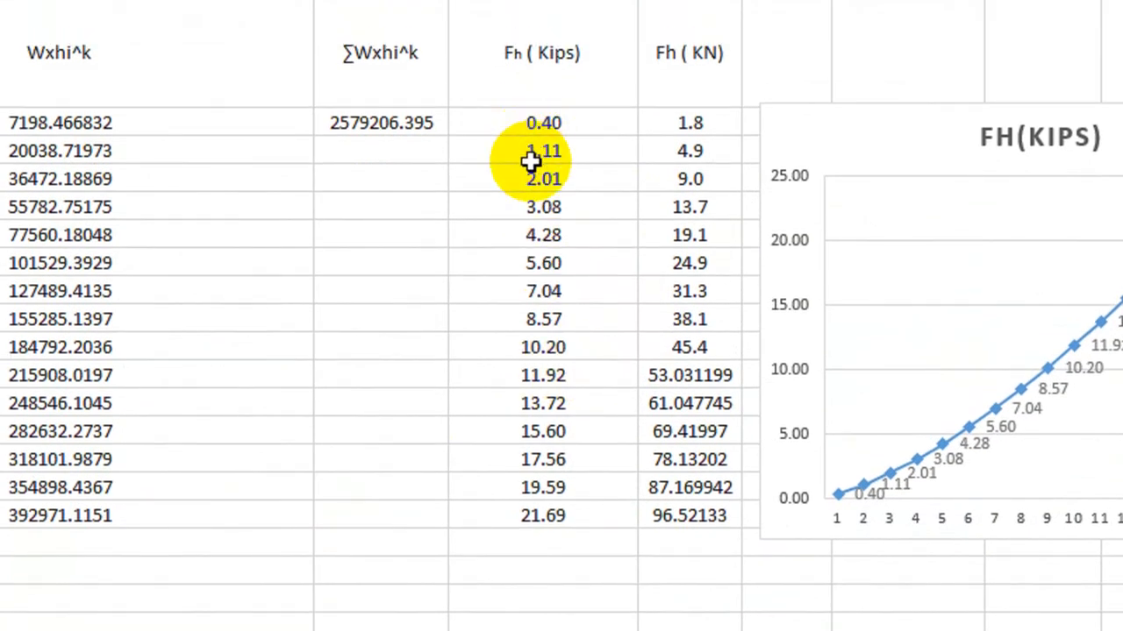
mouse_move(456, 179)
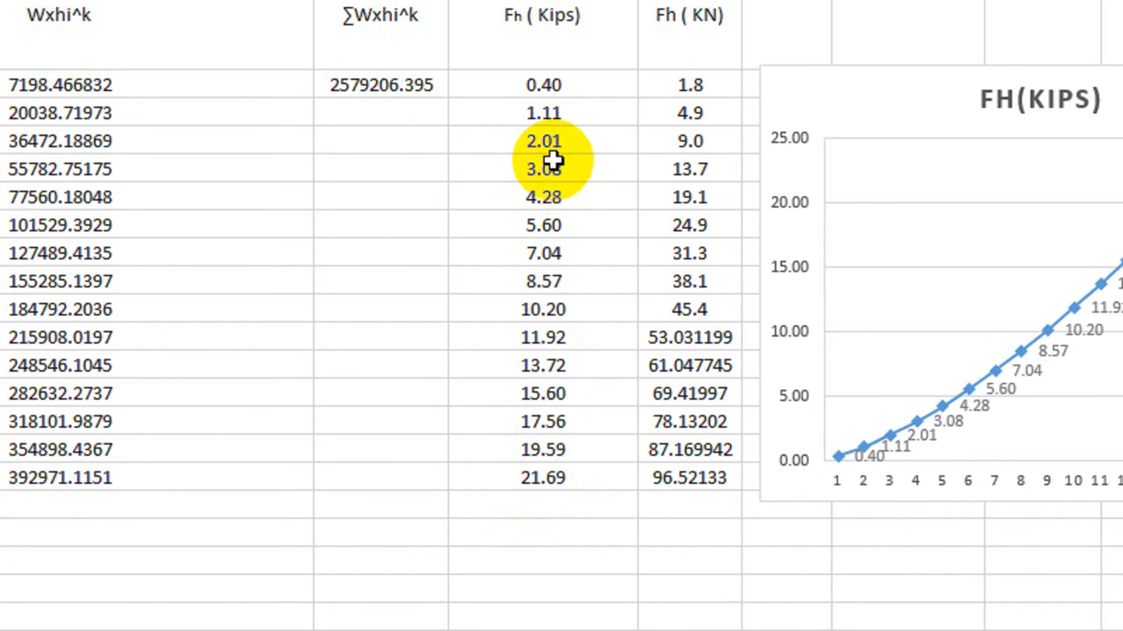
mouse_move(632, 161)
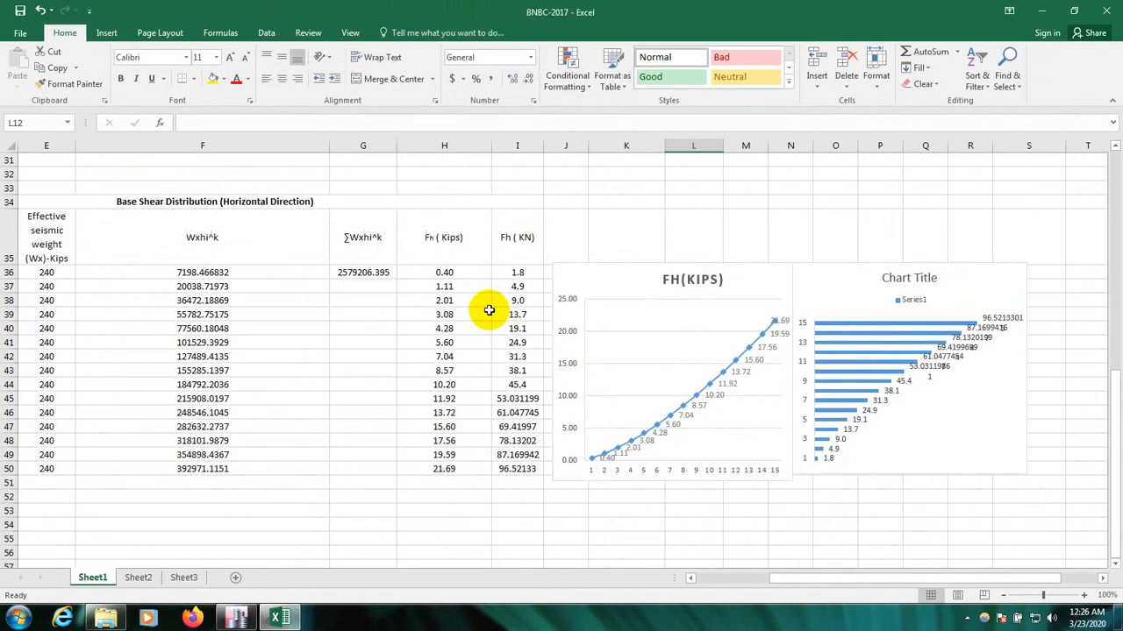
mouse_move(446, 484)
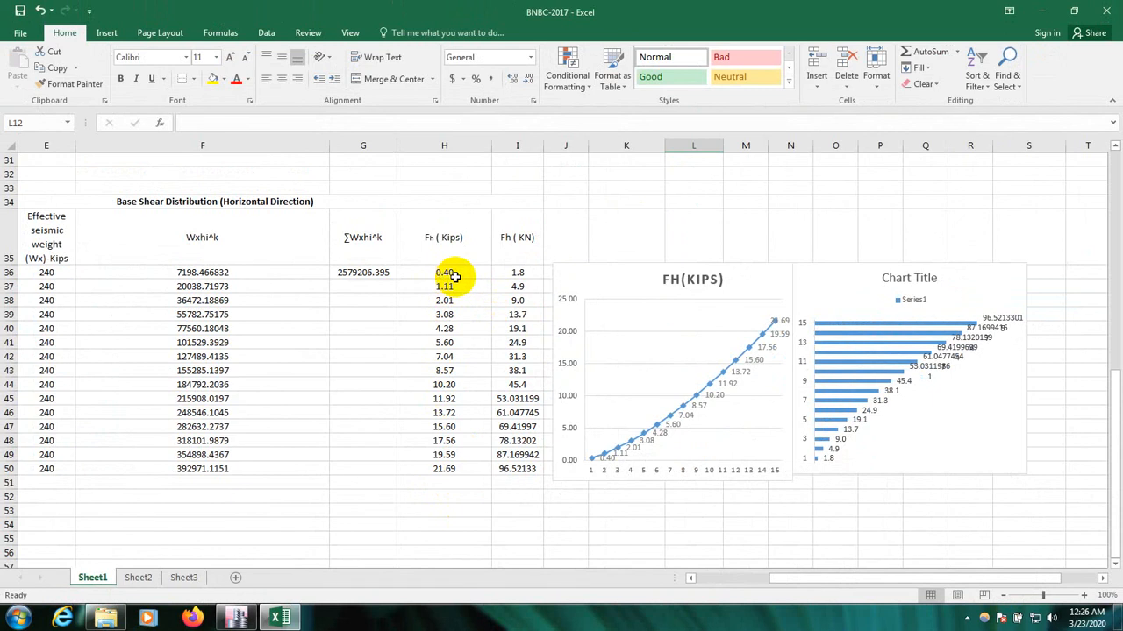
Return to ETABS and generate the 61-page project report in the report viewer.
left_click(235, 617)
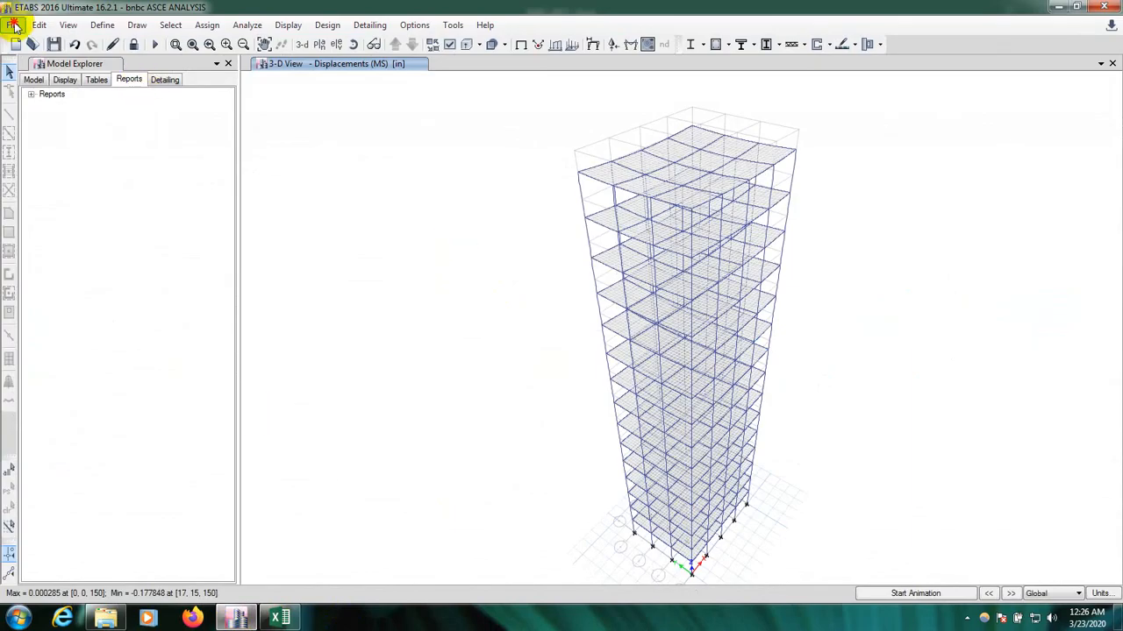
left_click(14, 24)
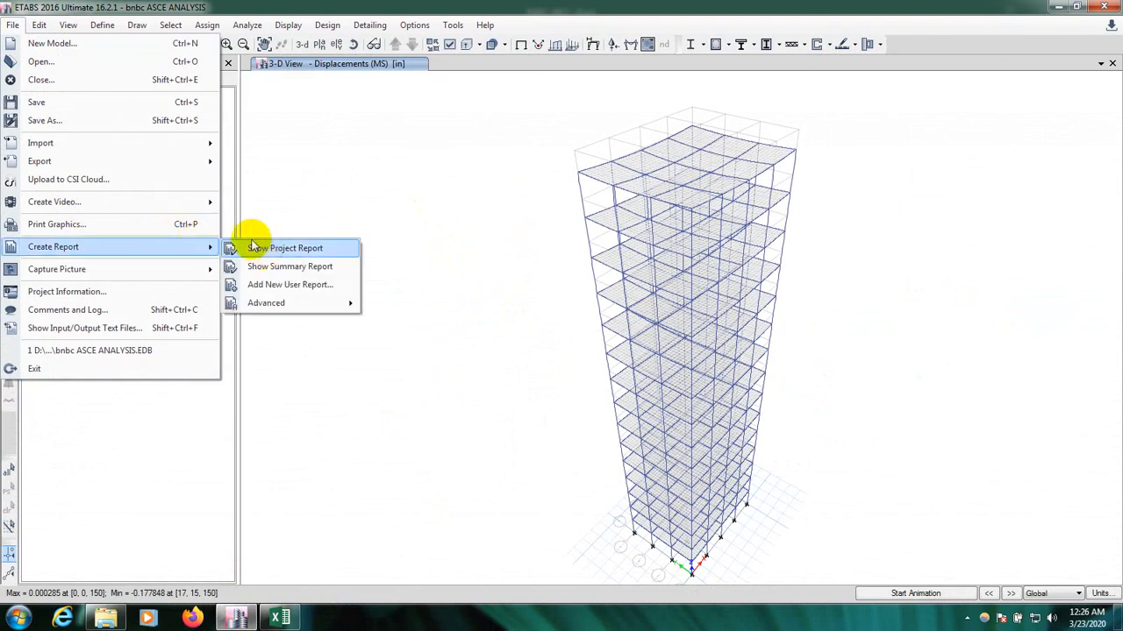
left_click(289, 249)
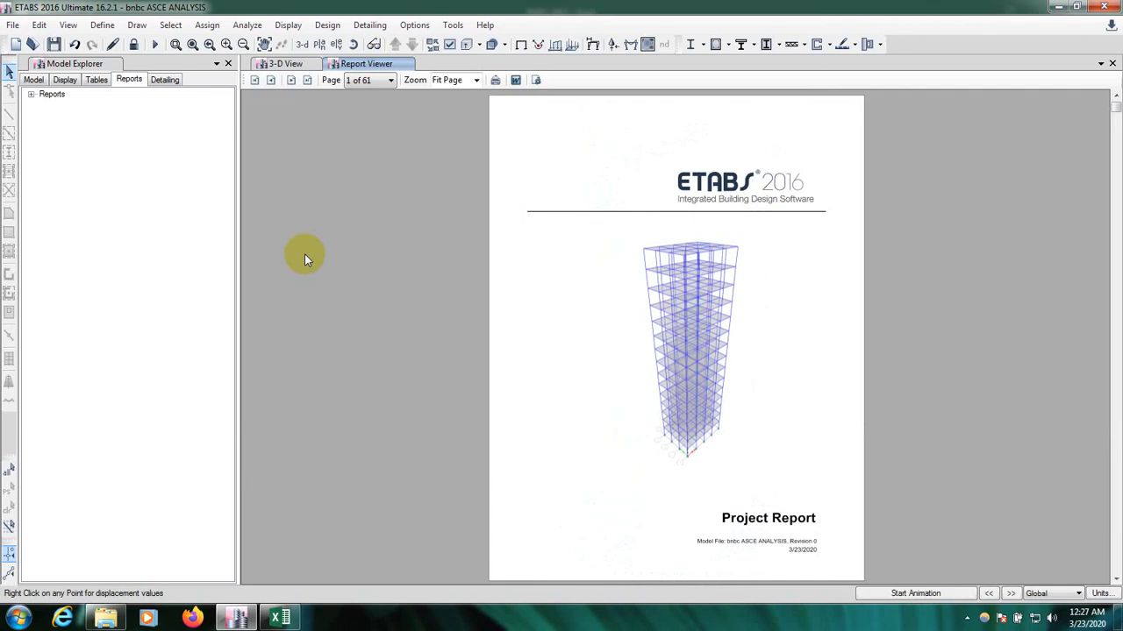
mouse_move(301, 256)
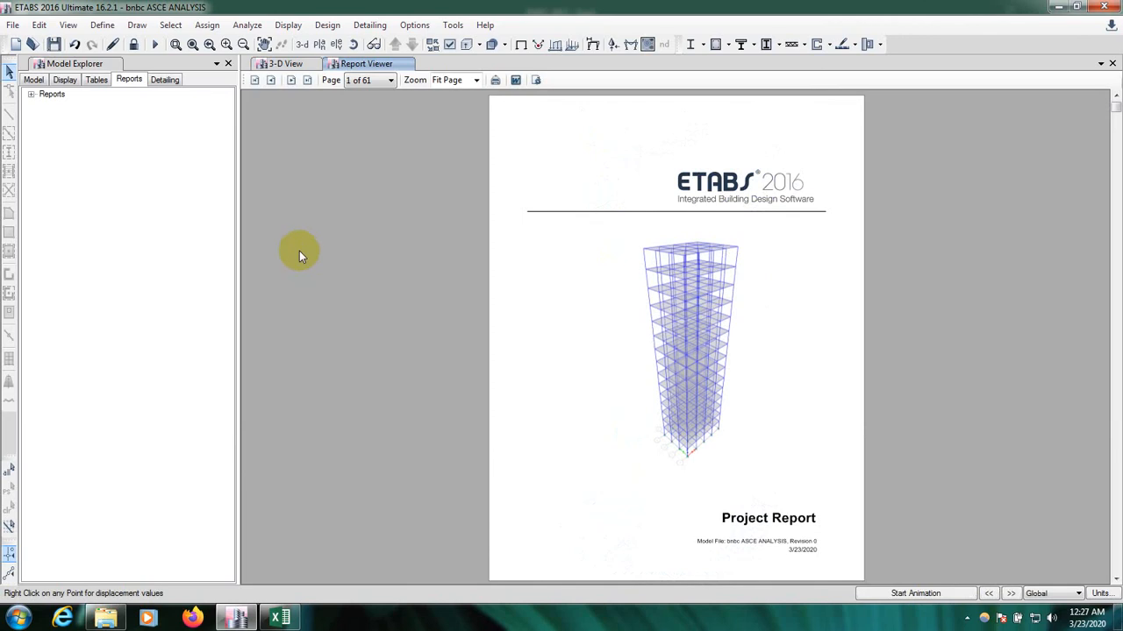
View the report at 100% and go to page 44, Lateral Load to Stories.
left_click(475, 81)
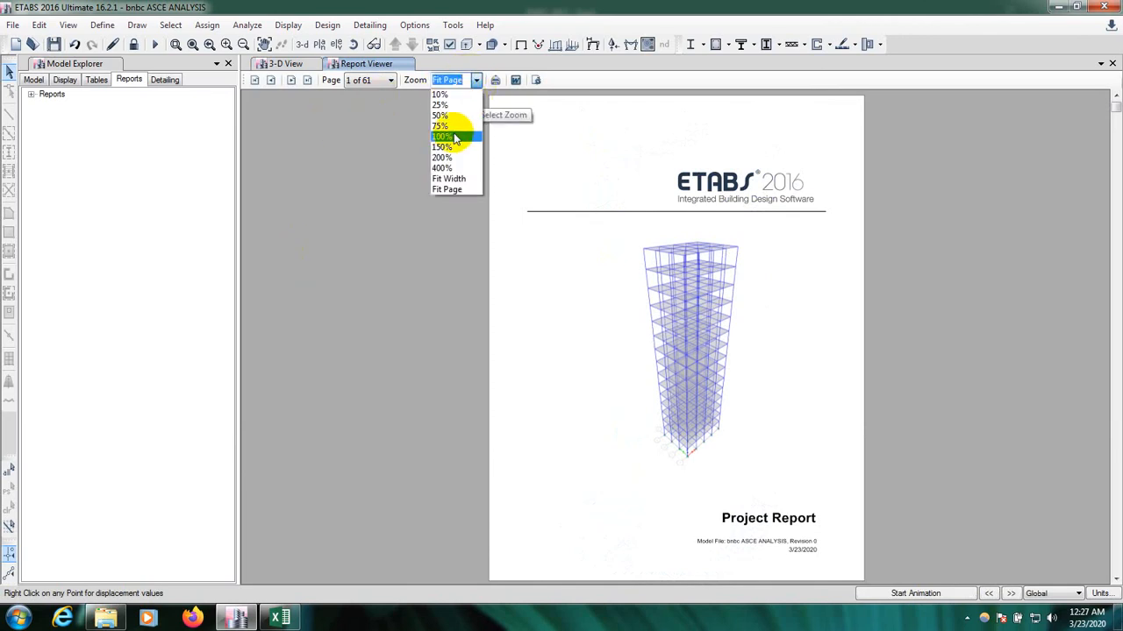
left_click(442, 137)
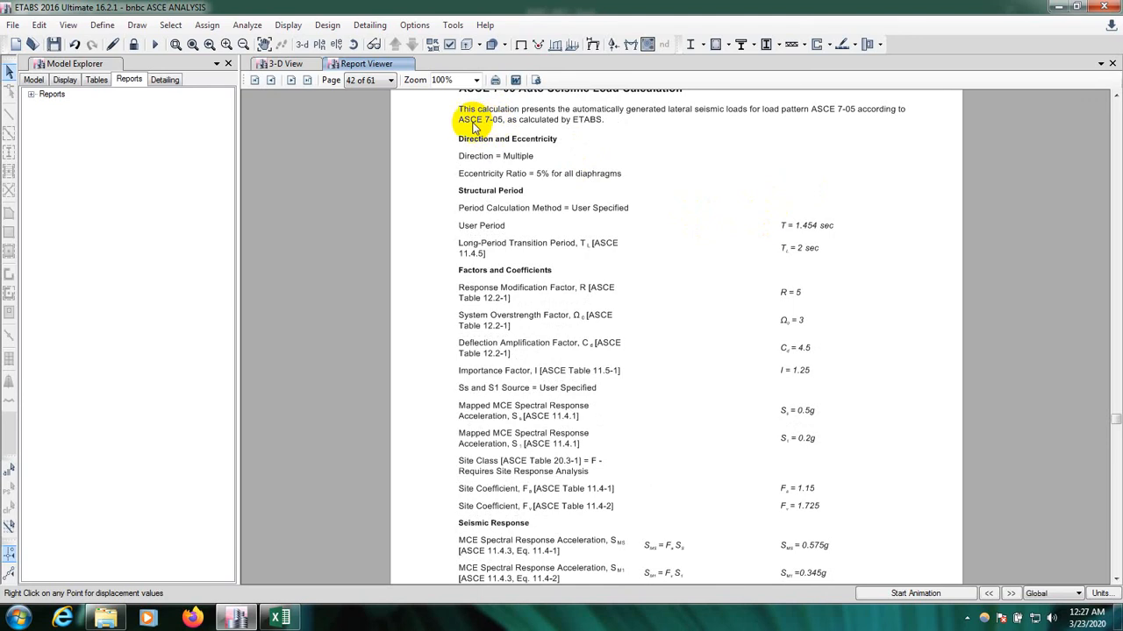
left_click(291, 81)
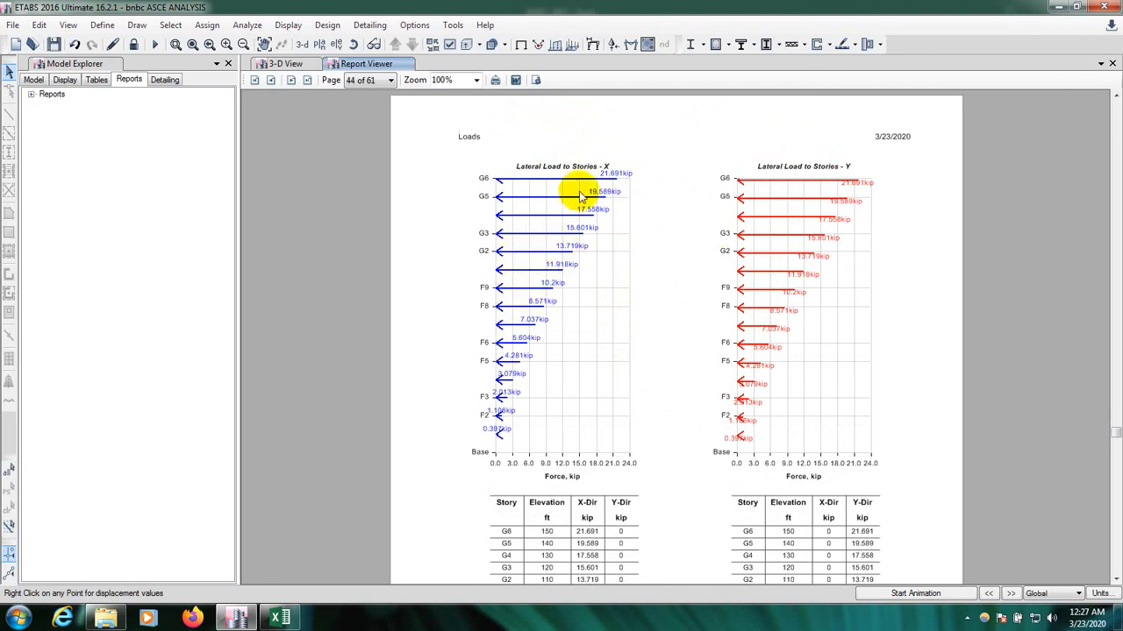
mouse_move(605, 175)
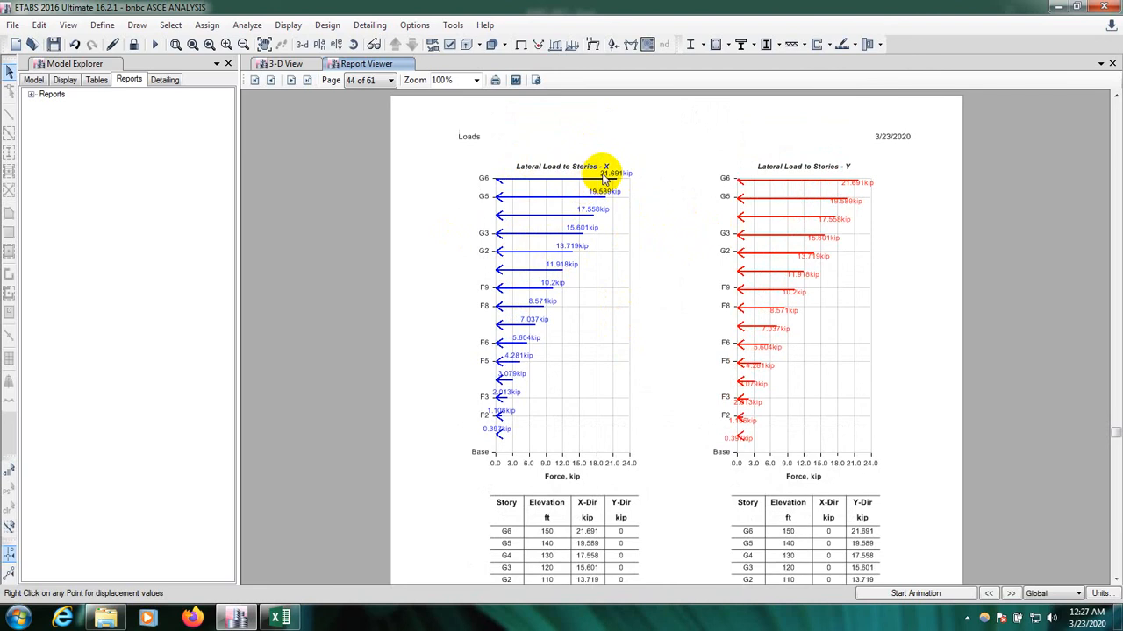
mouse_move(623, 184)
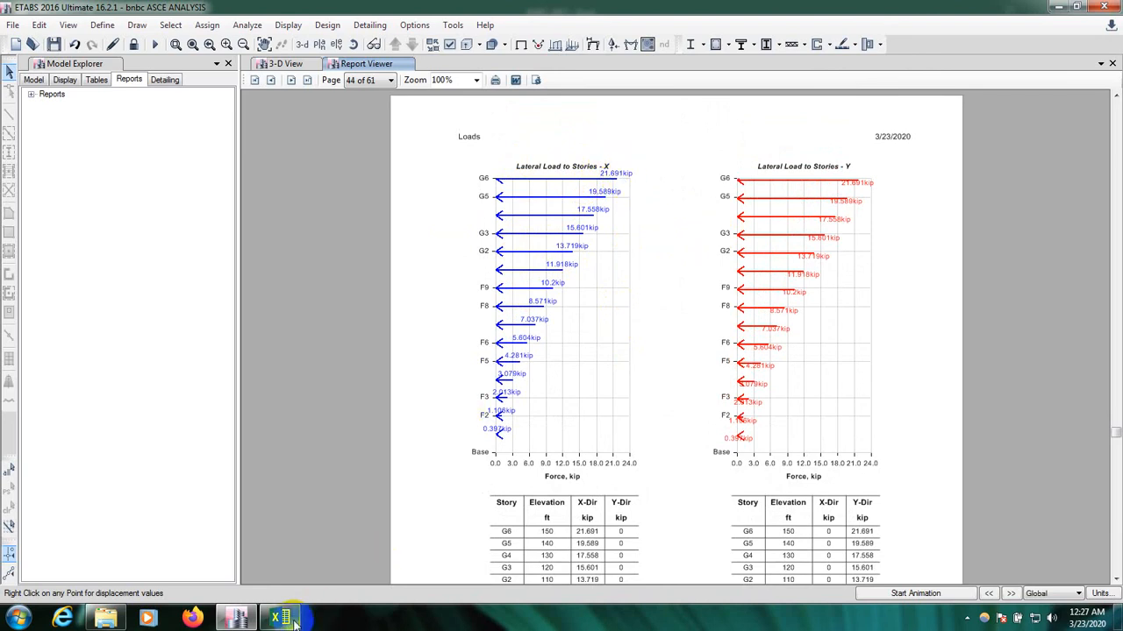
Compare the Excel Fh (kips) story forces against report page 44, confirming they match.
left_click(279, 618)
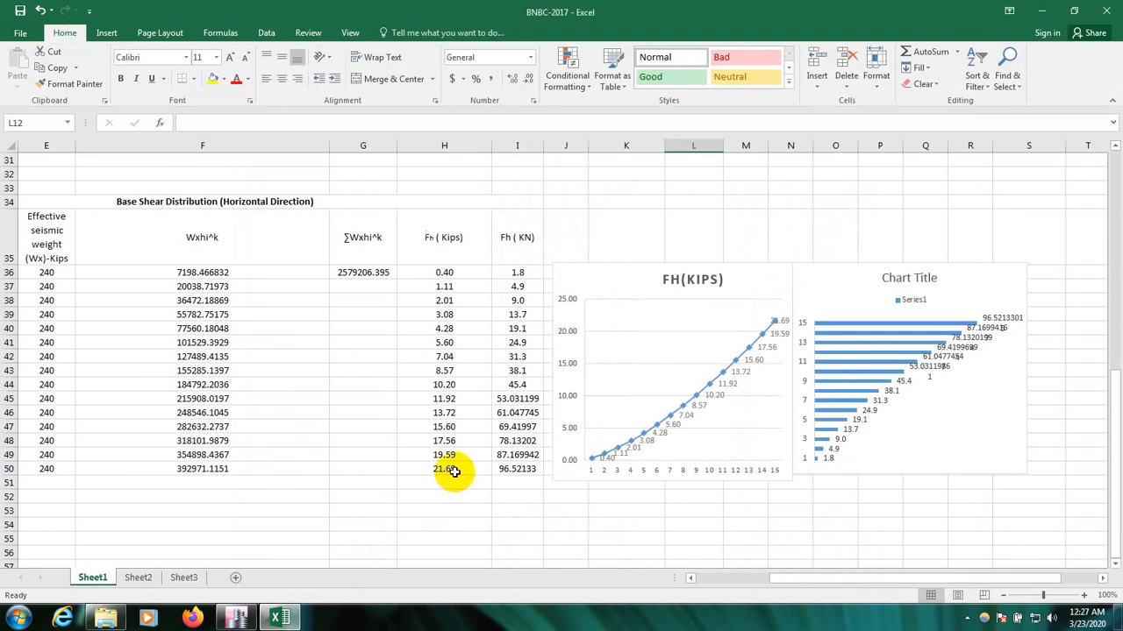
mouse_move(449, 280)
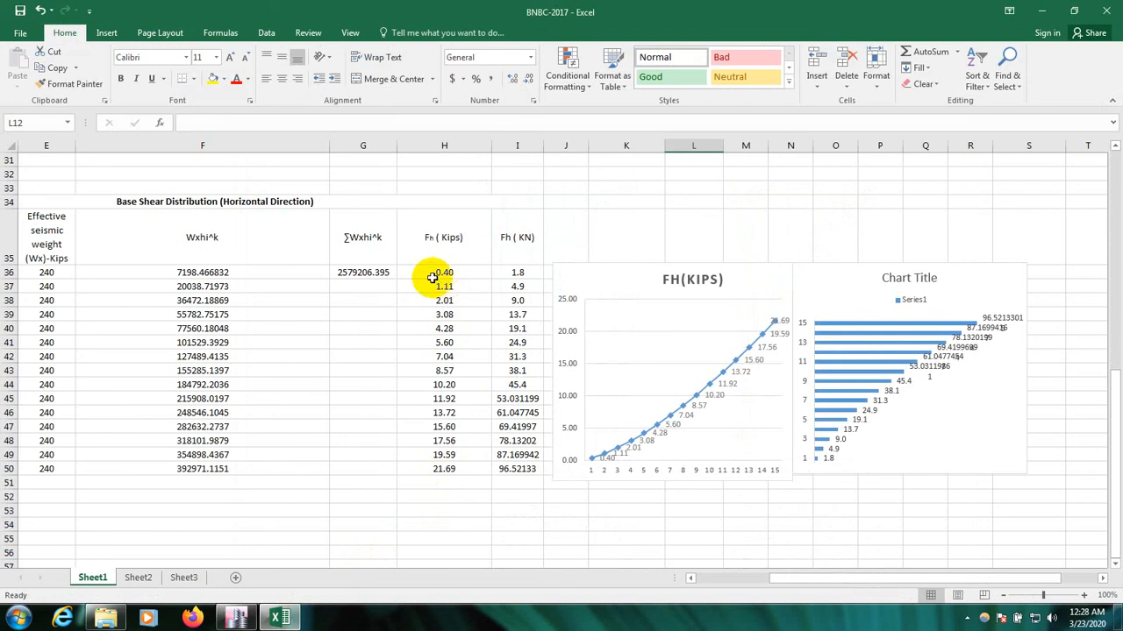
left_click(444, 272)
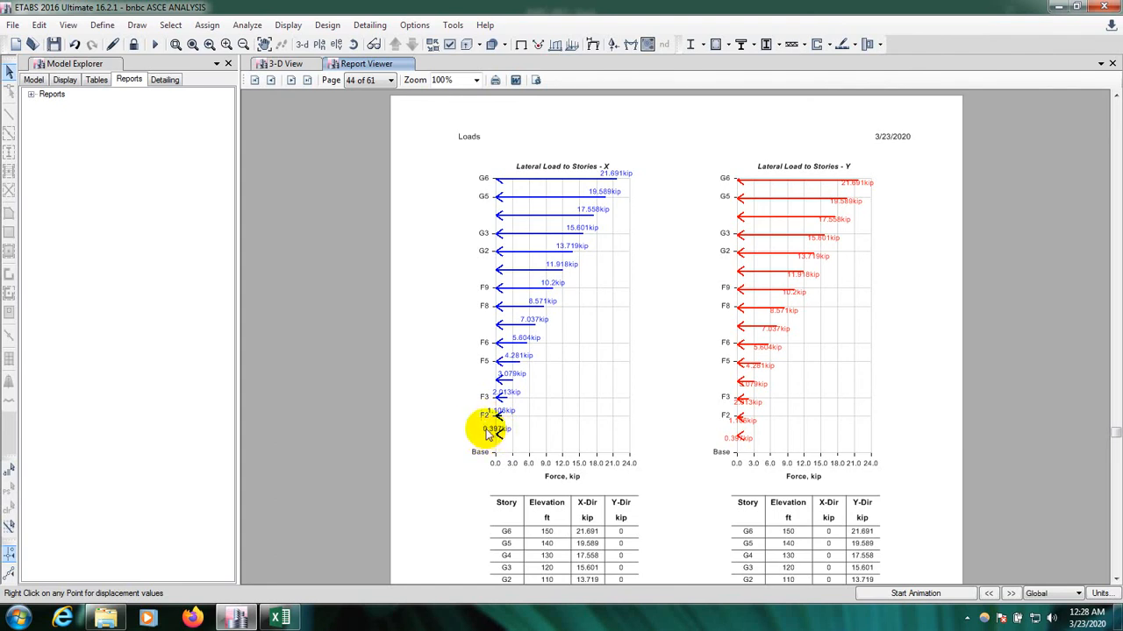
mouse_move(480, 291)
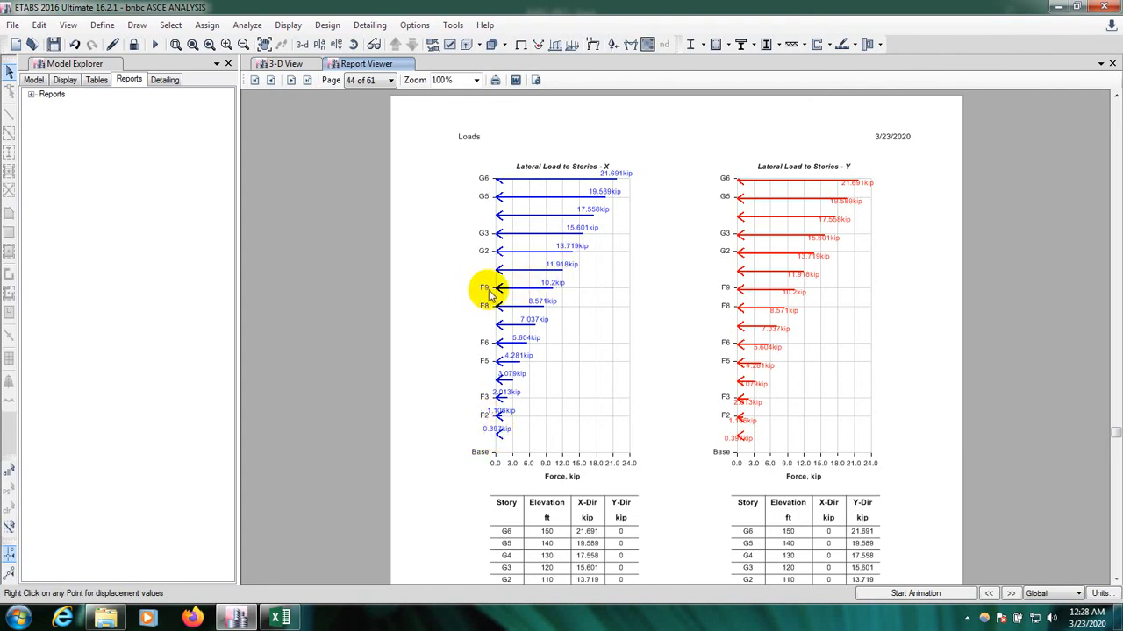
mouse_move(551, 287)
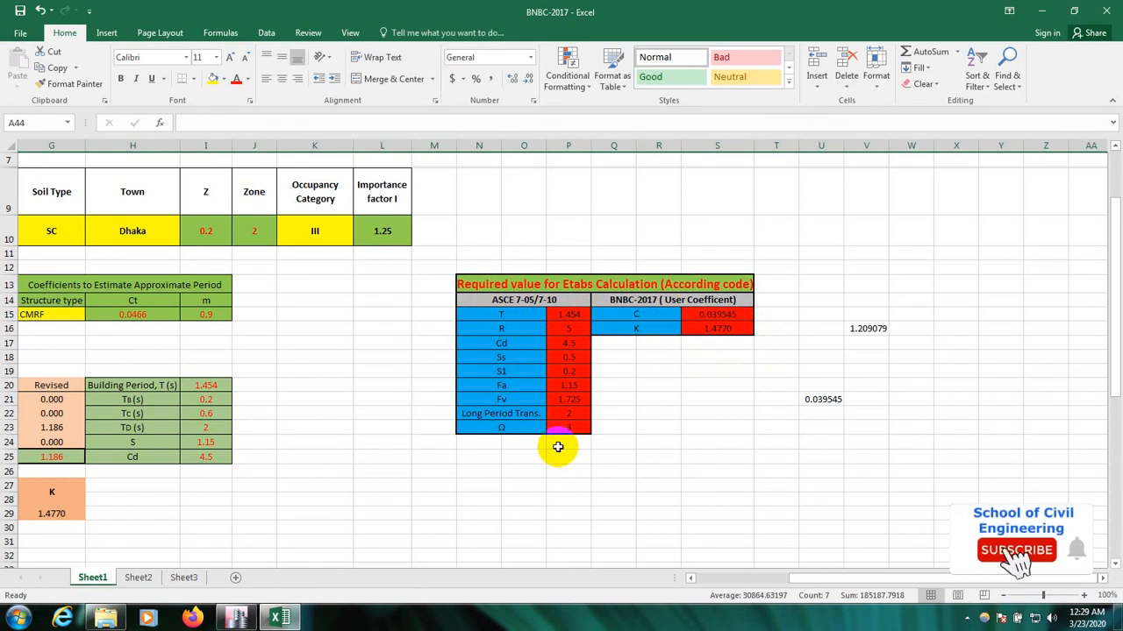
Scroll the BNBC-2017 sheet to show the inputs and base shear V of 142 kips.
left_click(1017, 551)
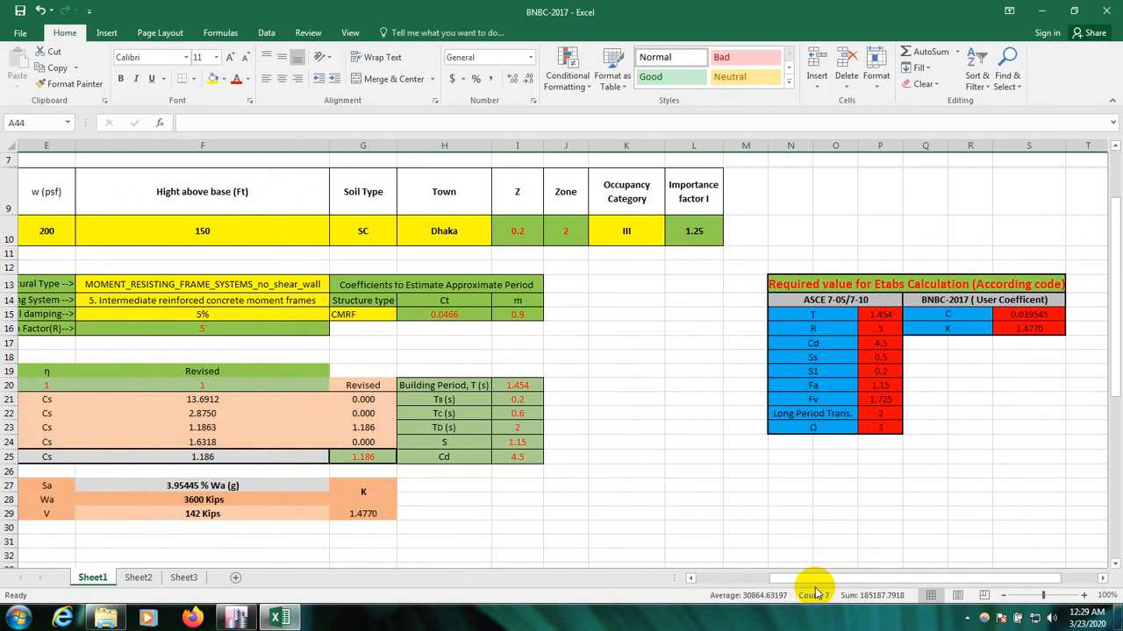
mouse_move(733, 447)
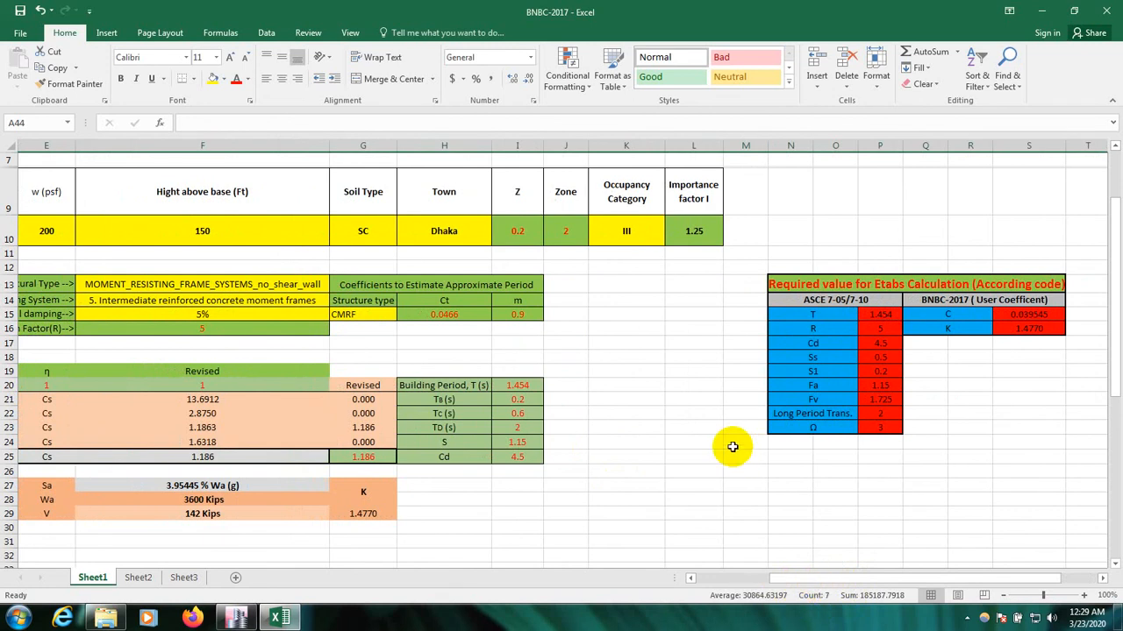